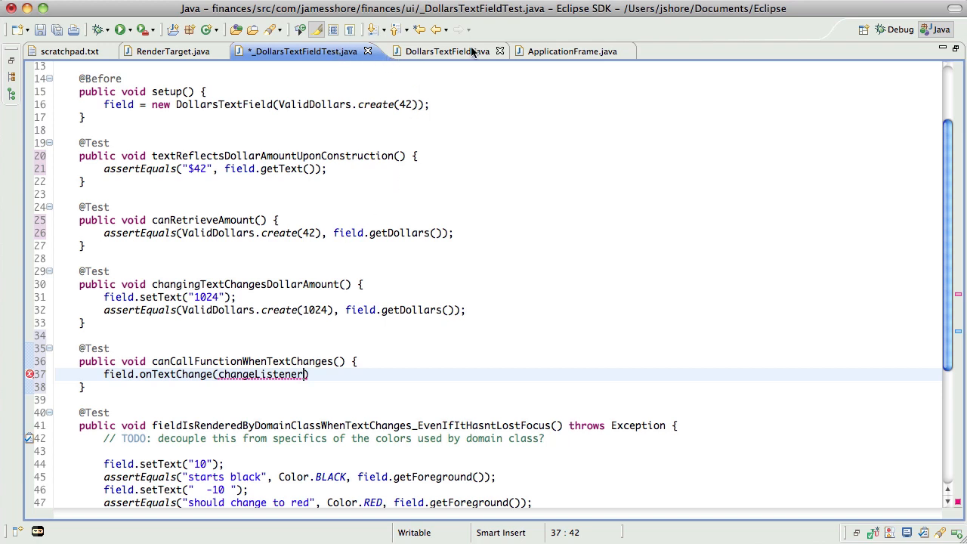
Step: Glance at DollarsTextField.java, then return to the test to end onTextChange with a semicolon
click(438, 52)
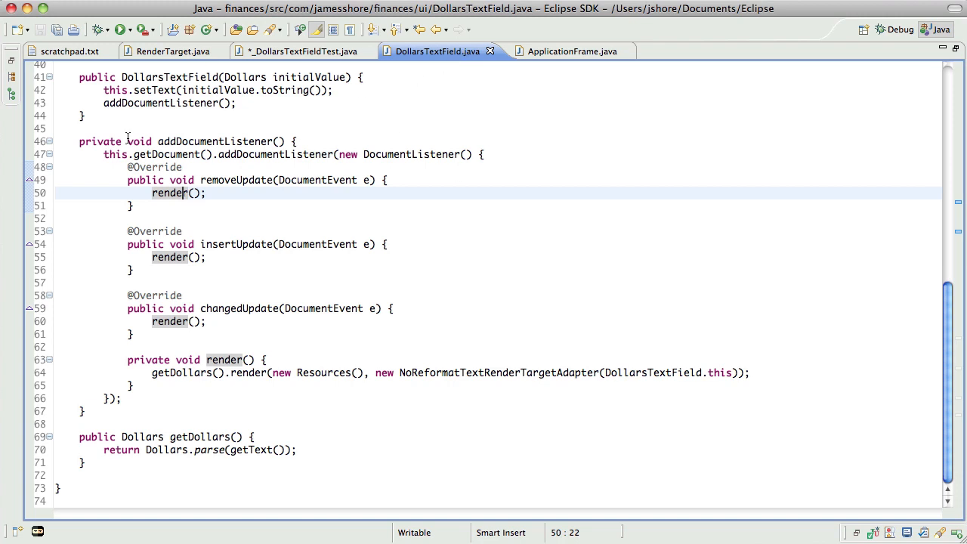
mouse_move(219, 130)
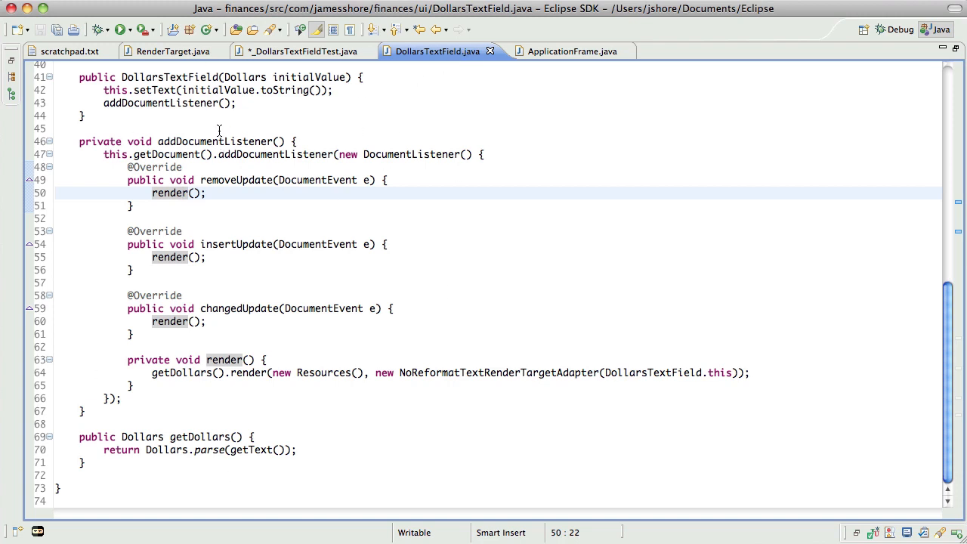
mouse_move(253, 165)
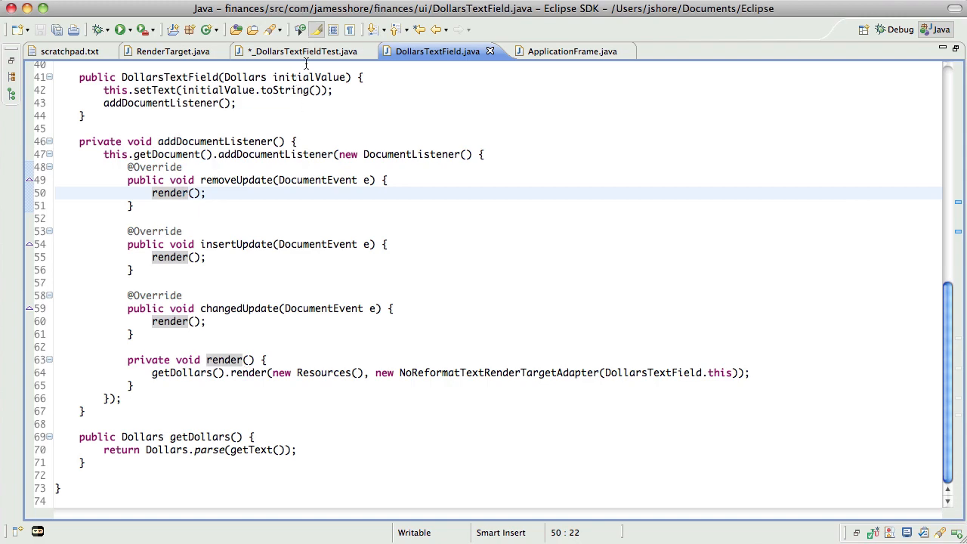
click(302, 51)
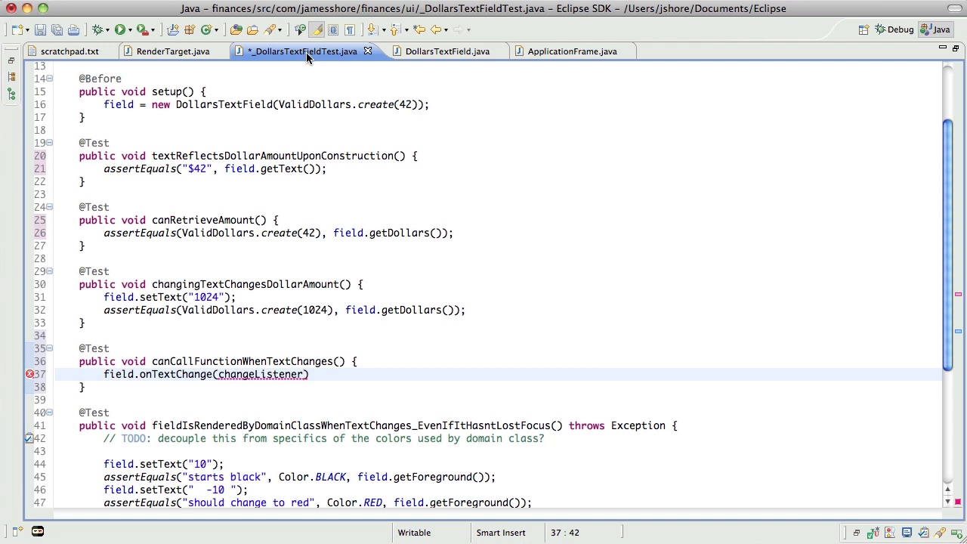
mouse_move(290, 240)
text(;)
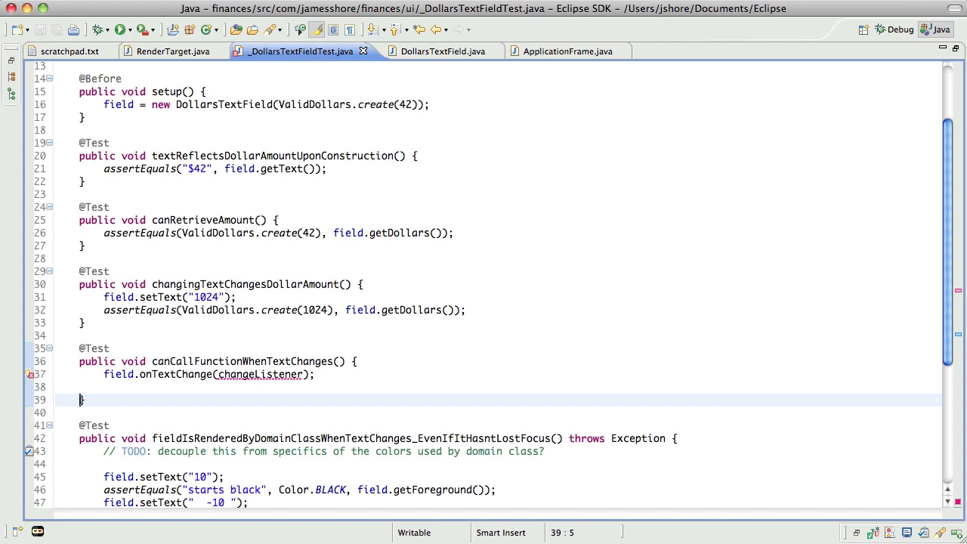
mouse_move(438, 250)
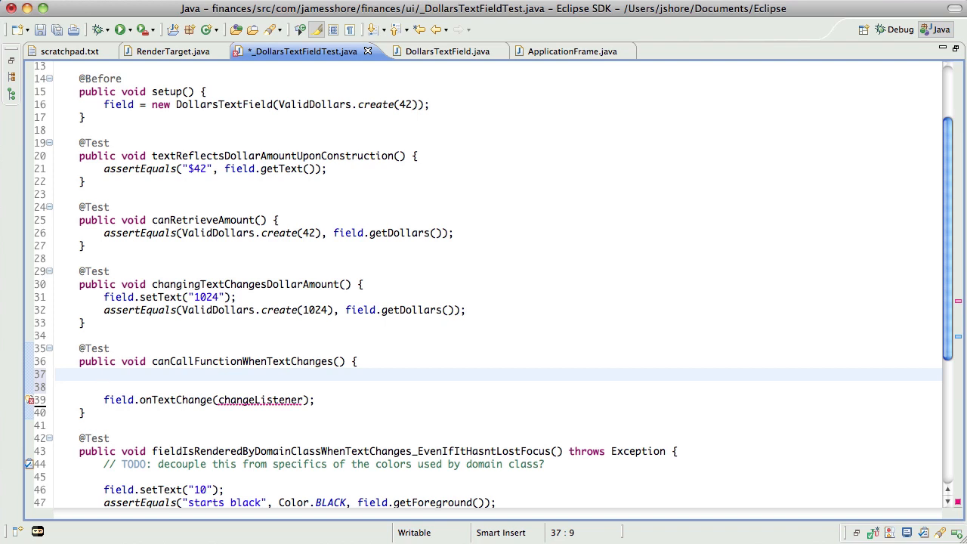
Step: Declare 'DollarsTextFieldChangeListener listener = new DollarsTextFieldChangeListener() {' on its own lines
text(DollarsText)
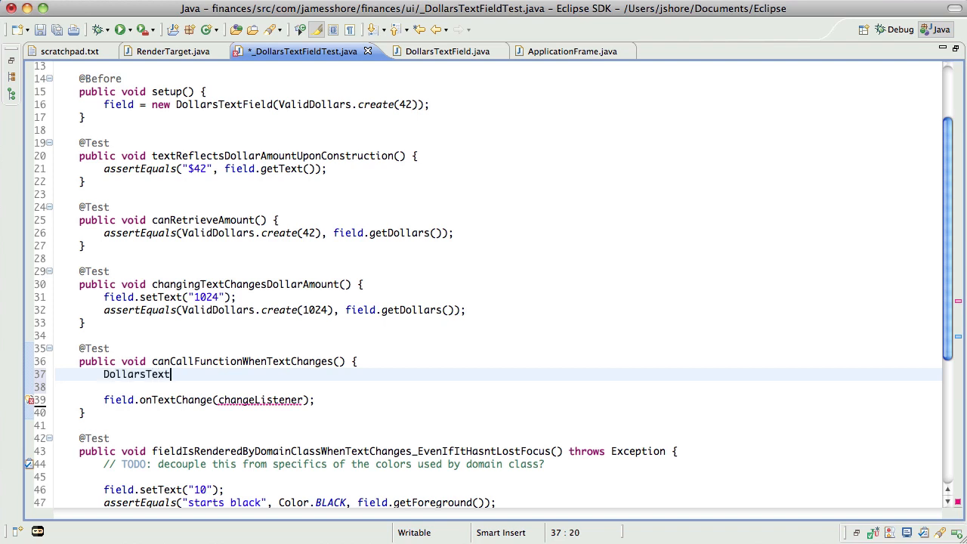
text(FieldChangeListner)
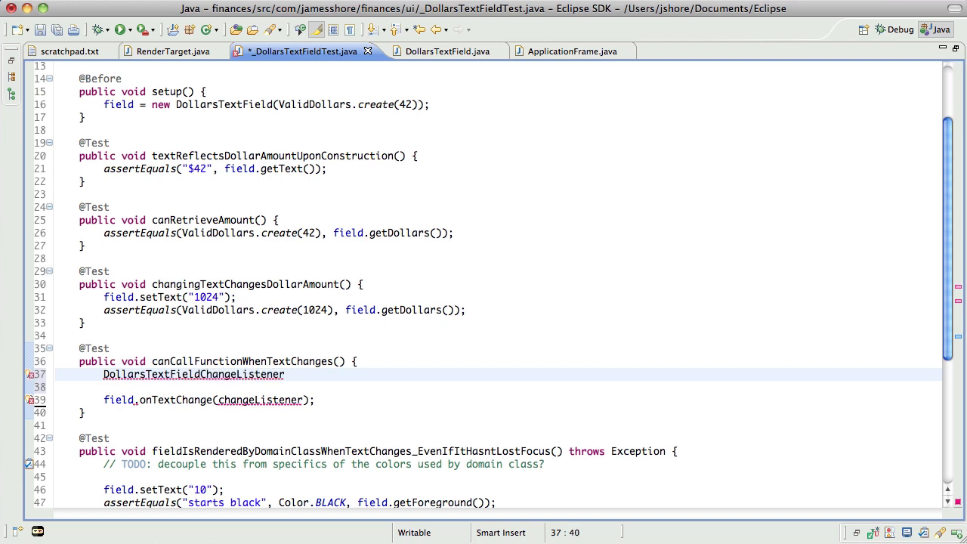
text(listener = new DollarsTextFi)
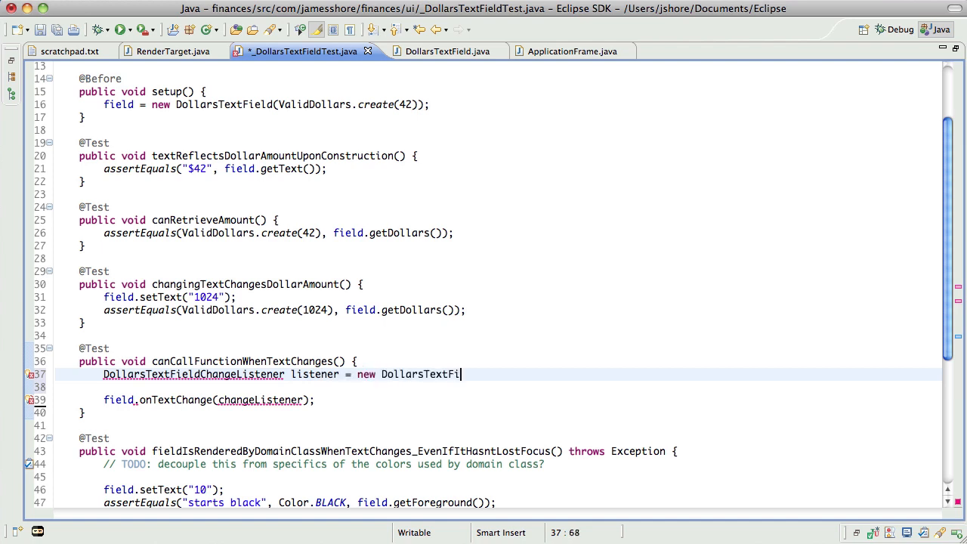
text(eldChangeListener()
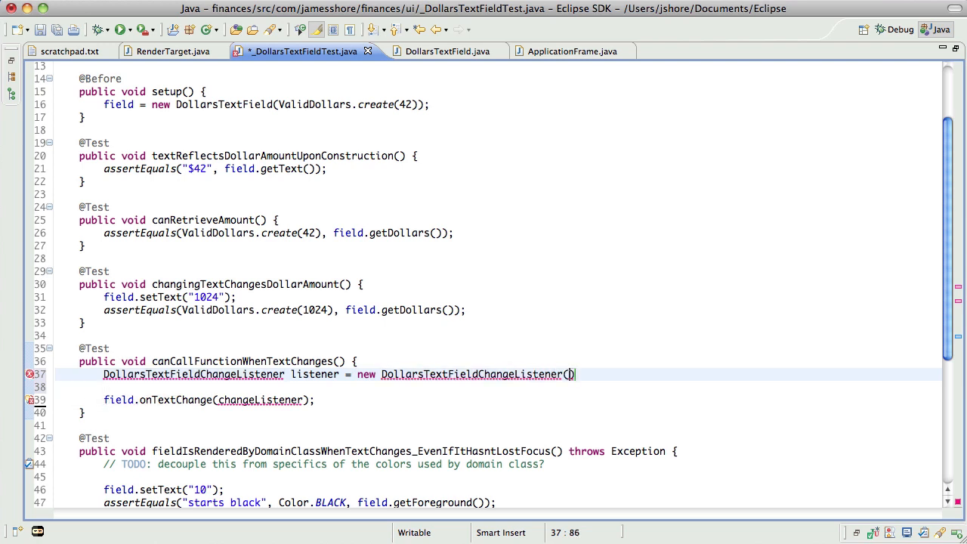
text({)
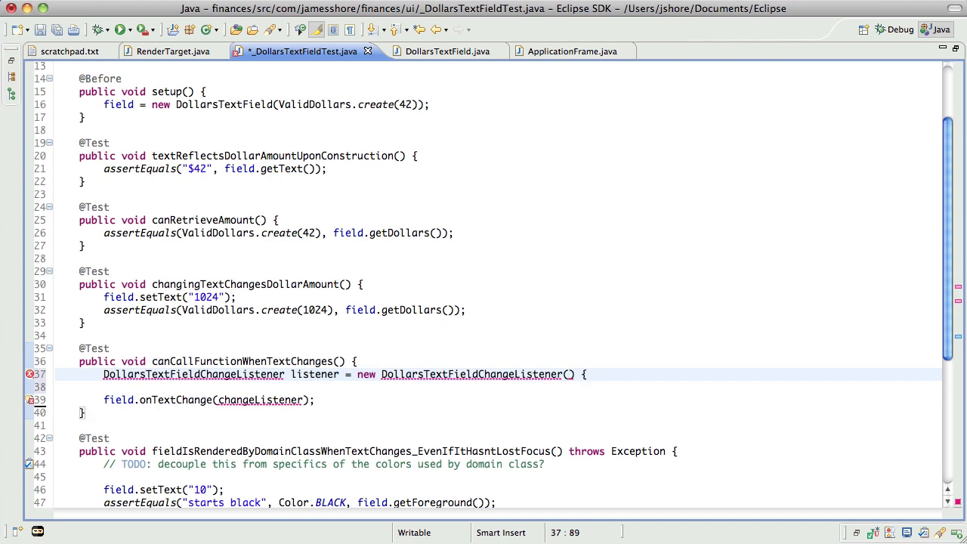
key(Return)
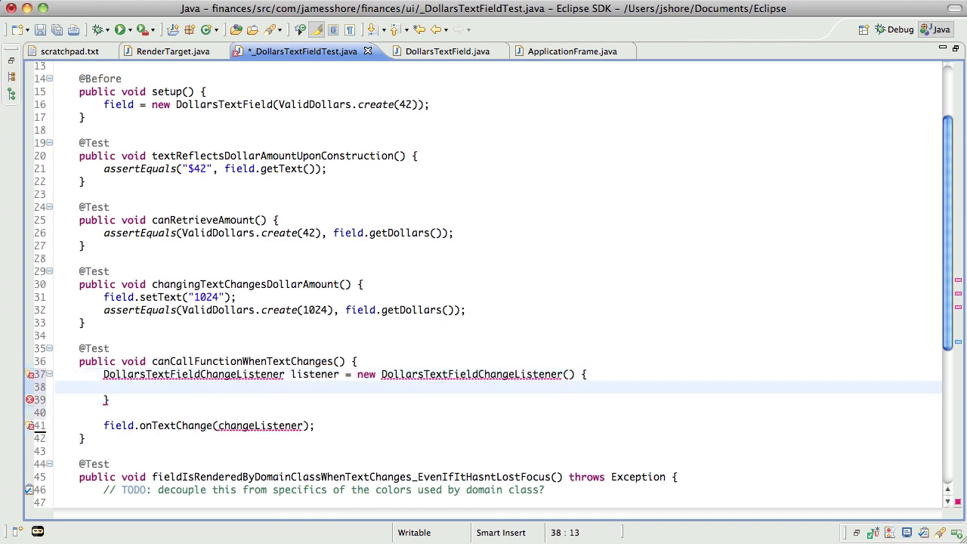
Step: Begin a 'public void' method inside the anonymous listener, checking DollarsTextField.java briefly
text(public vo)
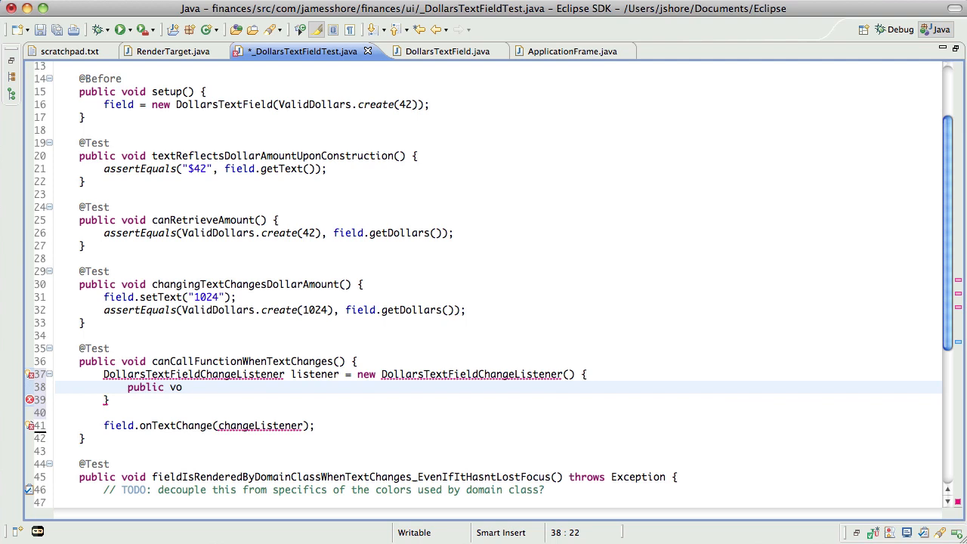
text(id)
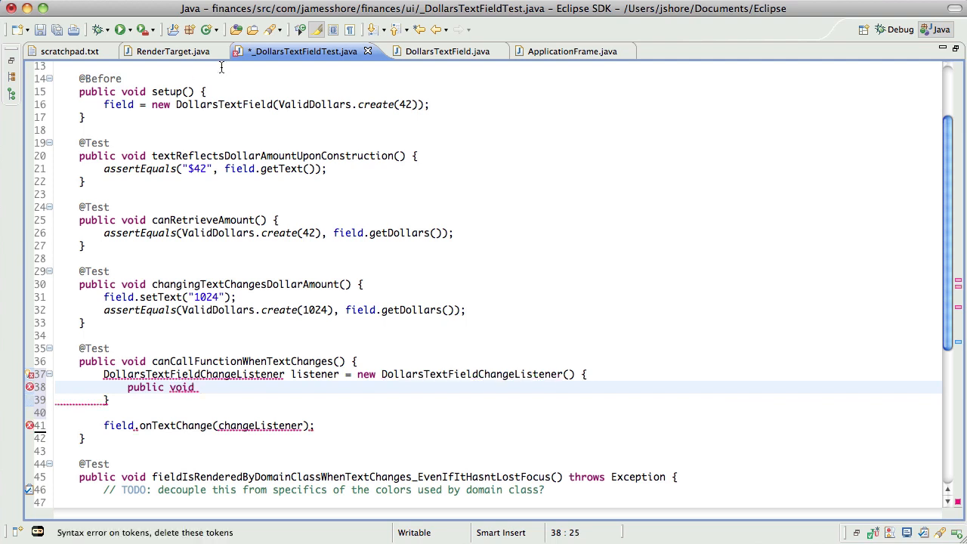
click(438, 51)
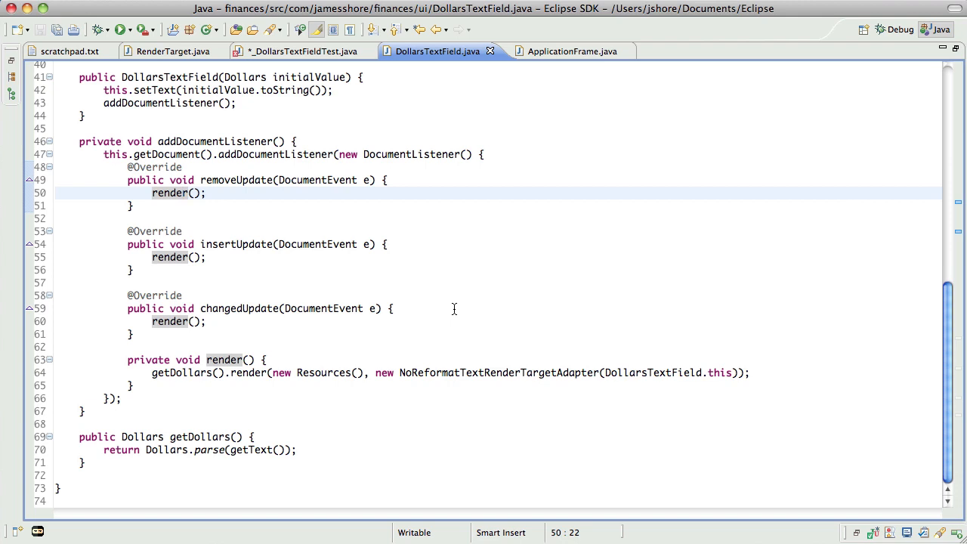
mouse_move(450, 206)
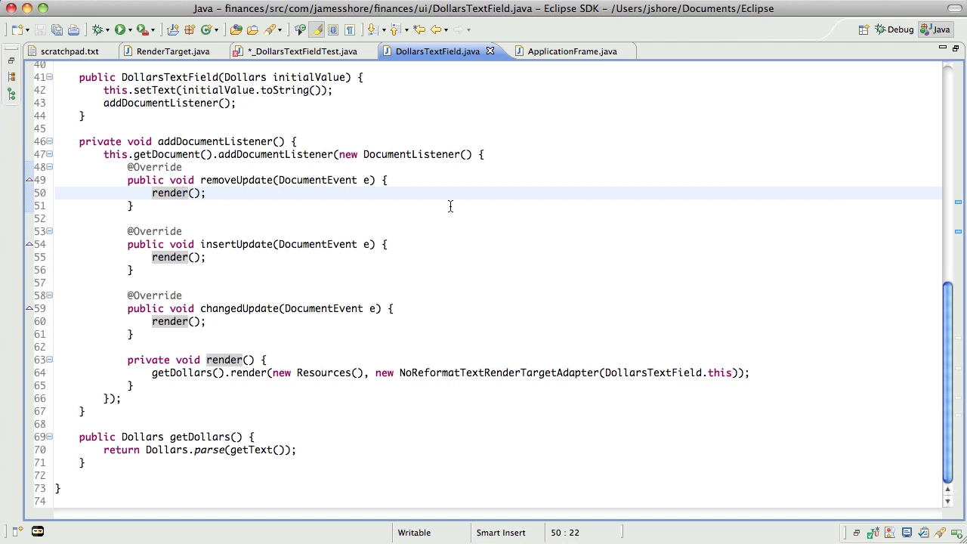
click(302, 51)
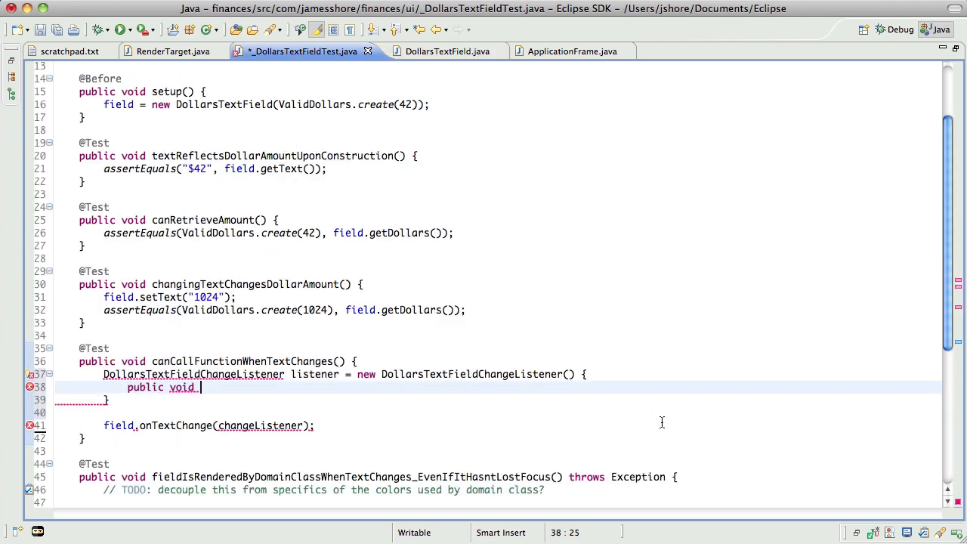
Step: Add an empty textChanged() method, rename the call to addTextChangeListener, and open a line above the listener
text(text)
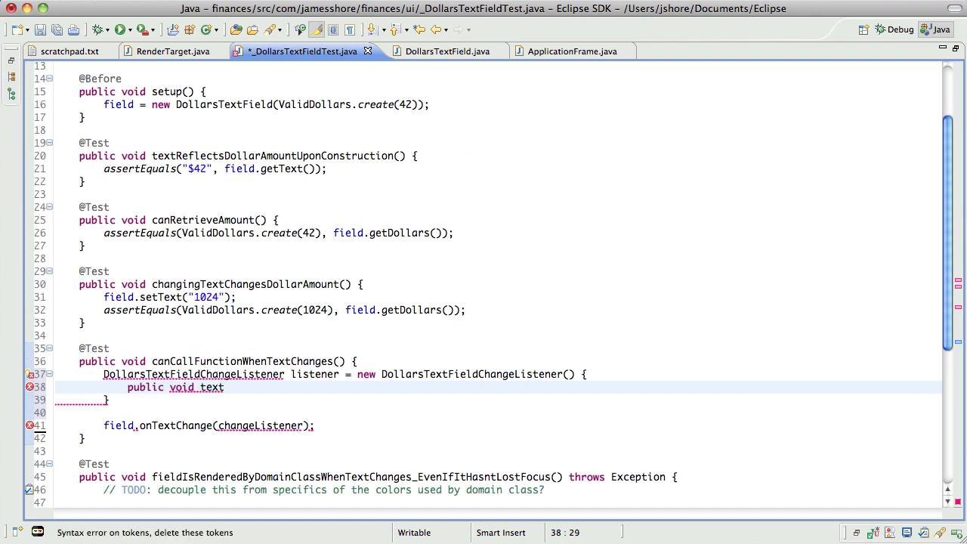
text(Changed)
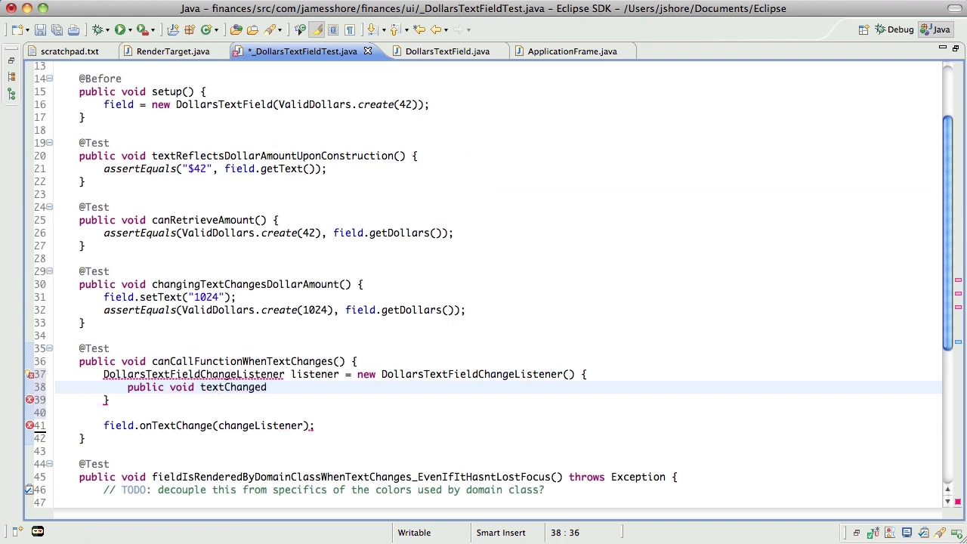
text(() {)
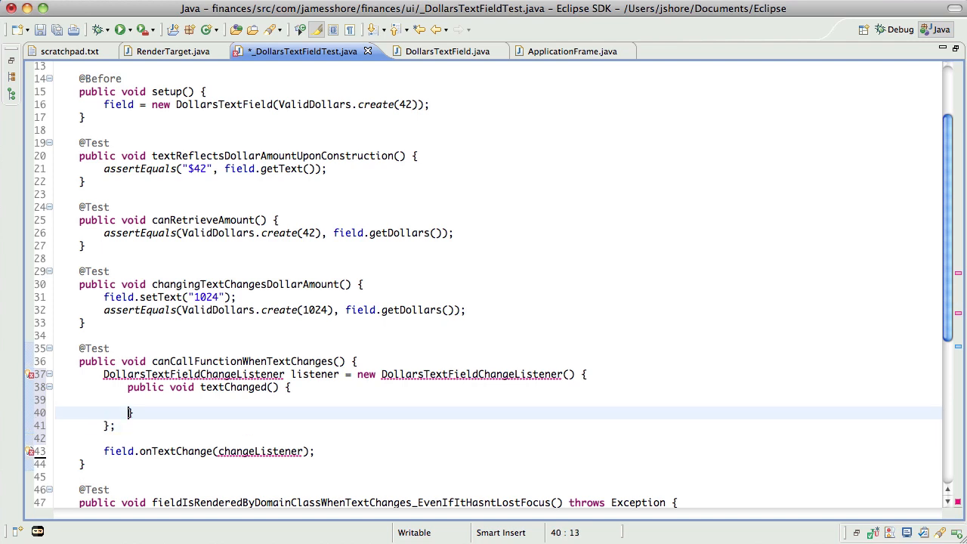
click(148, 450)
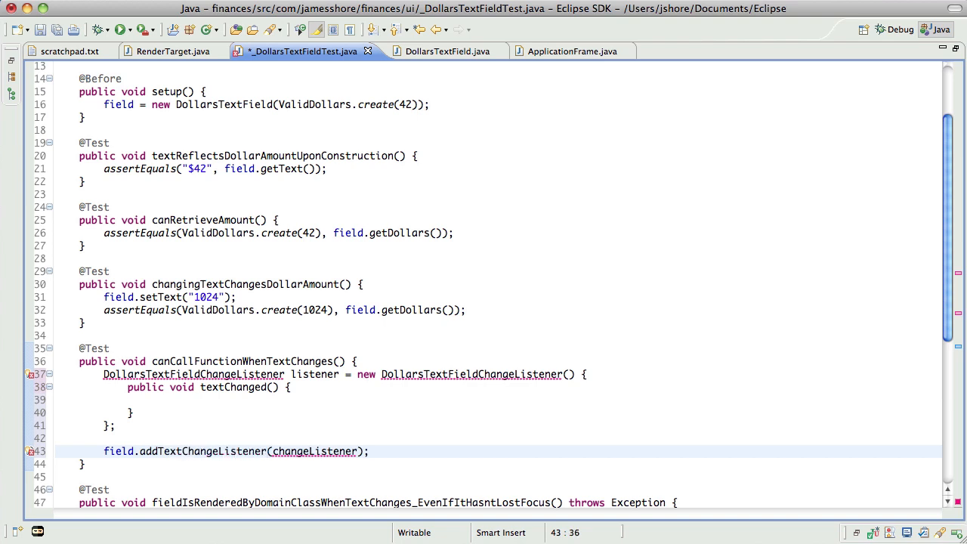
click(151, 399)
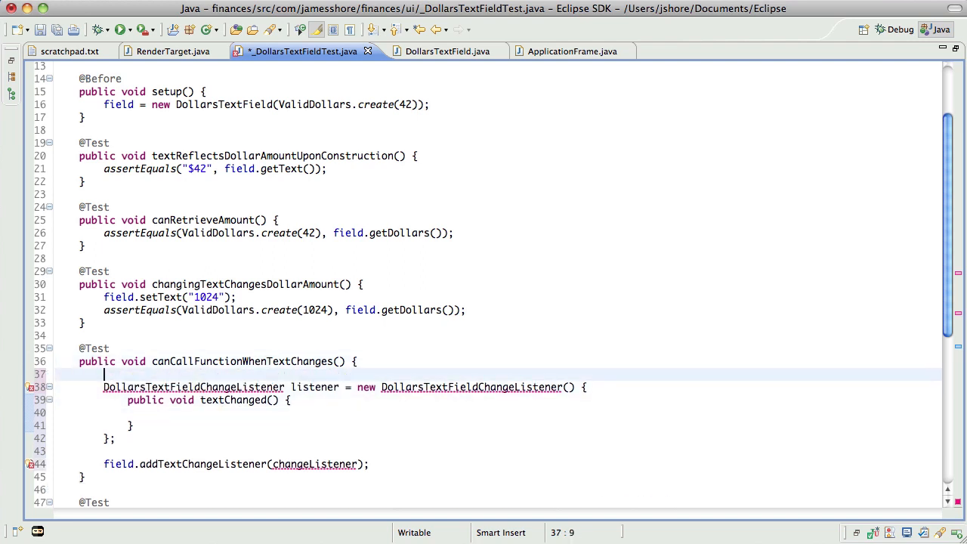
Step: Declare 'final bool[] changed = {false}' and set changed[0] = true inside textChanged()
text(final)
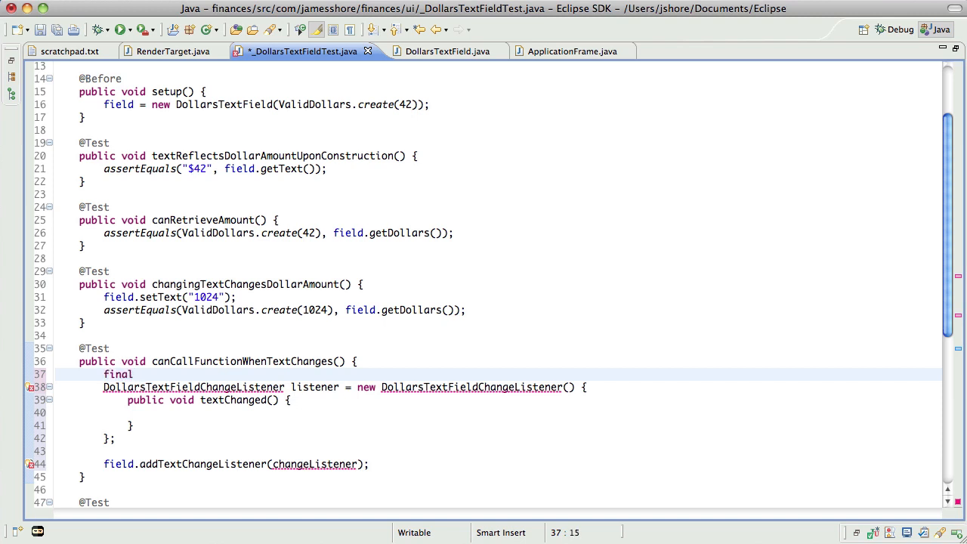
text(bool[])
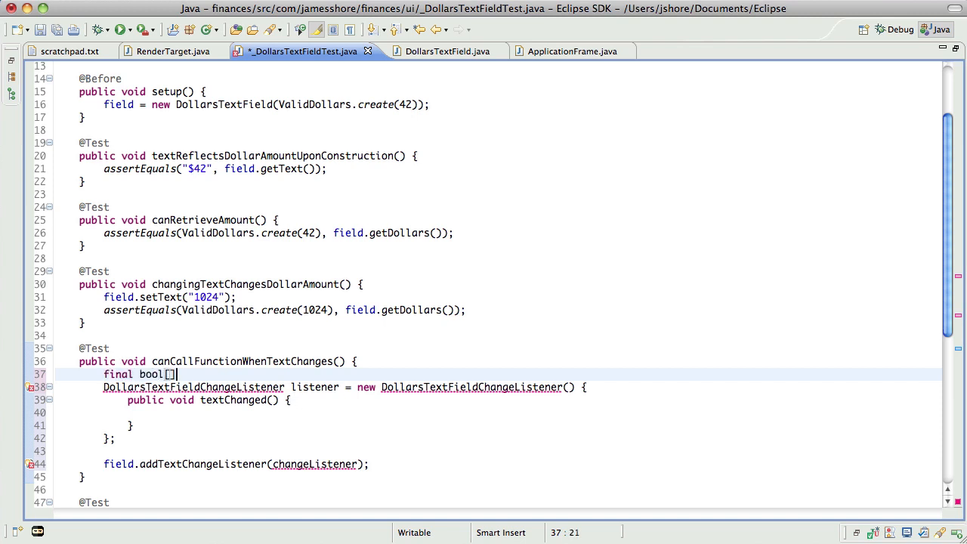
text(={)
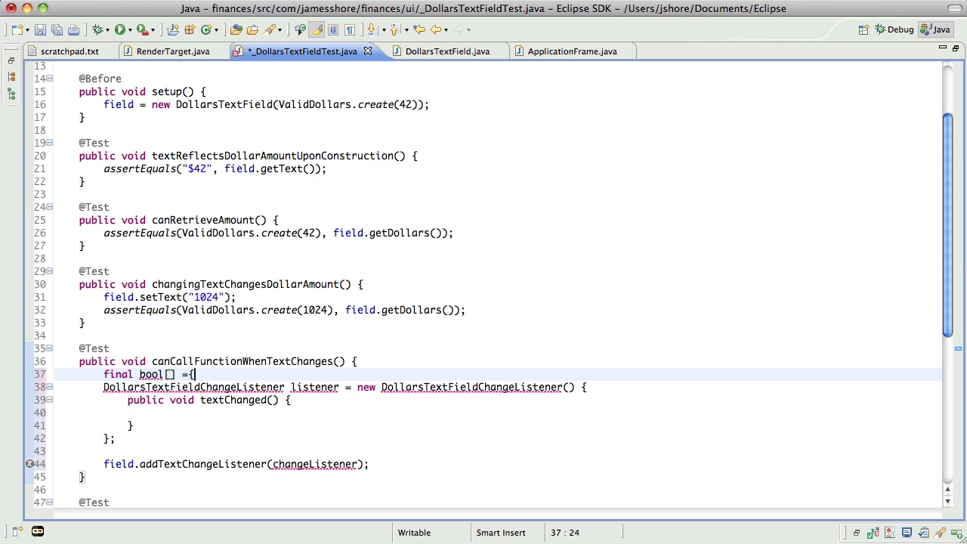
text(false)
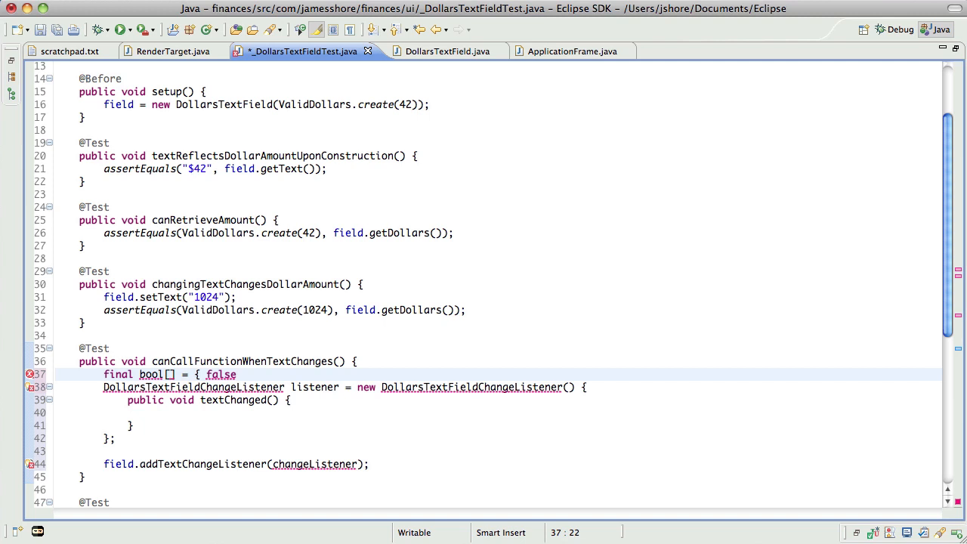
text(changed)
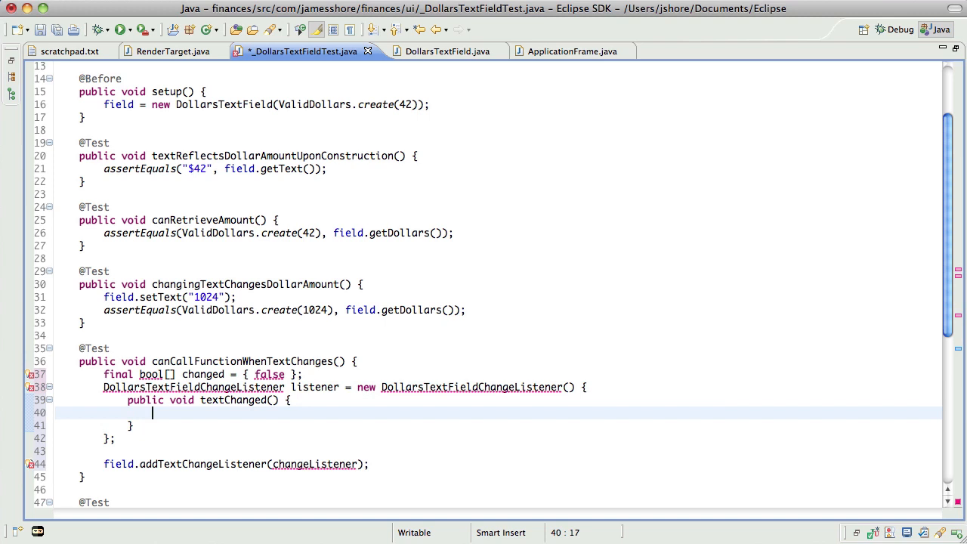
text(changed[0])
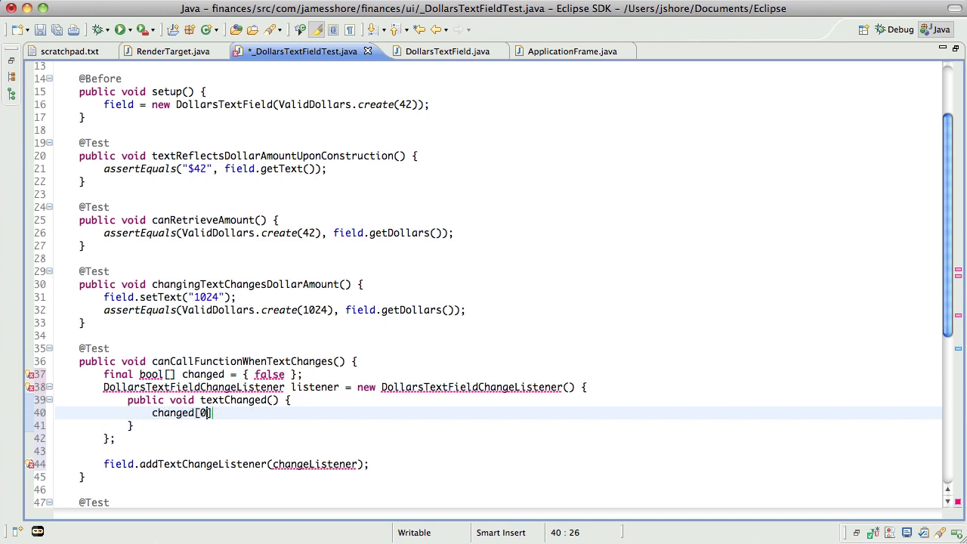
text(= true;)
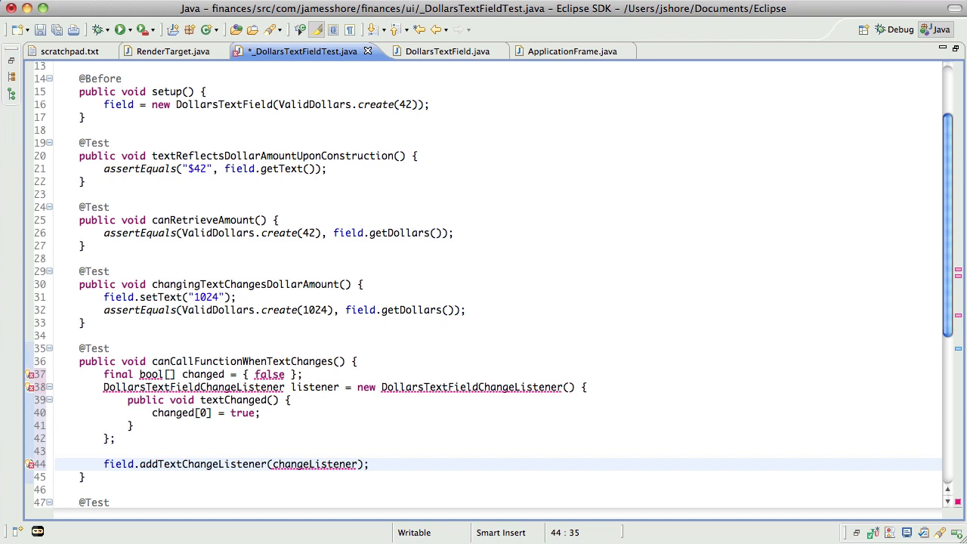
Step: Assert changed[0] with the message "textChanged() should have been called"
text(assertT)
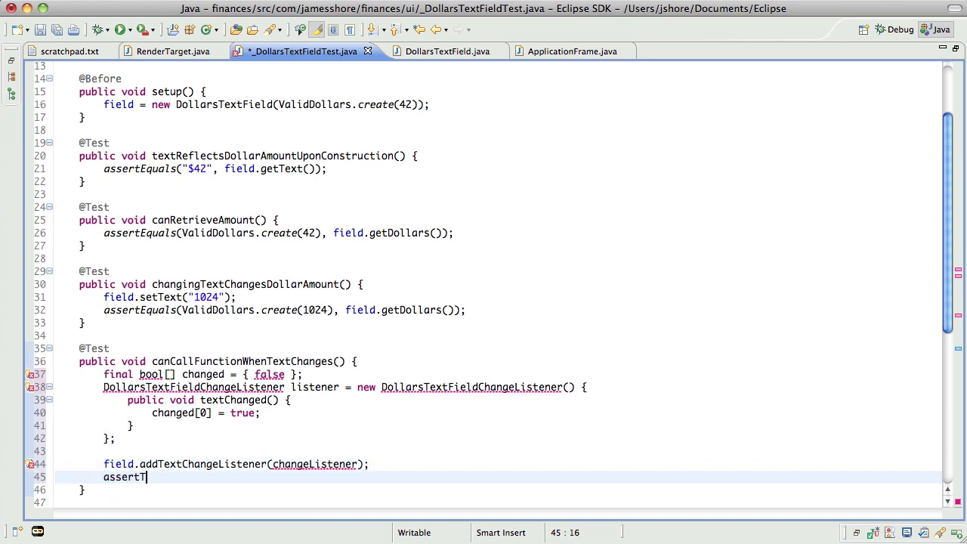
text(rue(""))
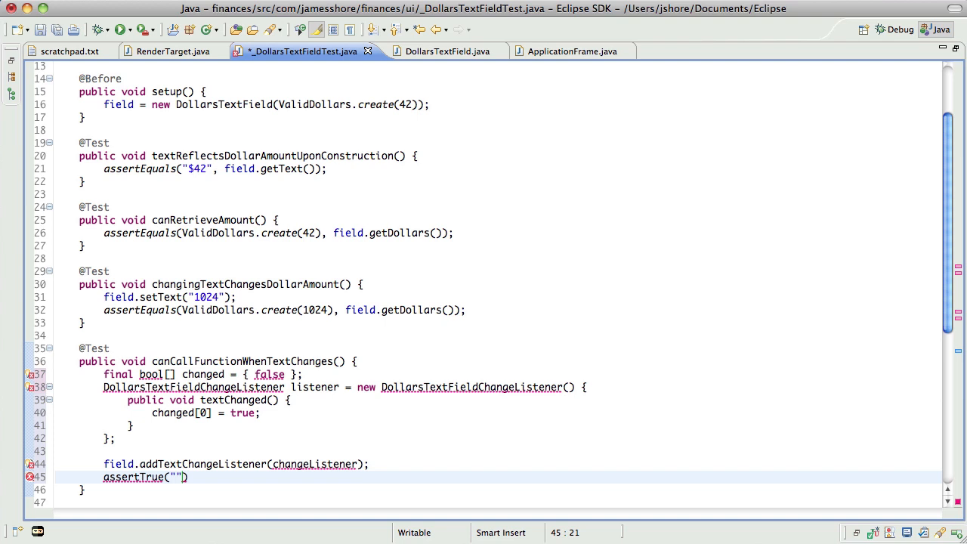
text(textChanged() sho)
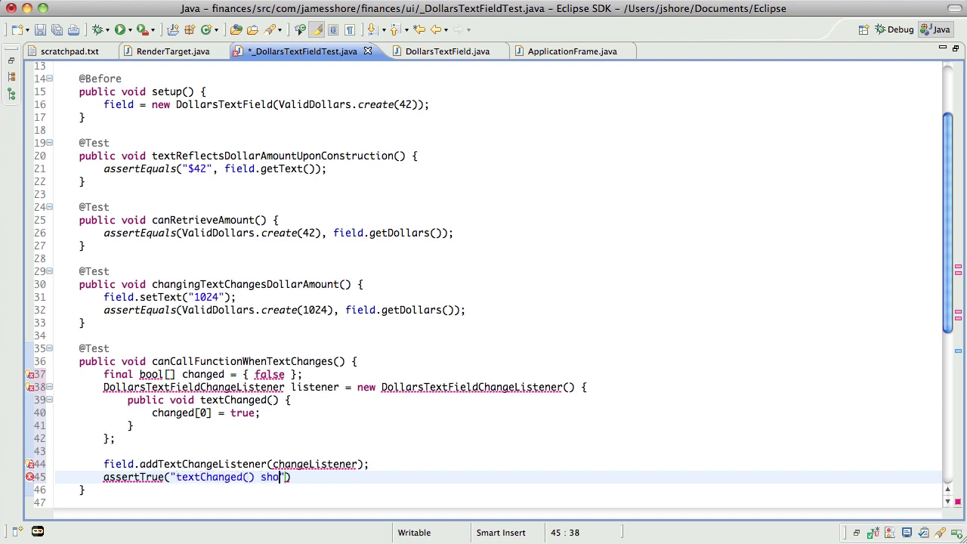
text(uld have been called)
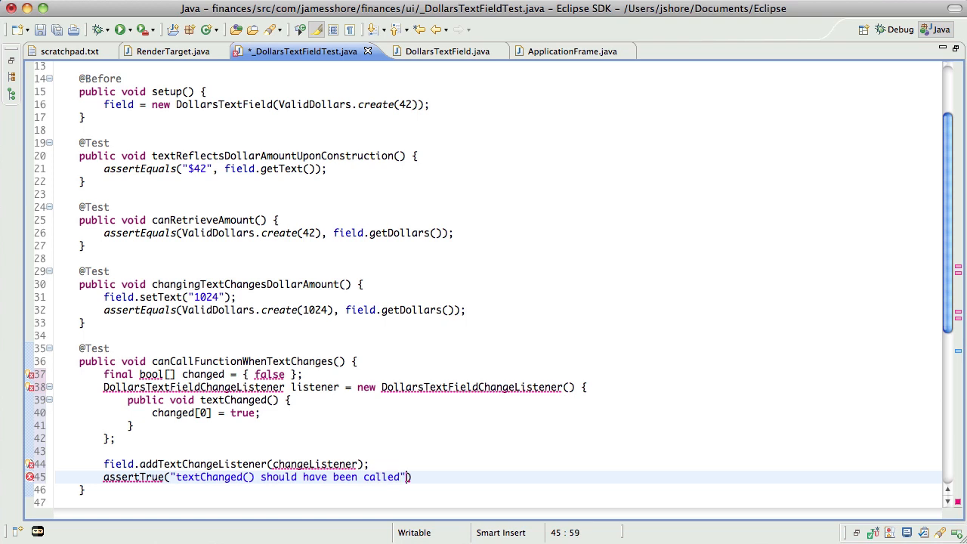
text(, cha)
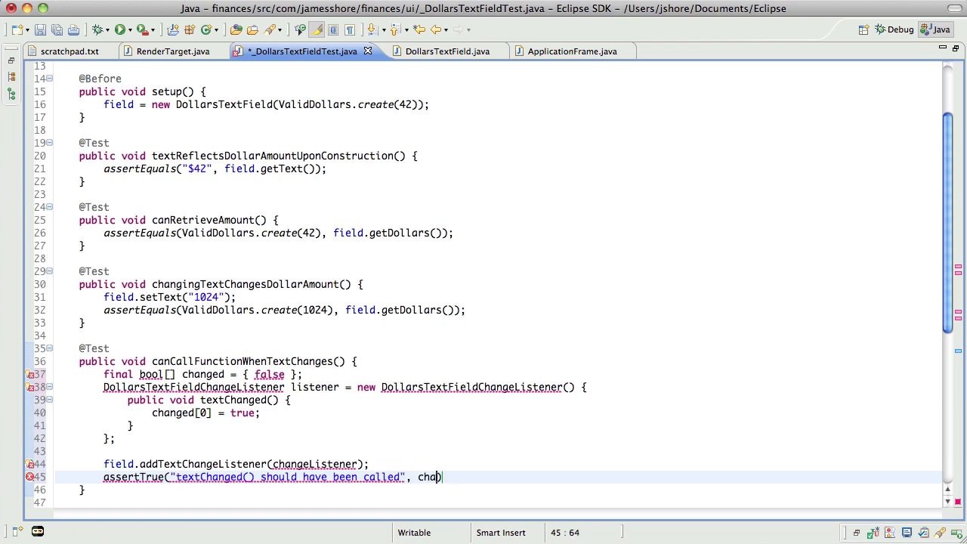
text(ged[0]);)
click(203, 374)
text(ean)
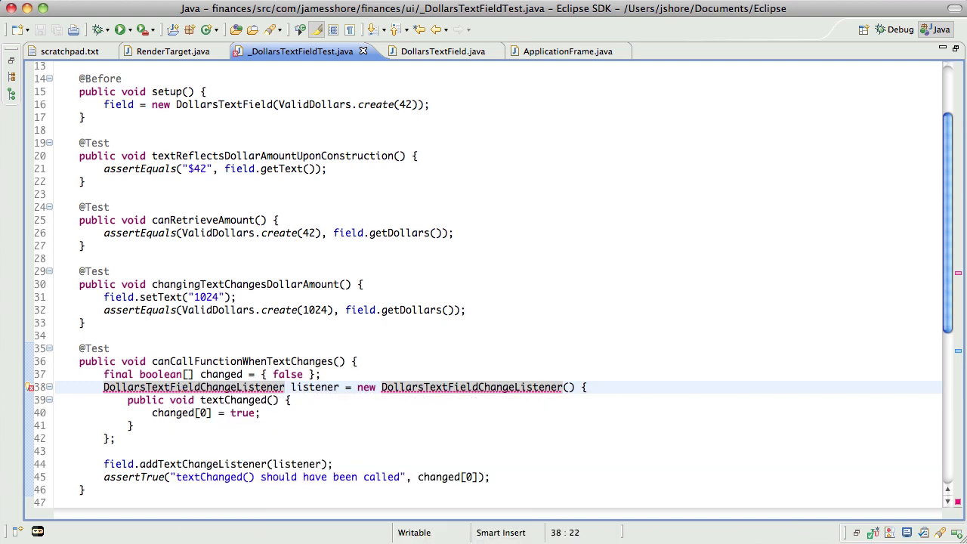
Step: Use DollarsTextField.ChangeListener for both references and Quick Fix a nested ChangeListener class into DollarsTextField
click(103, 386)
text(.)
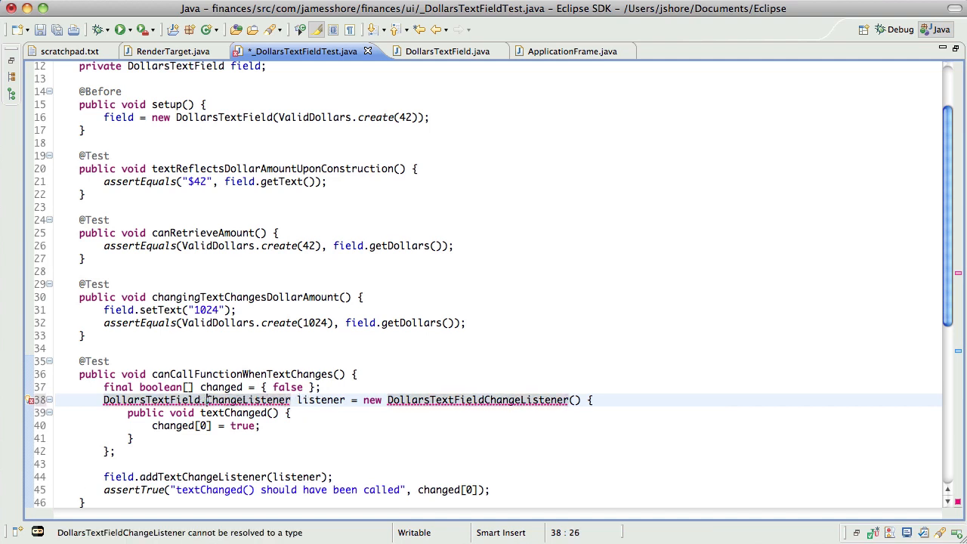
click(483, 399)
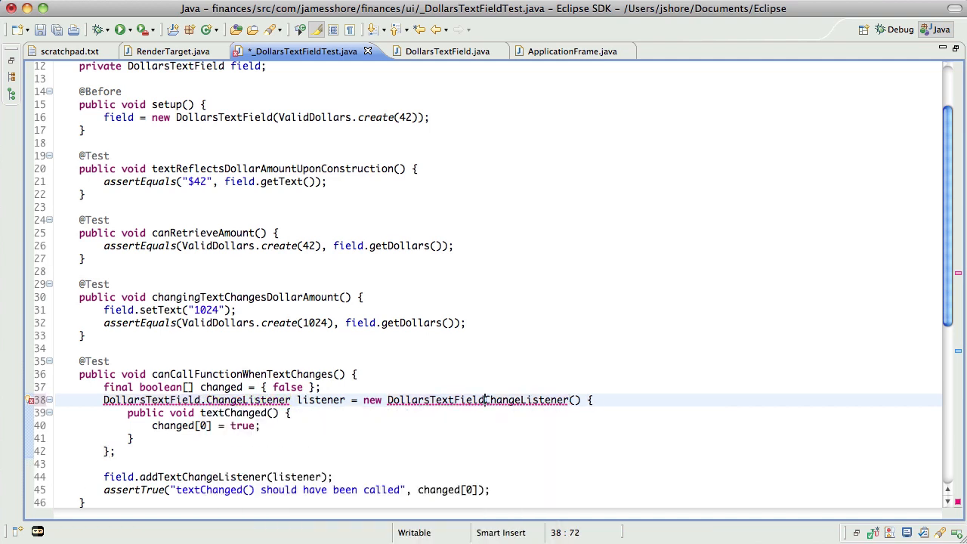
click(30, 398)
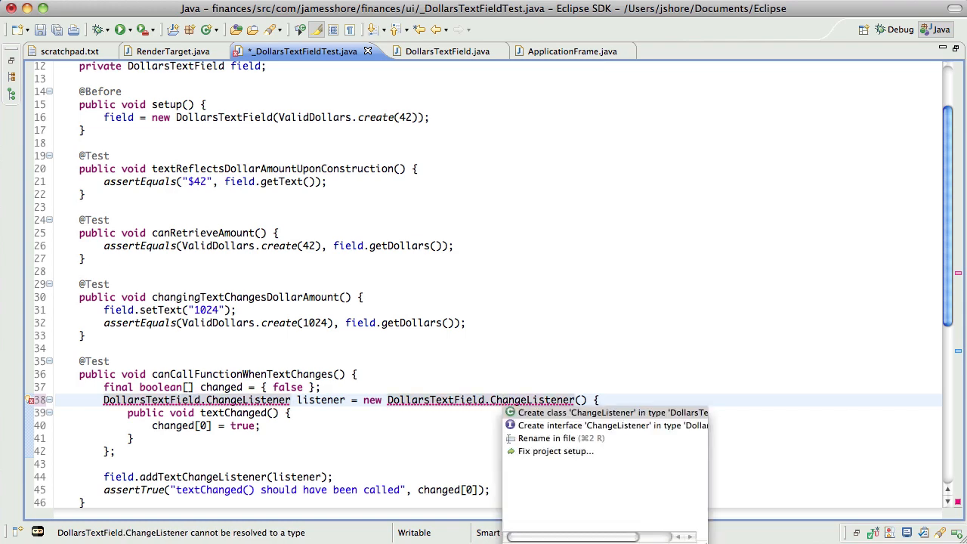
click(608, 410)
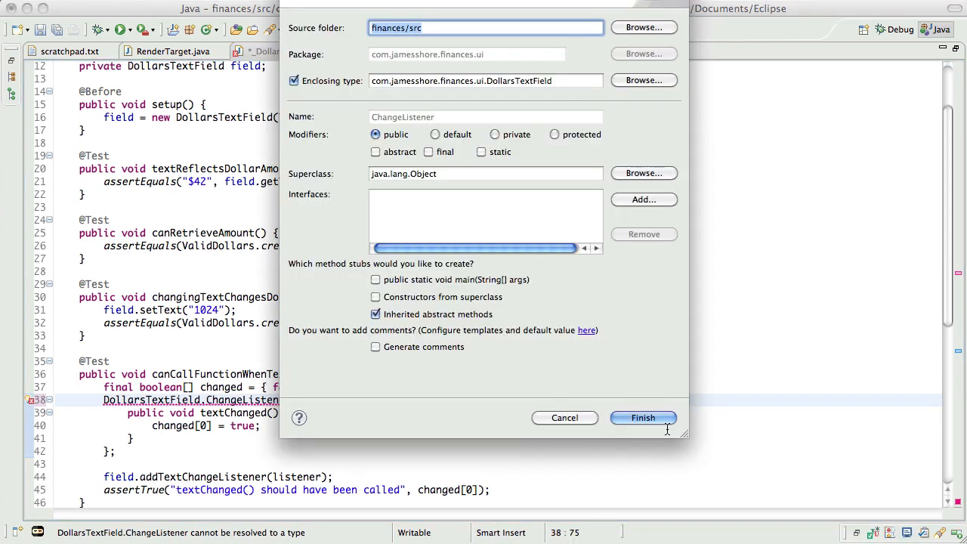
click(643, 416)
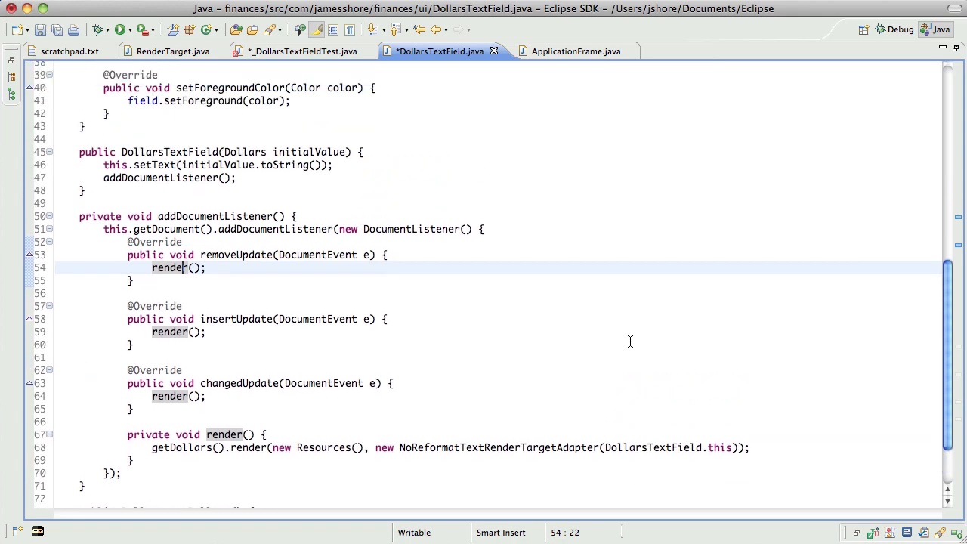
Step: Quick-fix an addTextChangeListener stub and a textChanged() method from the test's errors
scroll(up, 3)
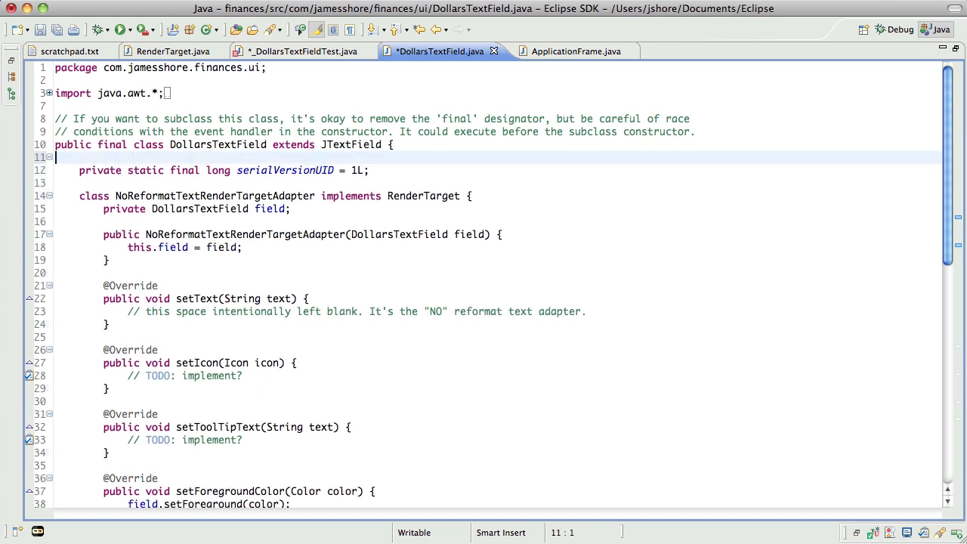
scroll(down, 3)
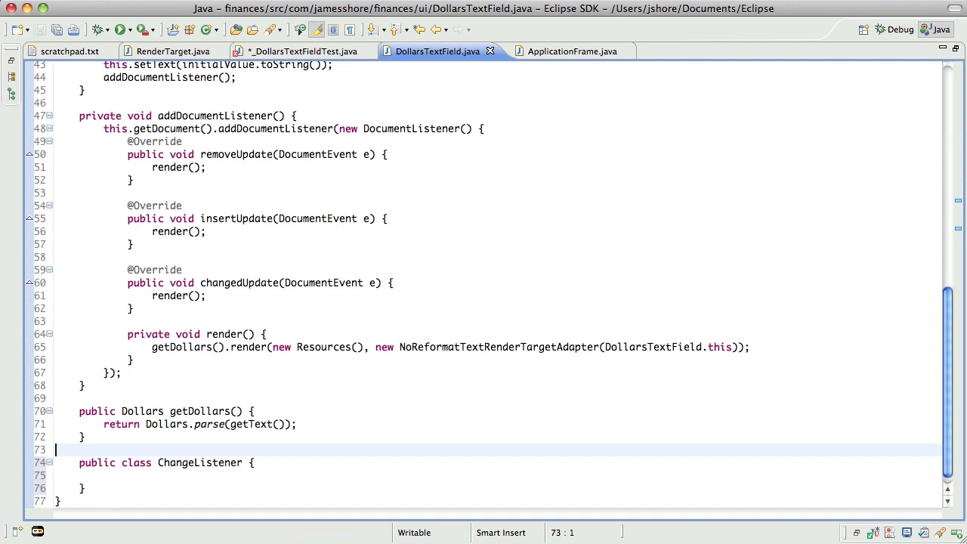
click(302, 51)
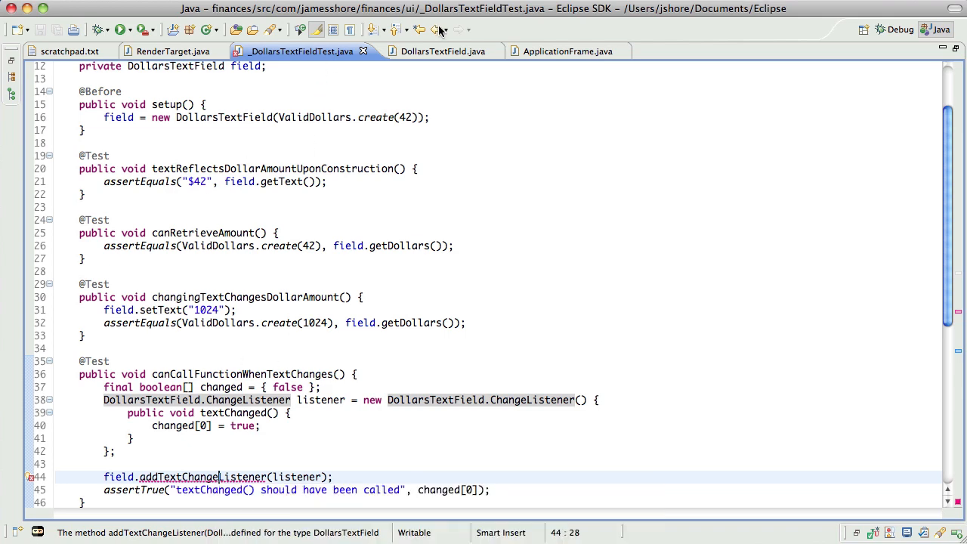
click(432, 52)
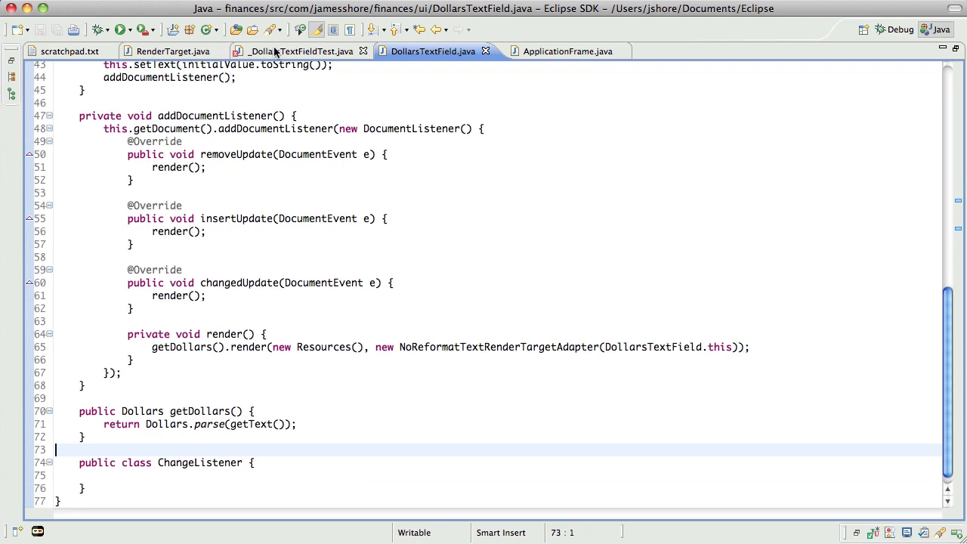
click(301, 51)
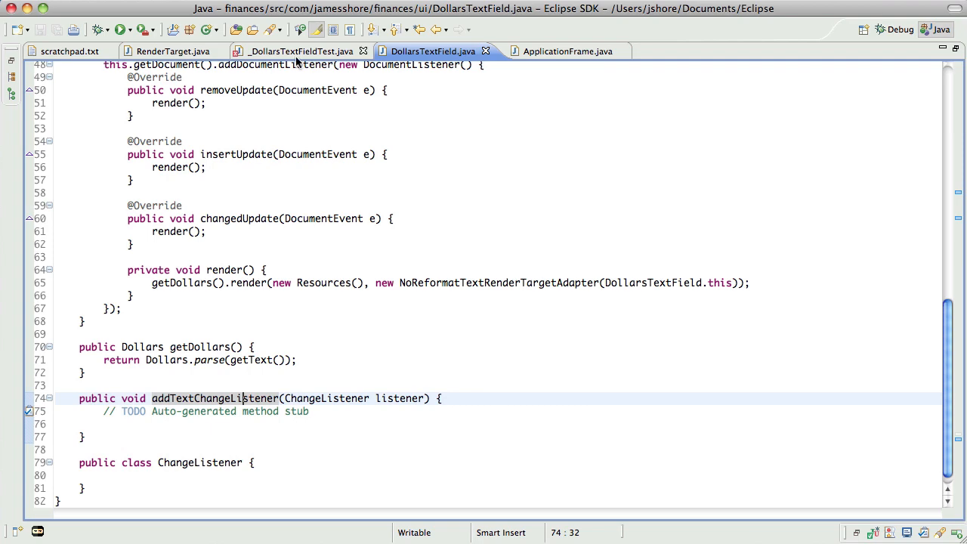
click(300, 52)
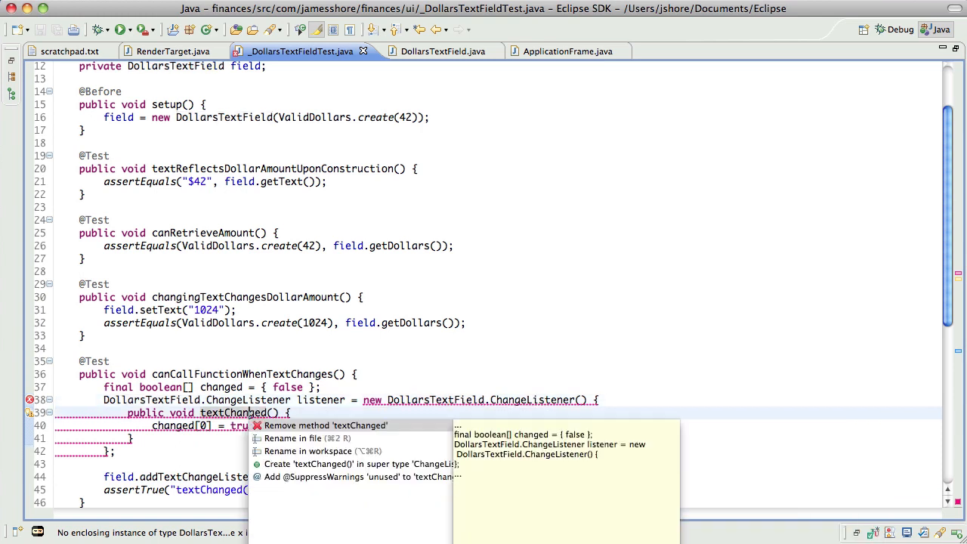
key(Escape)
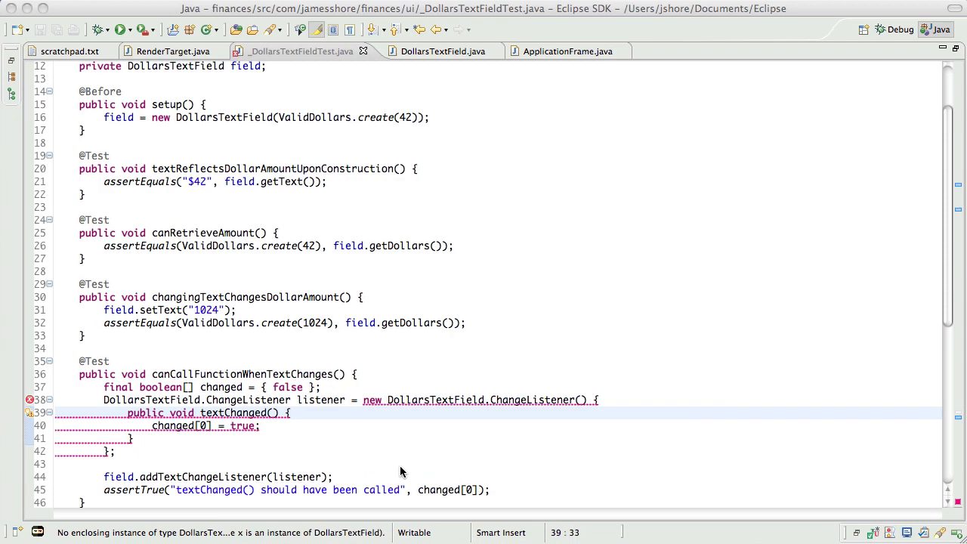
Step: Turn ChangeListener into an interface declaring public textChanged()
click(435, 52)
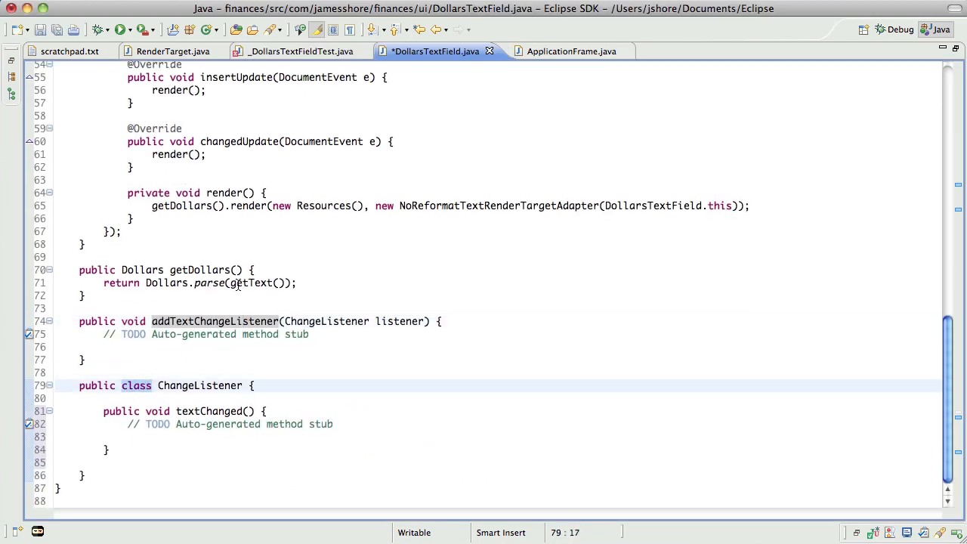
text(interface)
click(497, 411)
text(;)
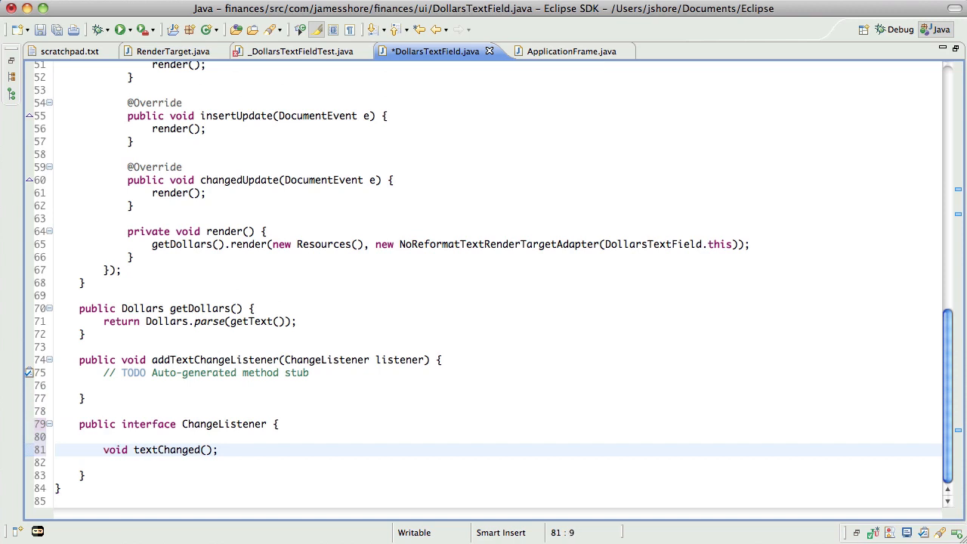
text(public void textChanged() {)
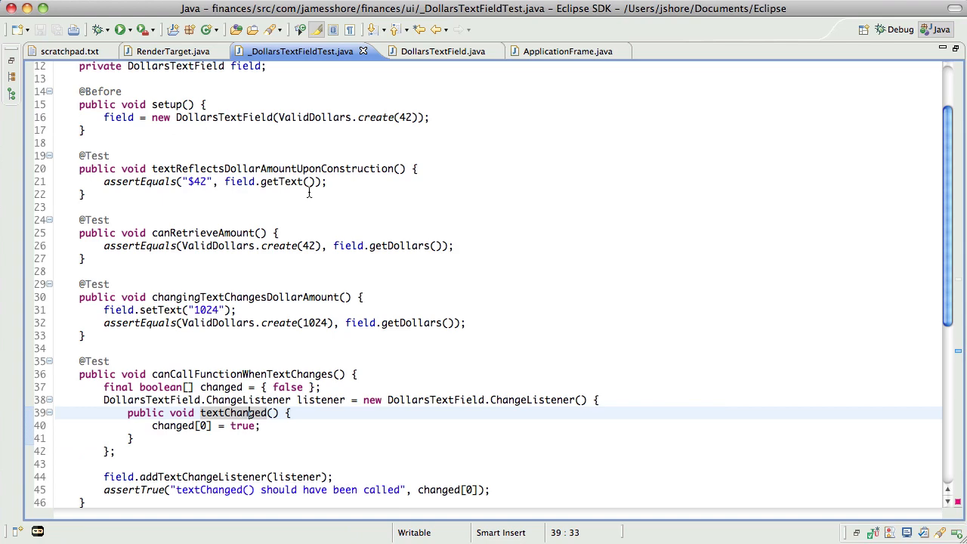
mouse_move(311, 278)
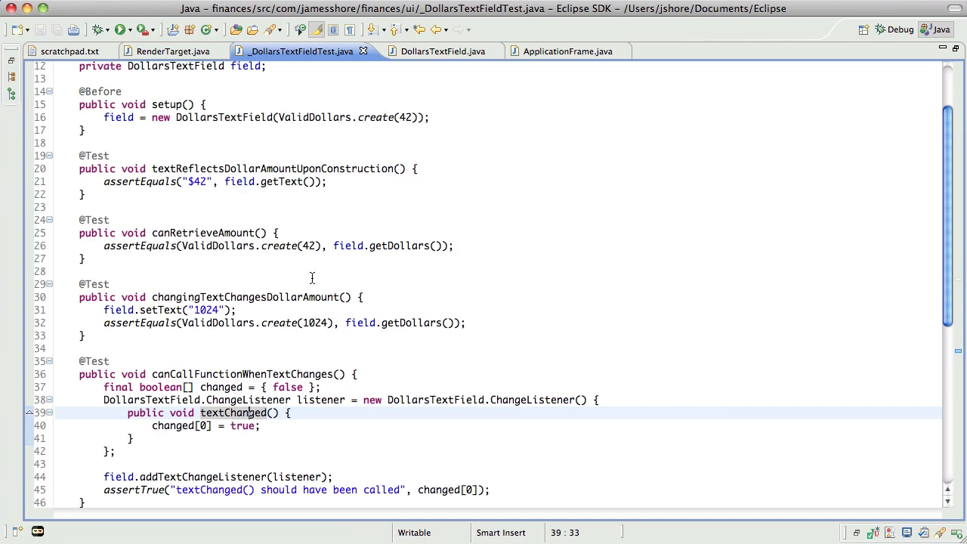
Step: Run the JUnit suite, then tidy ChangeListener so textChanged() sits directly under its declaration
click(121, 30)
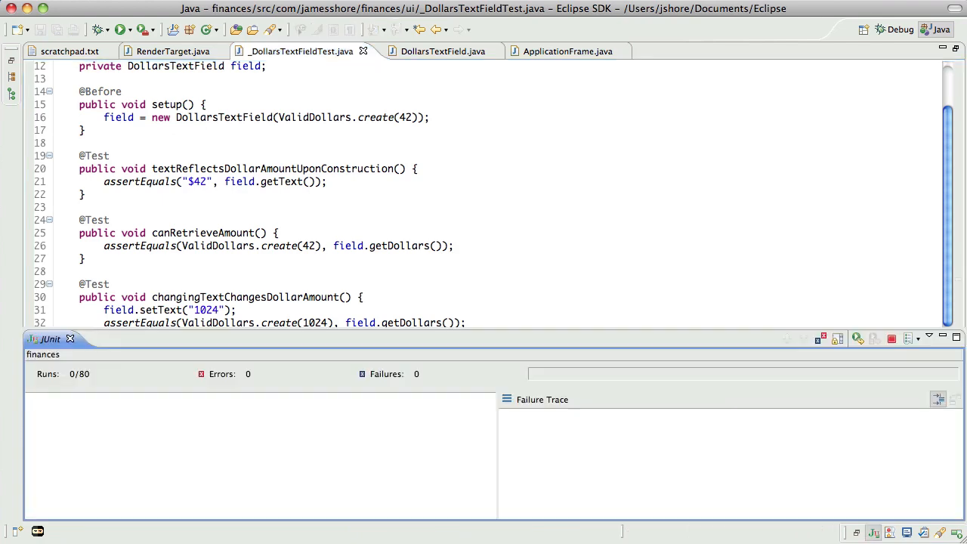
click(121, 30)
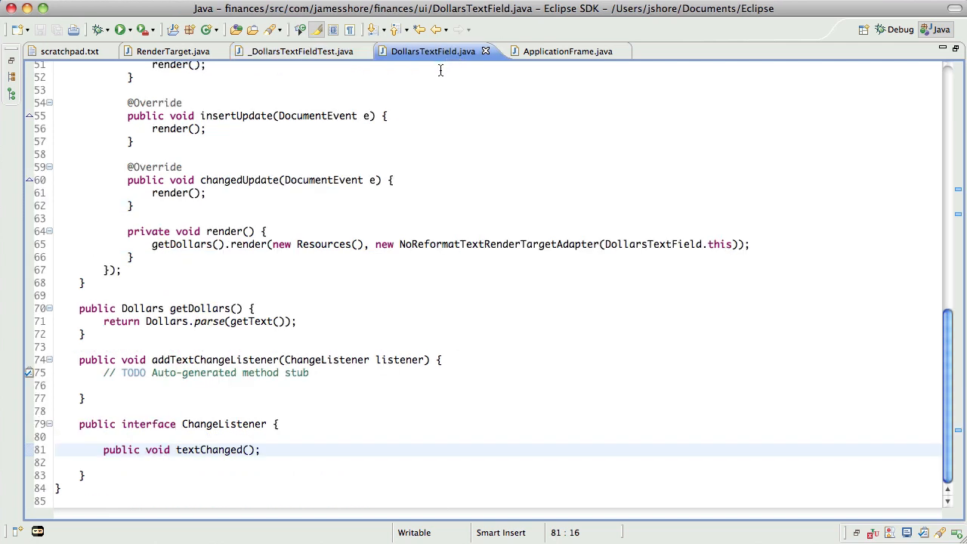
mouse_move(157, 438)
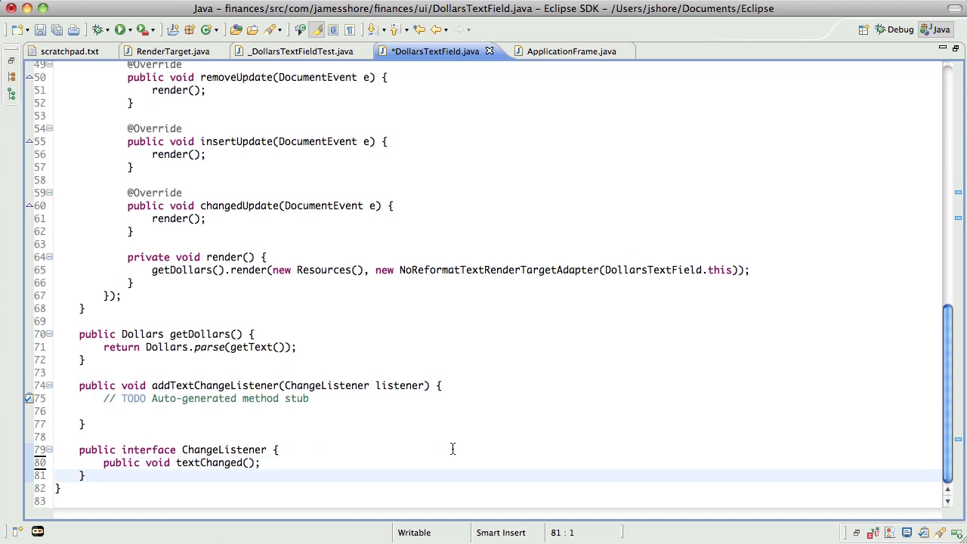
scroll(up, 3)
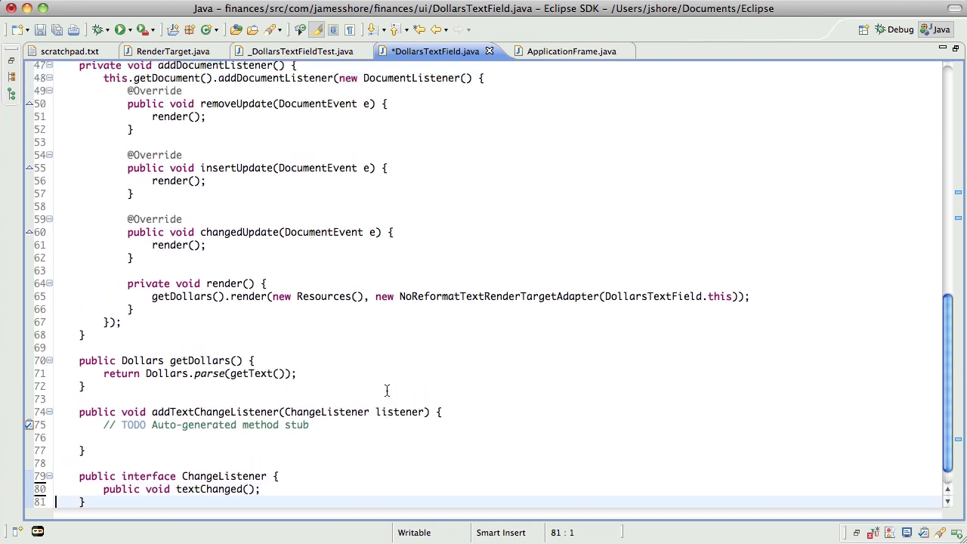
scroll(up, 3)
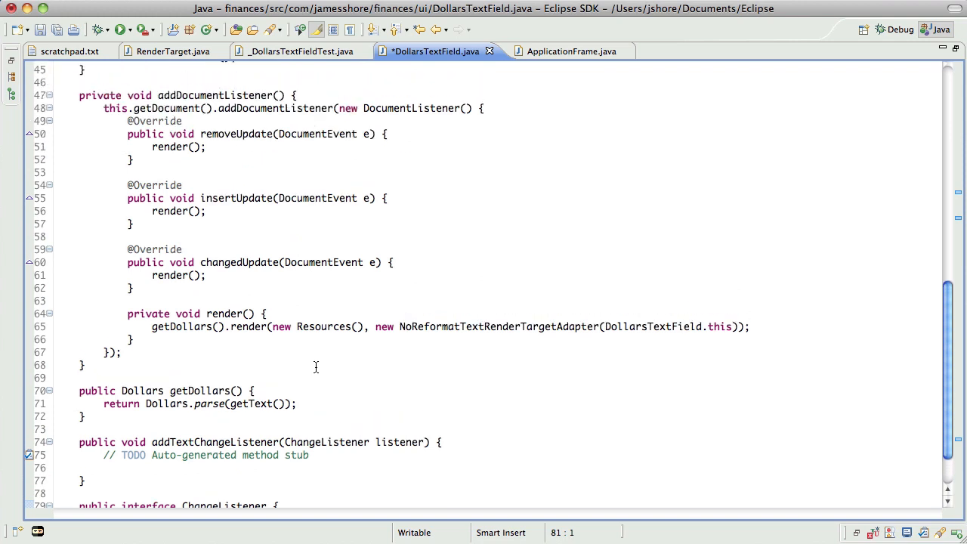
scroll(down, 3)
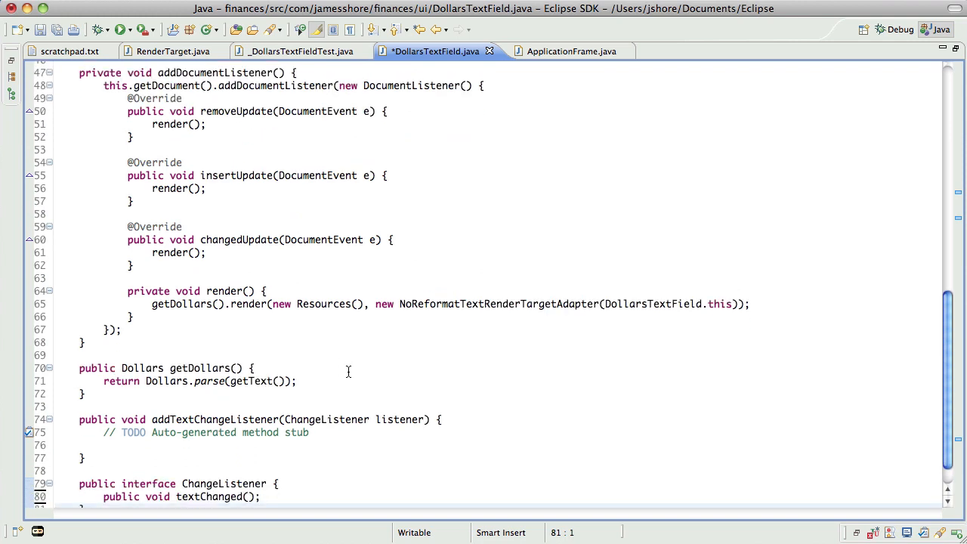
scroll(up, 3)
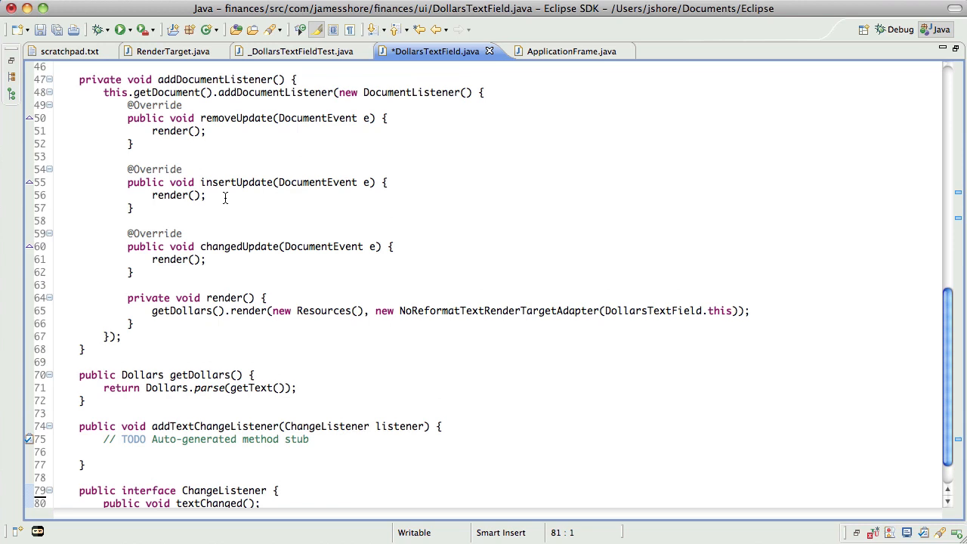
scroll(up, 3)
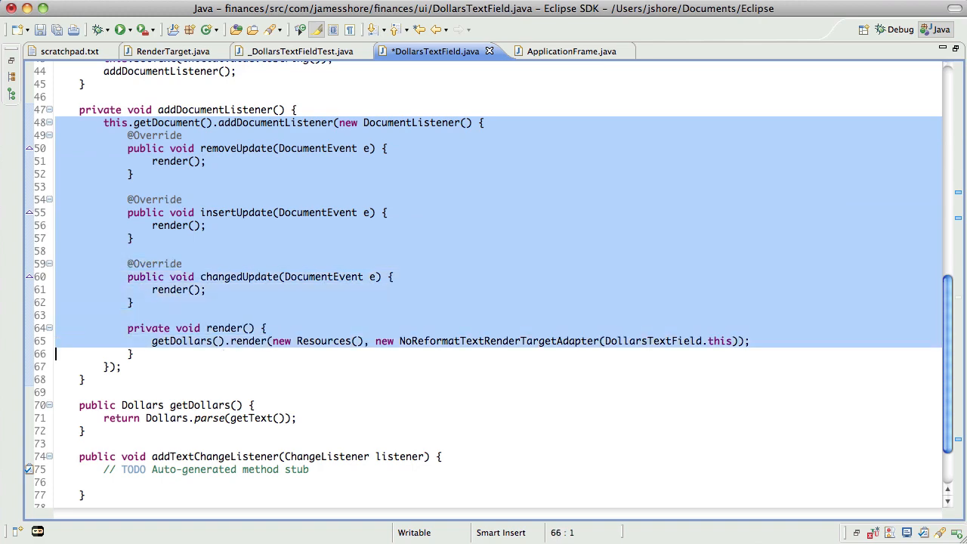
Step: Make render() call listener.textChanged() and mark the listener parameter final
scroll(down, 3)
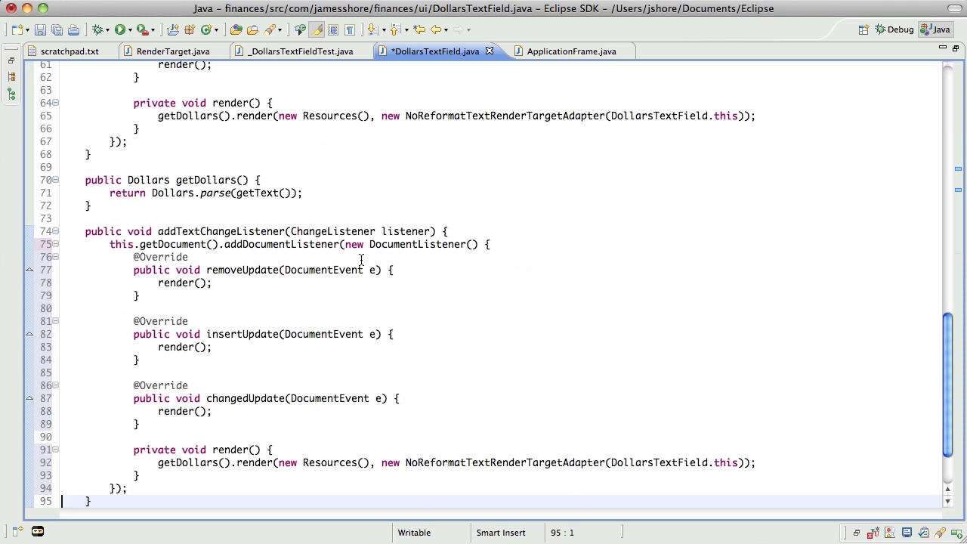
mouse_move(417, 250)
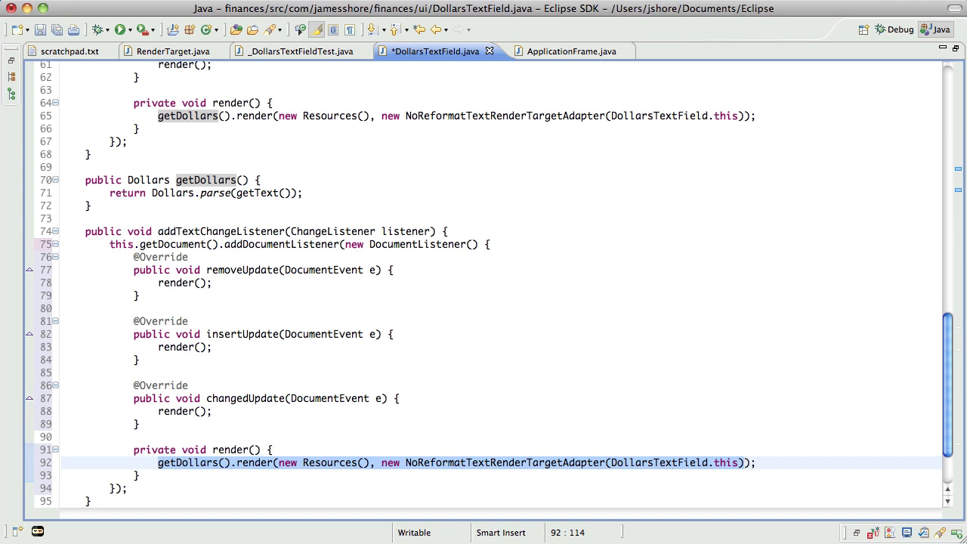
text(listener.textChange);)
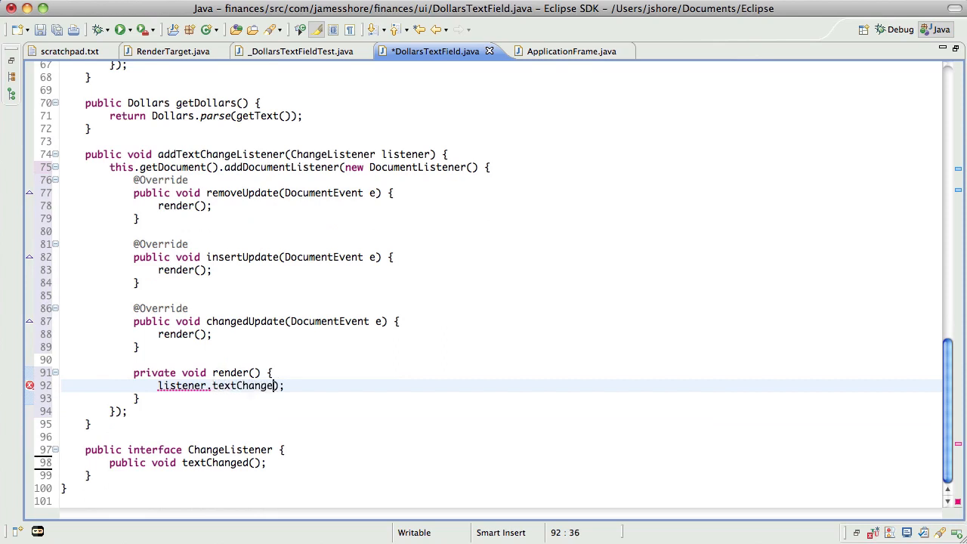
text(())
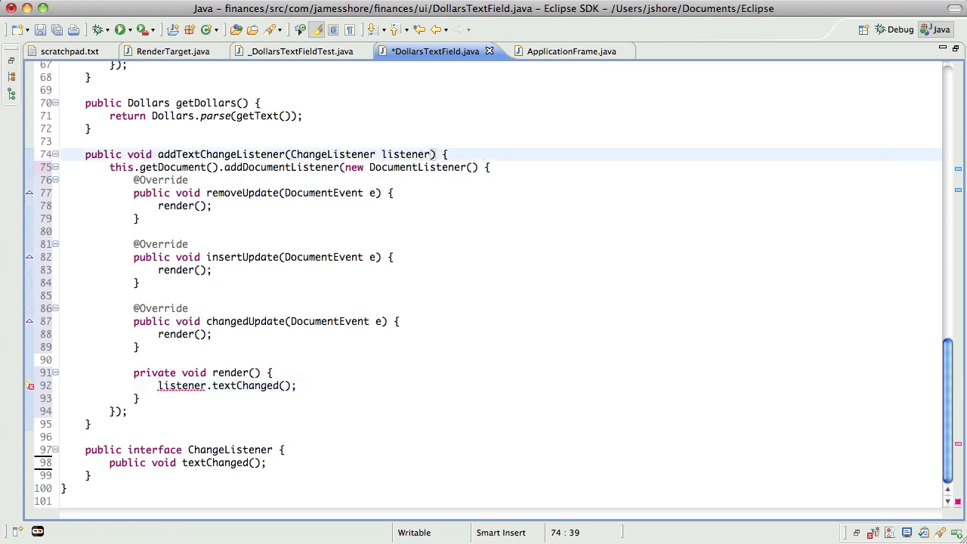
text(final)
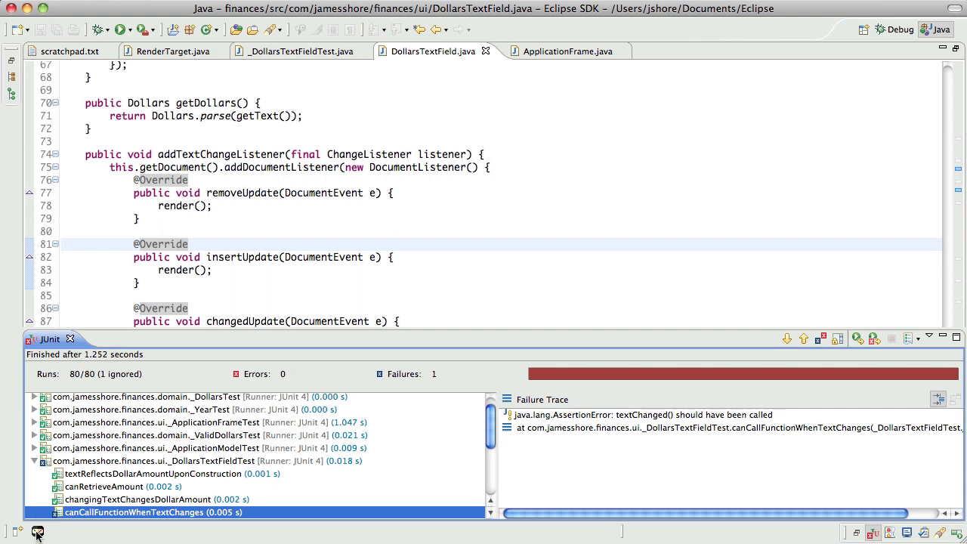
mouse_move(235, 512)
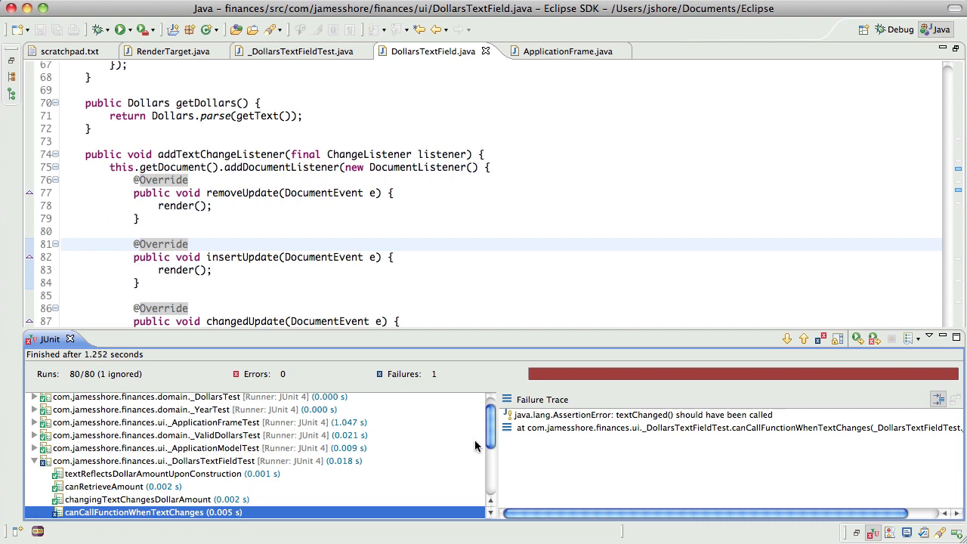
mouse_move(441, 446)
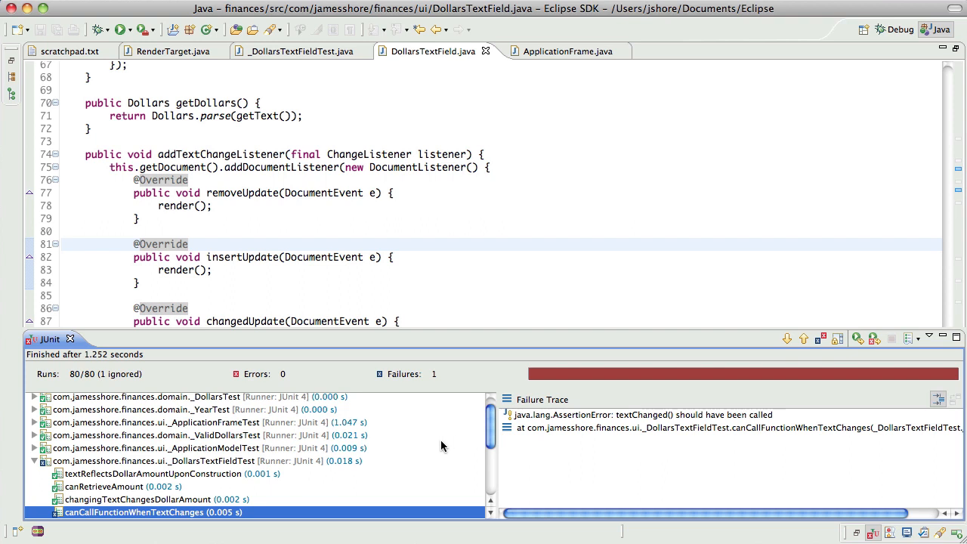
mouse_move(426, 459)
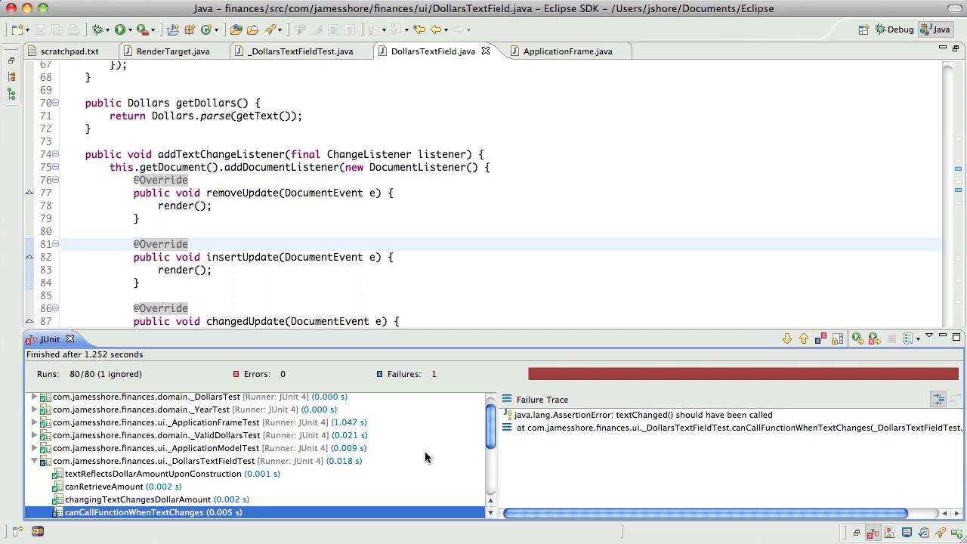
Step: Hide the failing test results and scroll back through DollarsTextField to the render method
click(36, 532)
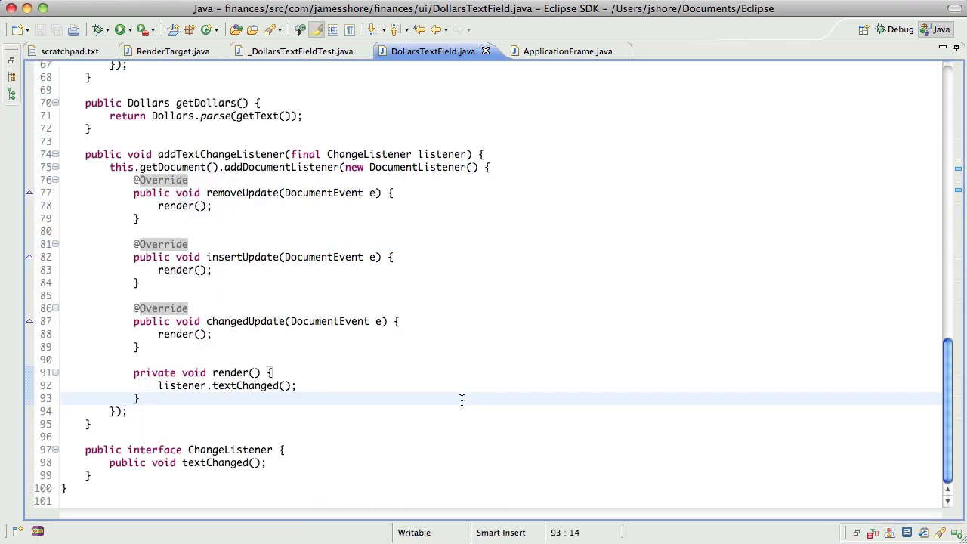
mouse_move(698, 441)
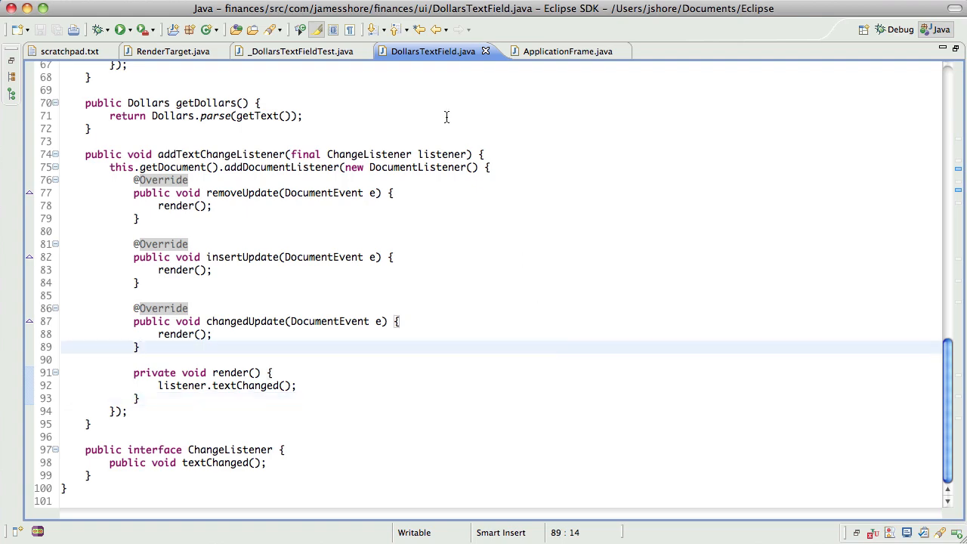
mouse_move(550, 319)
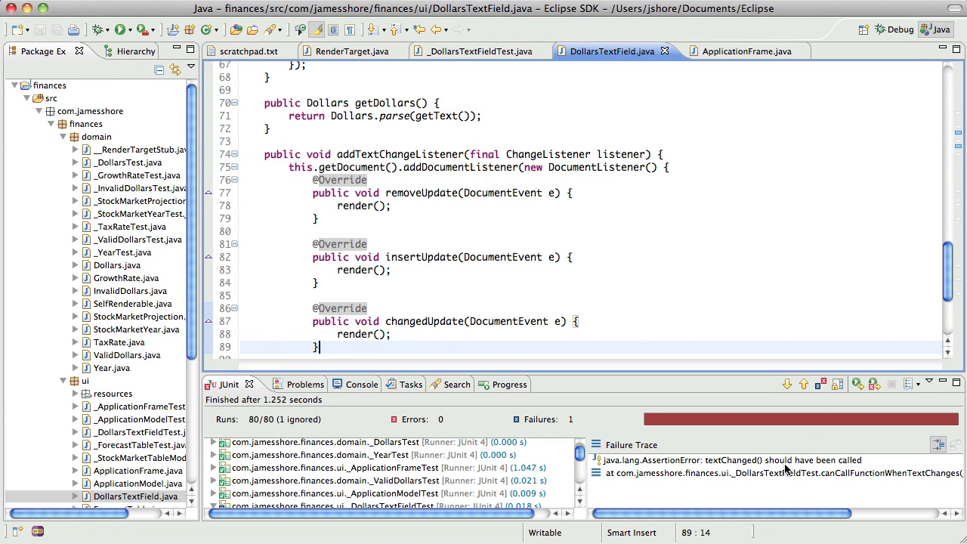
scroll(down, 3)
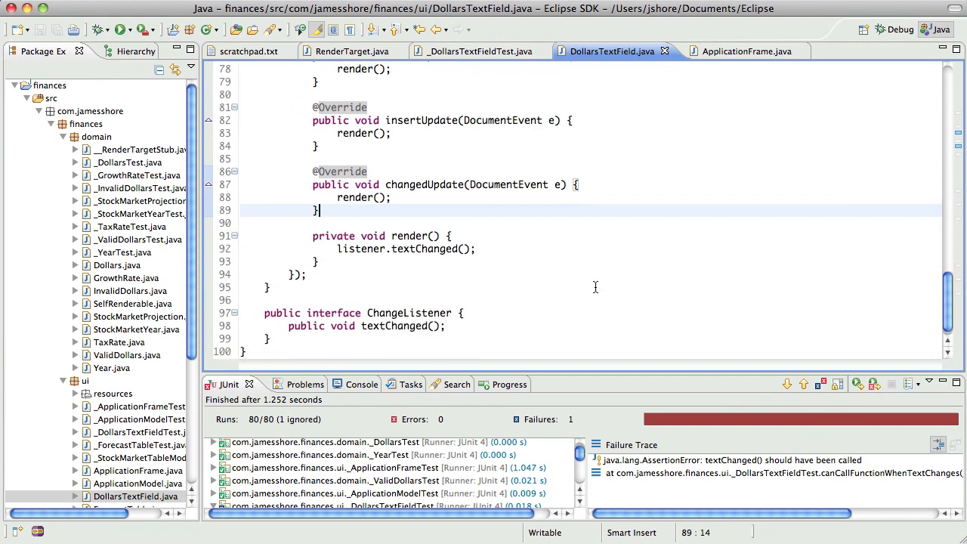
scroll(up, 3)
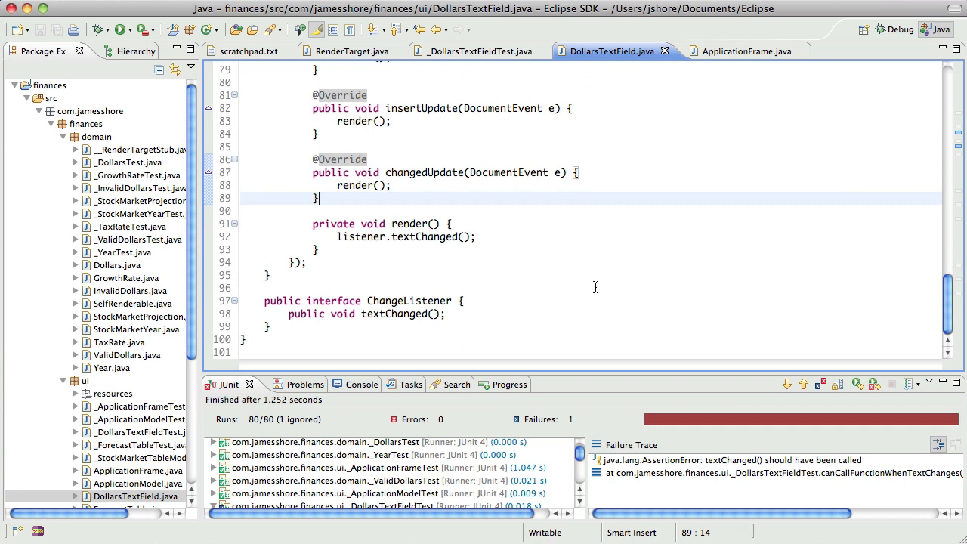
scroll(up, 3)
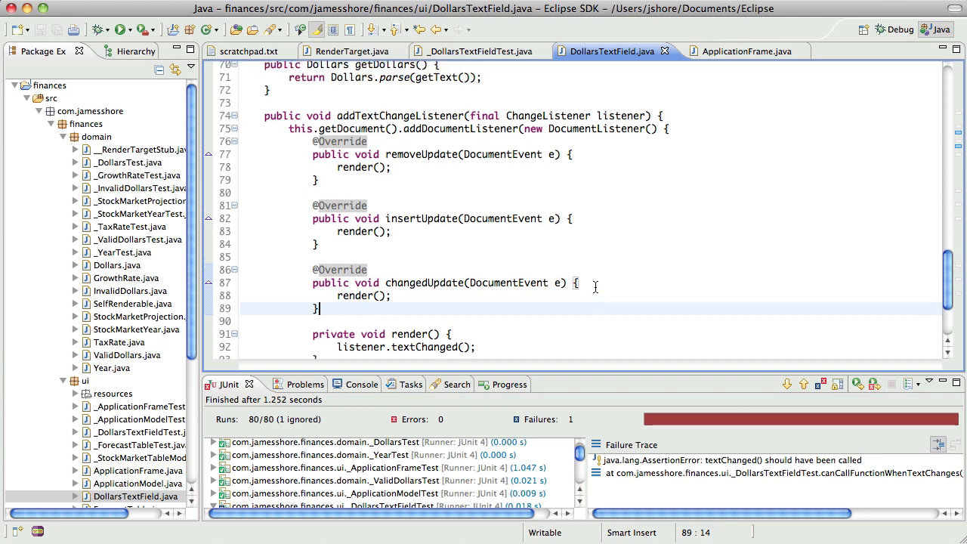
scroll(up, 3)
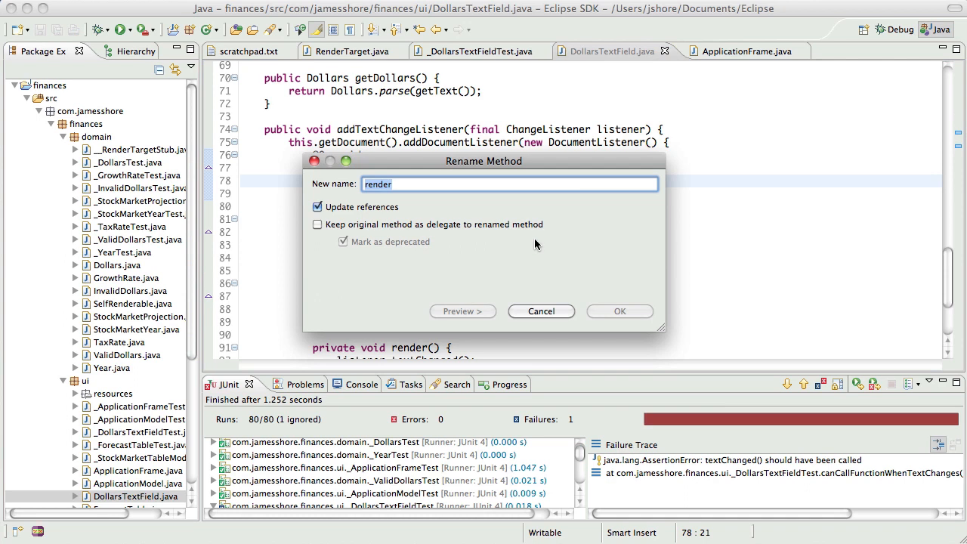
Step: Rename render to callListener via Refactor > Rename, updating all three document callbacks
text(do)
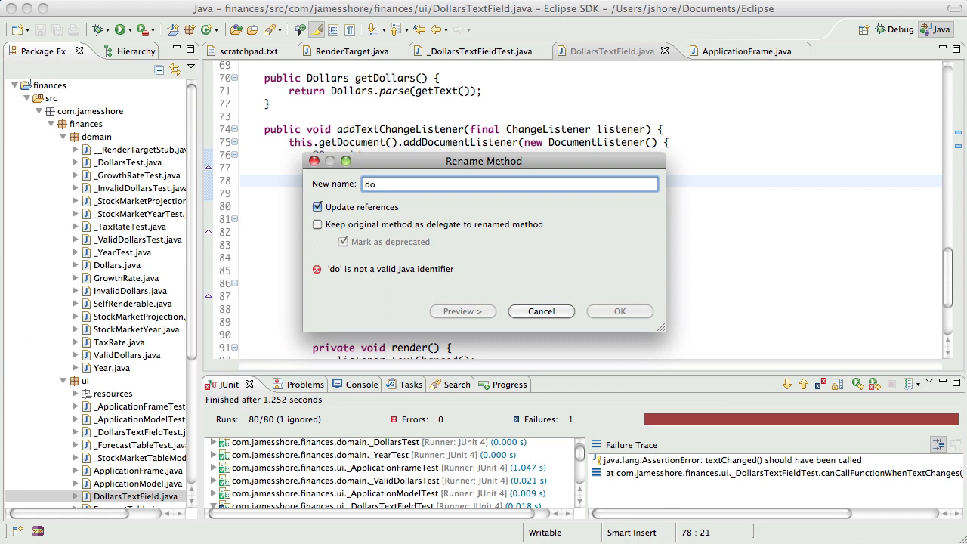
key(backspace)
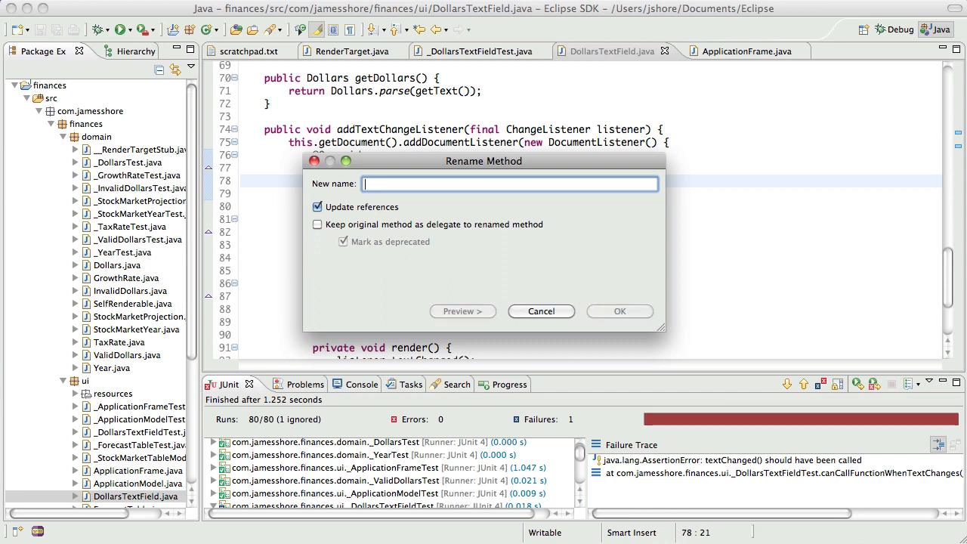
text(callListen)
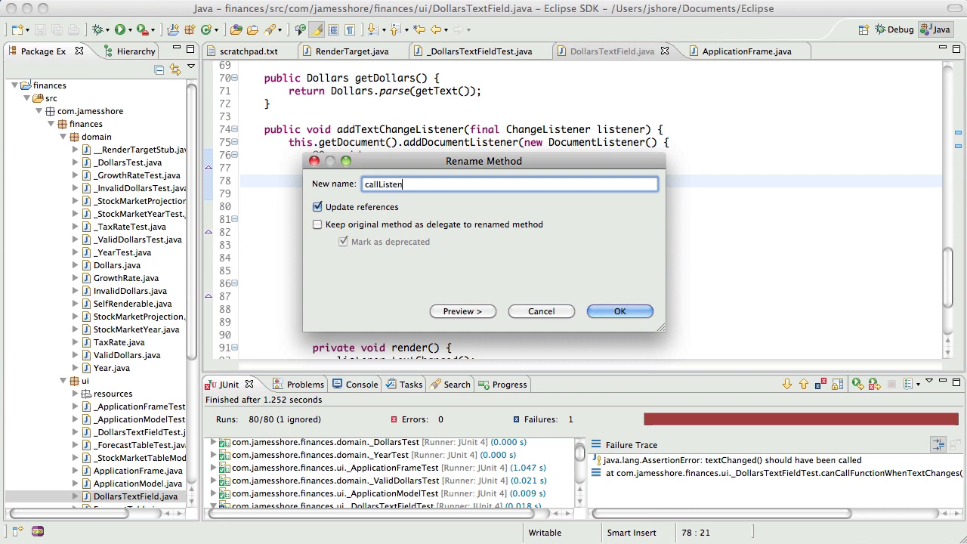
click(619, 311)
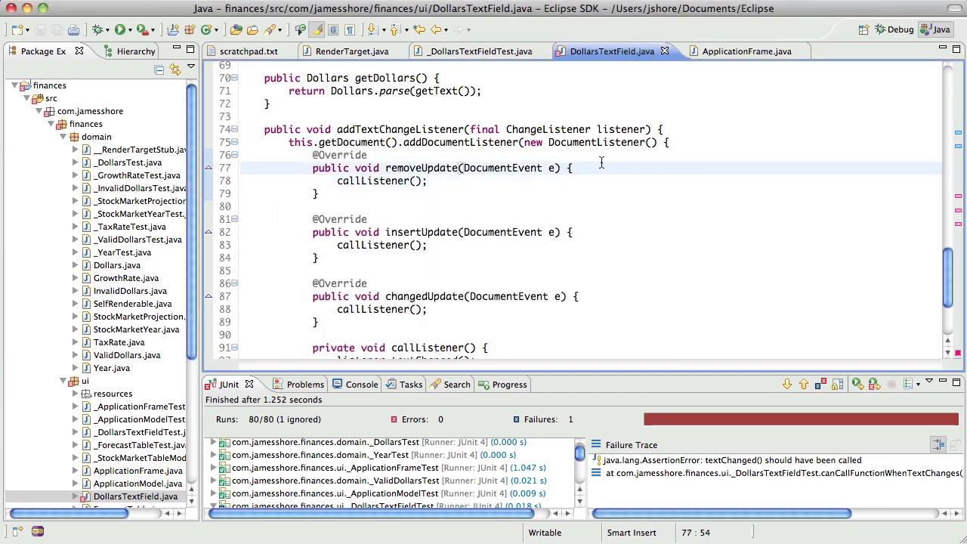
scroll(down, 3)
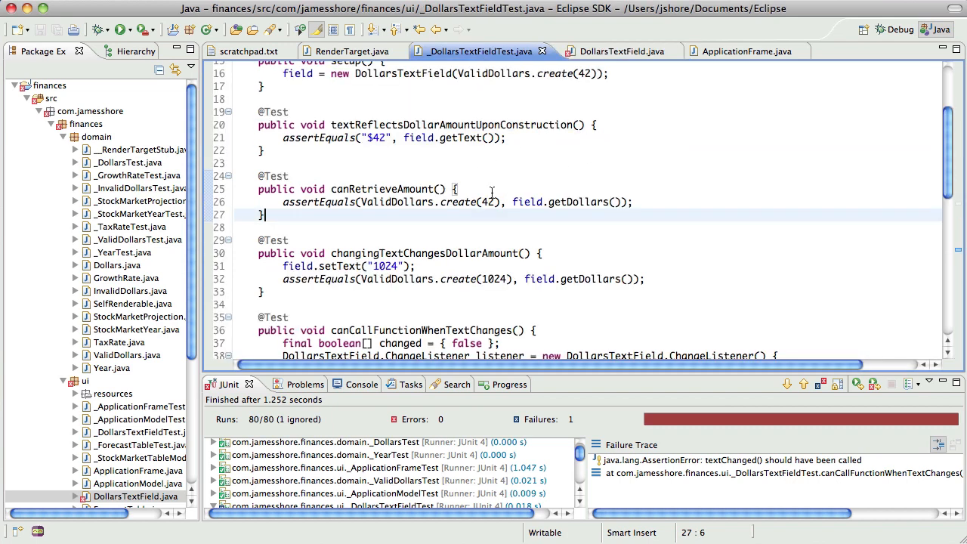
mouse_move(568, 193)
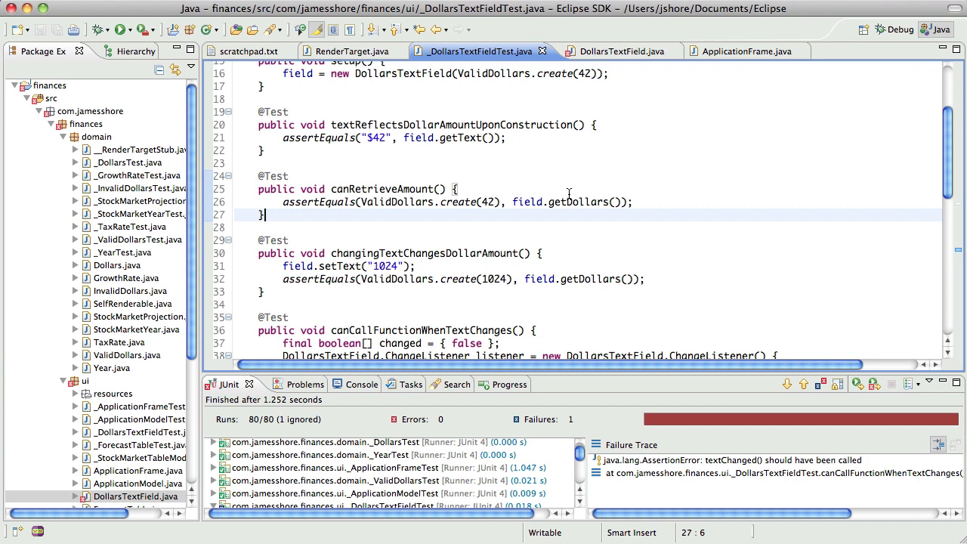
Step: Review the canCallFunctionWhenTextChanges failure trace and the restored render() code in DollarsTextField
scroll(down, 3)
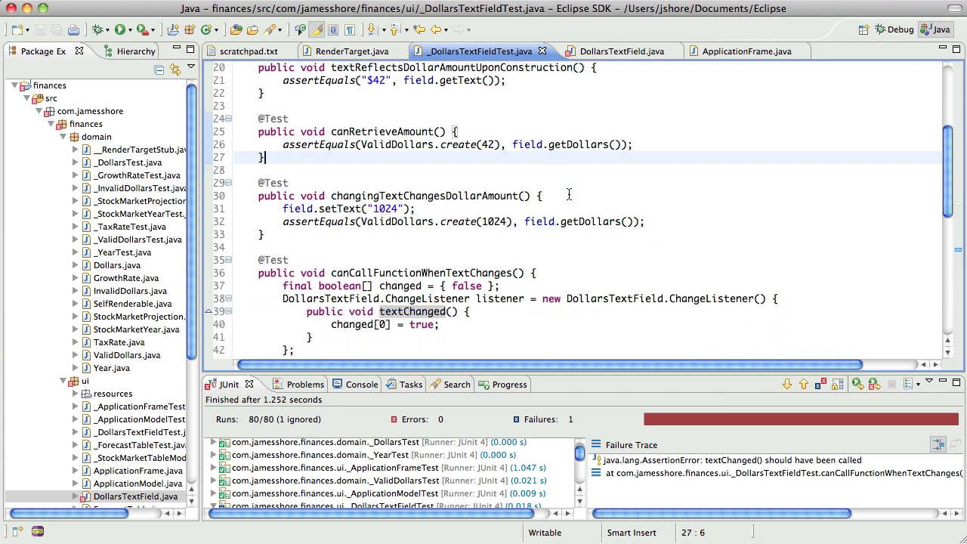
scroll(down, 3)
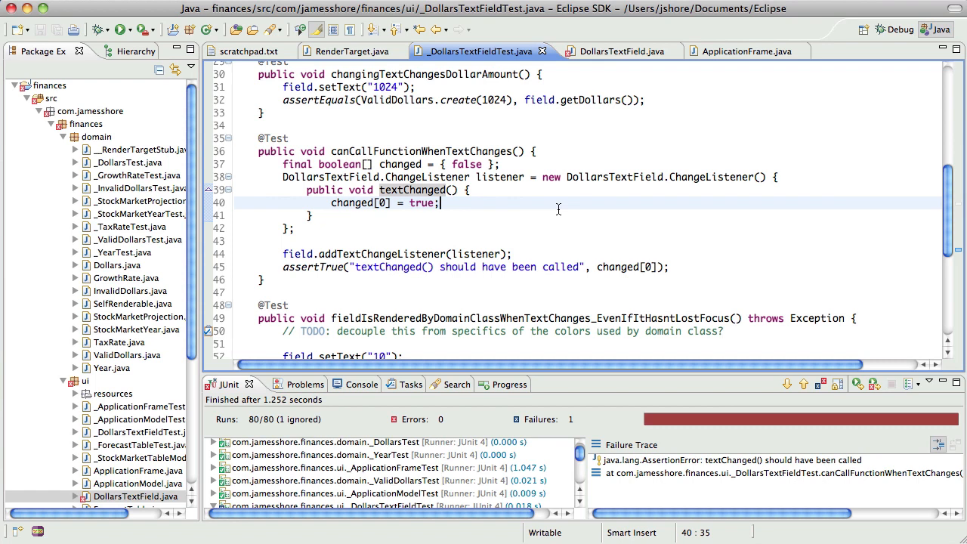
mouse_move(613, 266)
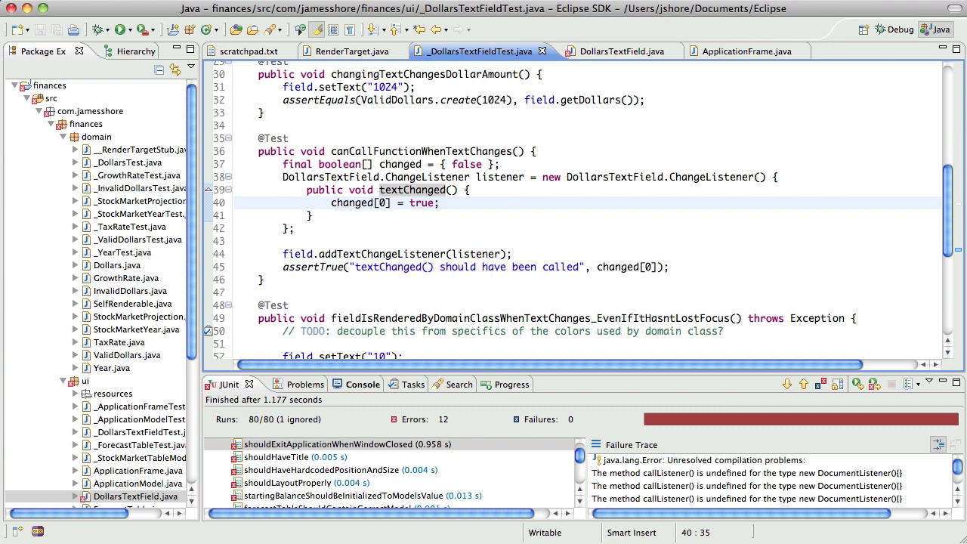
click(612, 51)
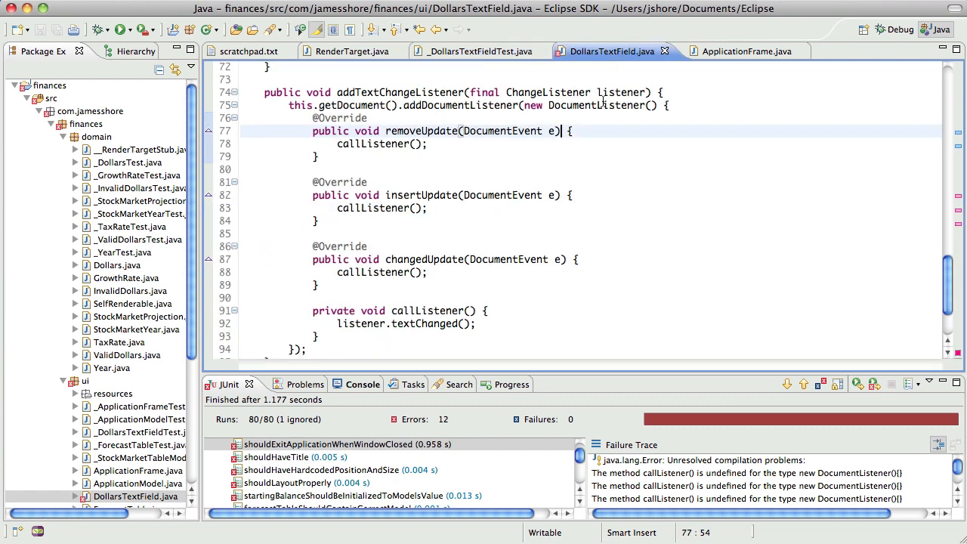
scroll(down, 3)
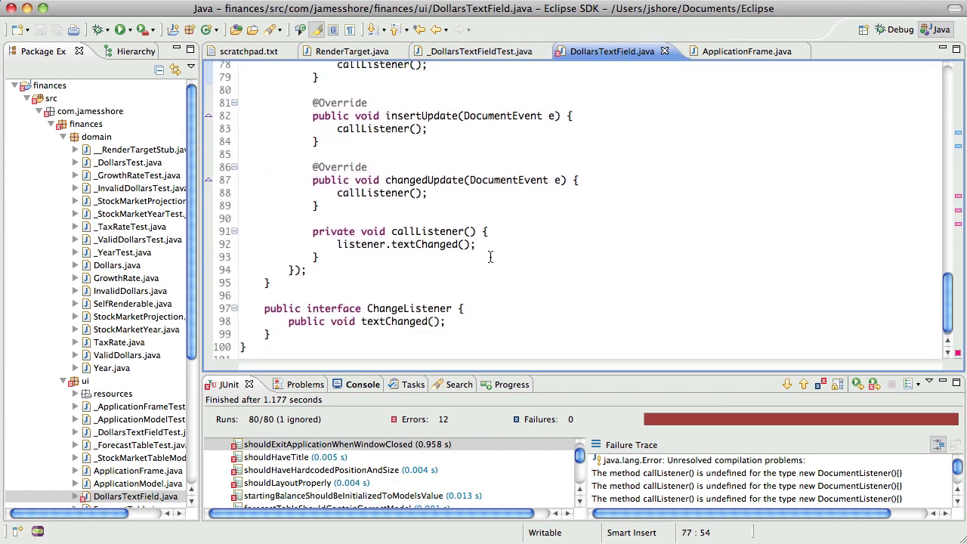
scroll(up, 3)
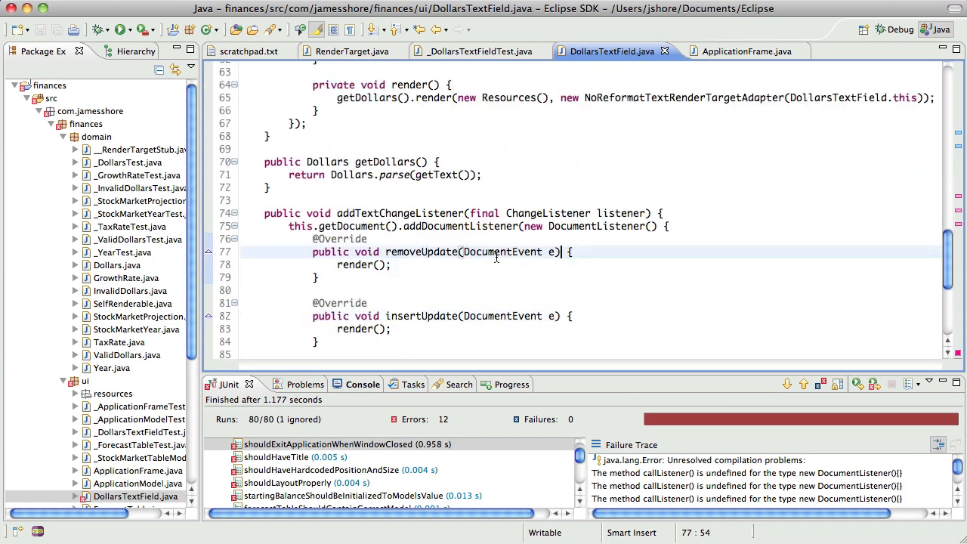
scroll(up, 3)
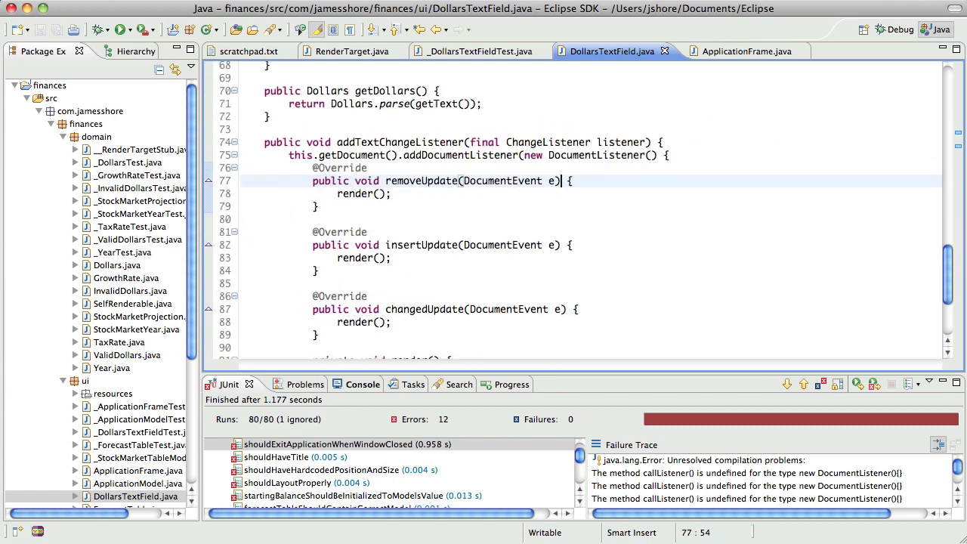
scroll(down, 3)
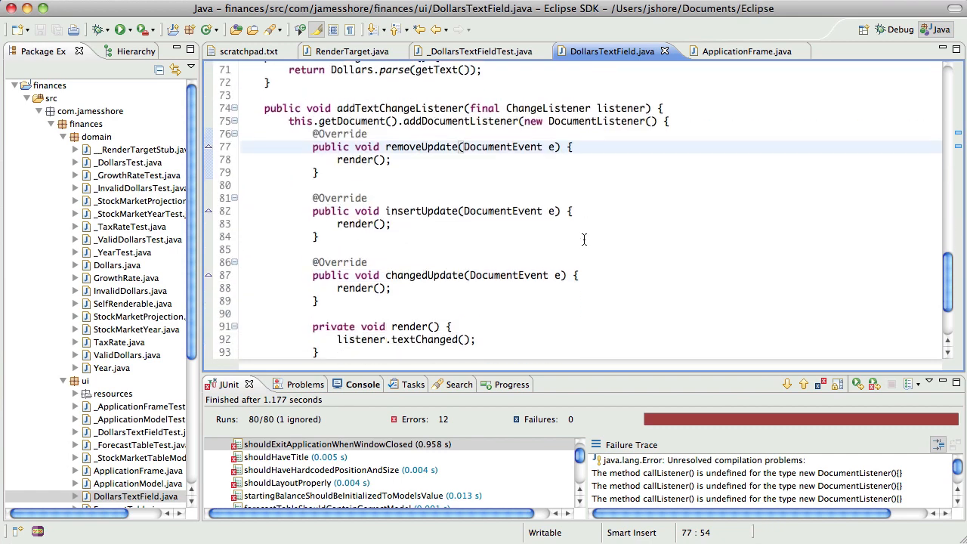
Step: Rerun the test suite, then relaunch it in debug mode
click(121, 31)
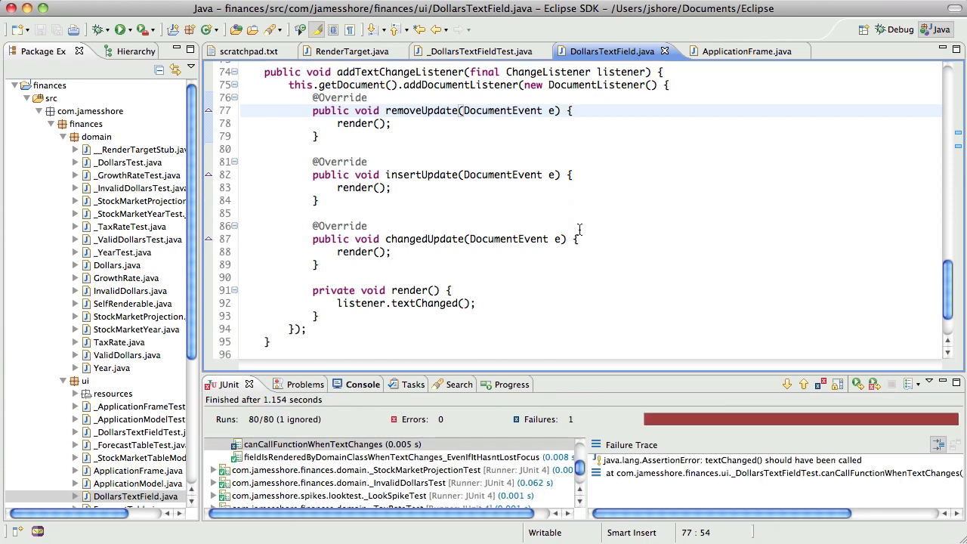
mouse_move(616, 97)
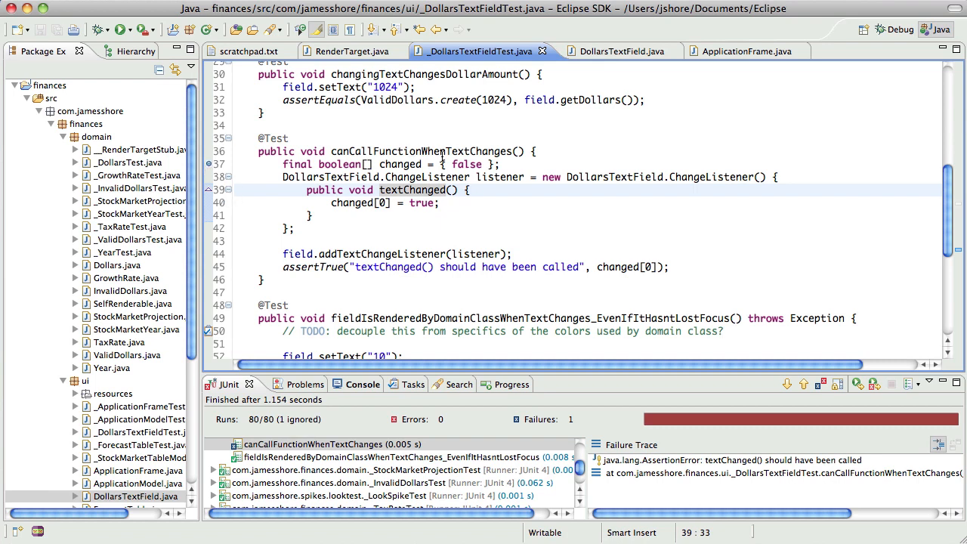
click(121, 31)
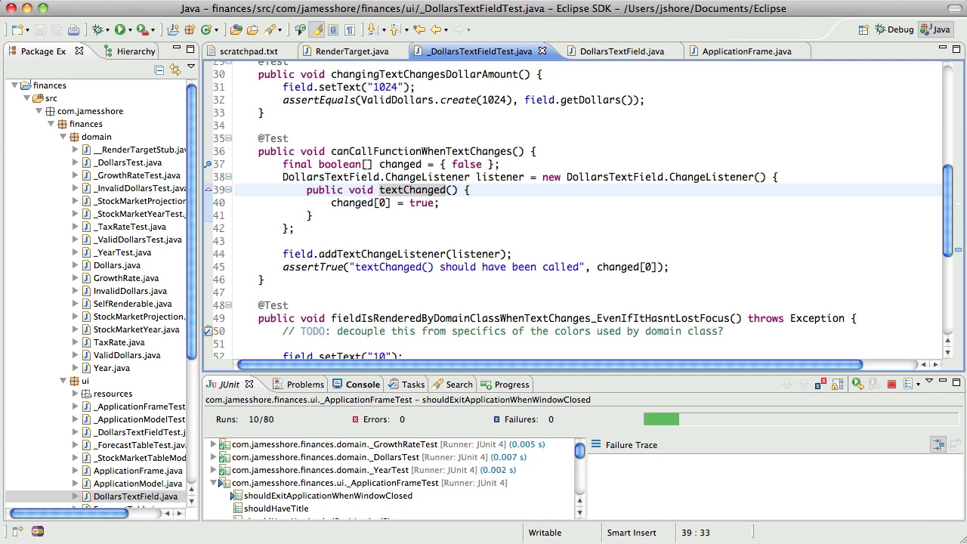
Step: Step through canCallFunctionWhenTextChanges to line 44 and into addTextChangeListener
click(120, 30)
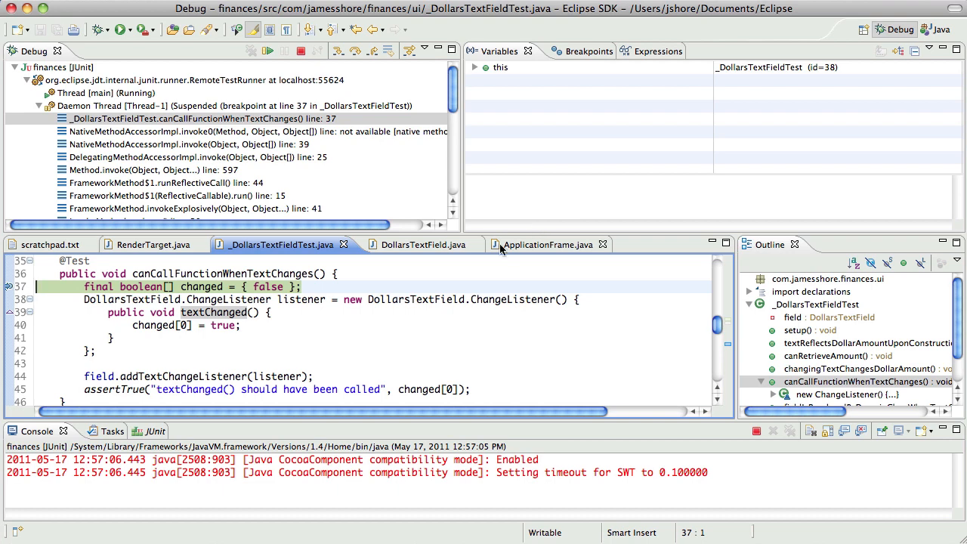
mouse_move(562, 130)
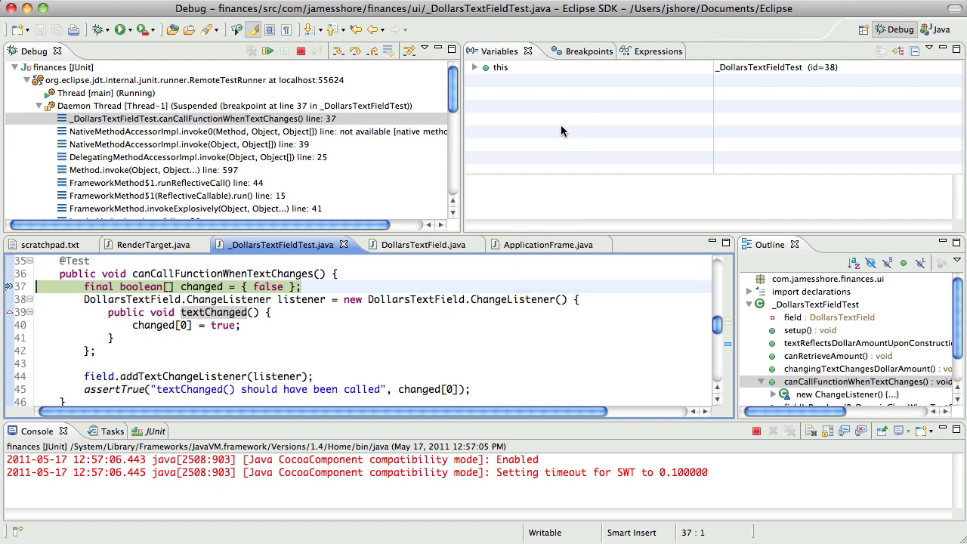
mouse_move(355, 53)
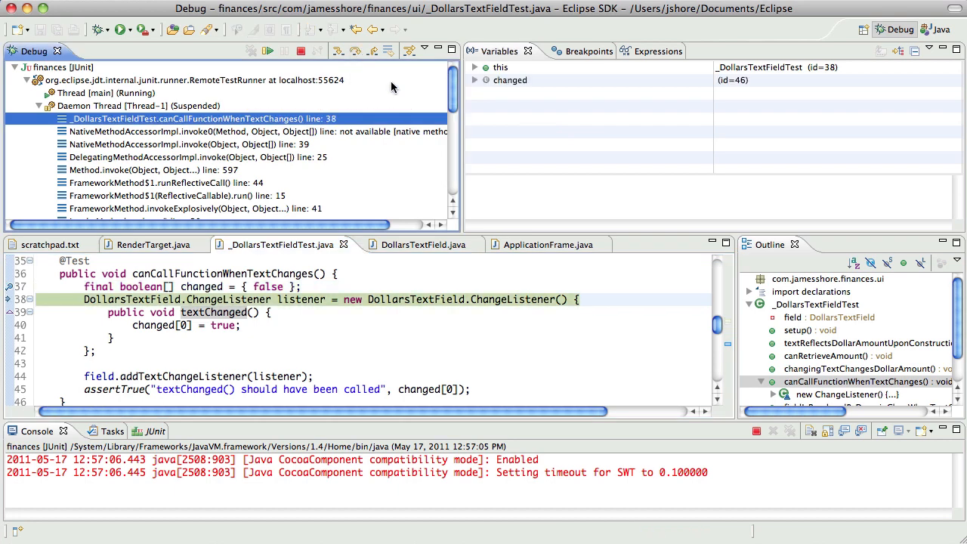
click(474, 80)
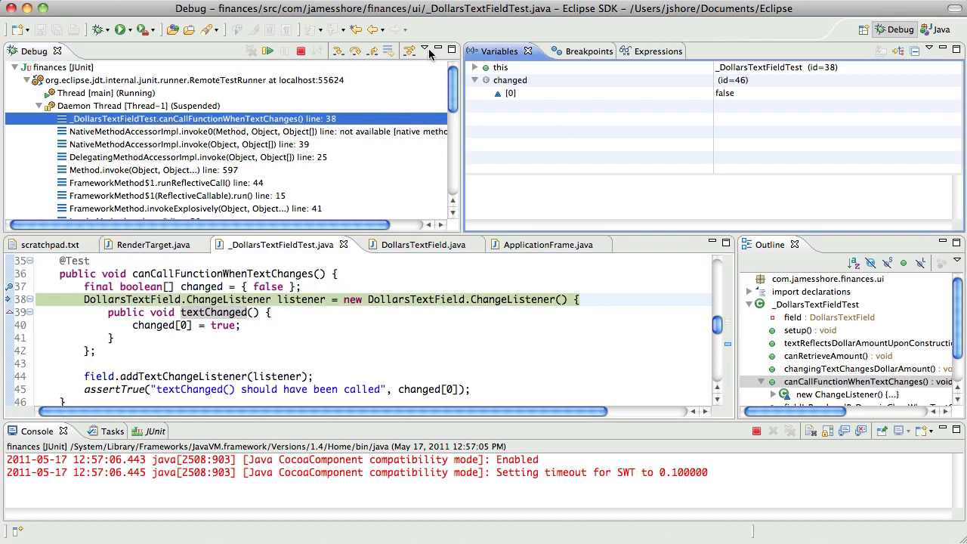
mouse_move(474, 72)
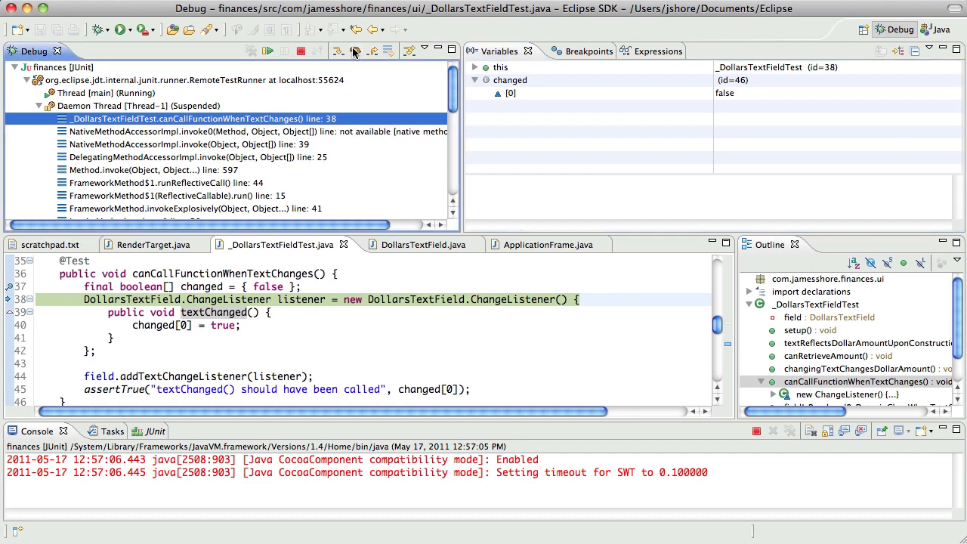
click(355, 51)
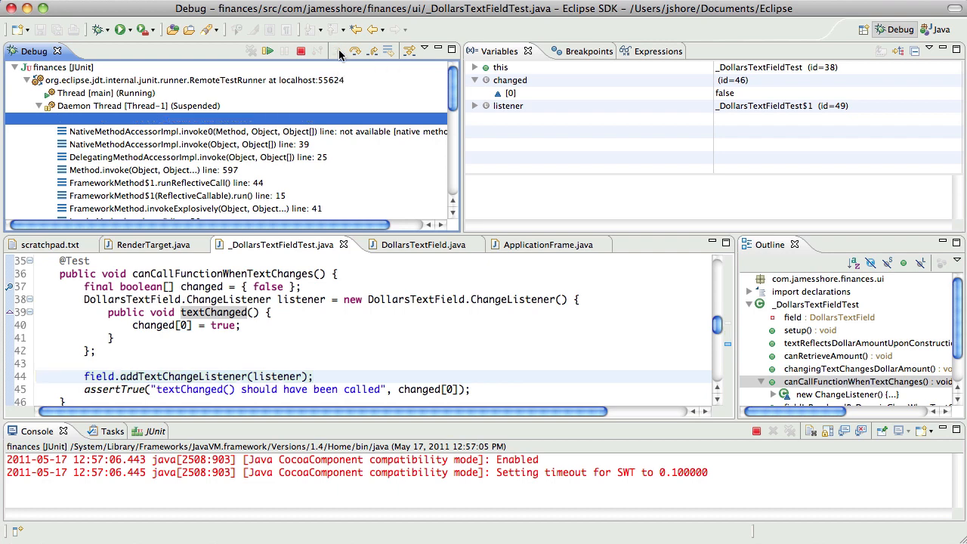
click(356, 51)
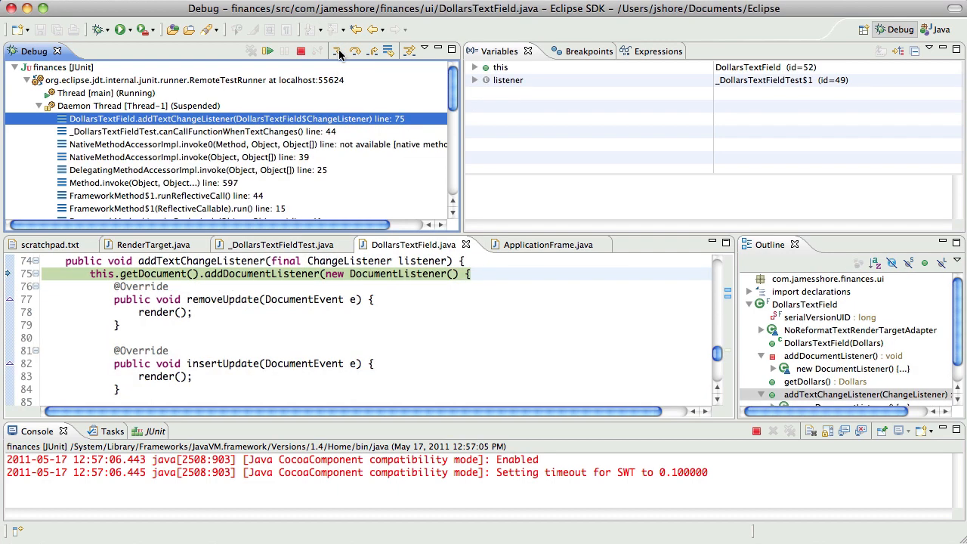
Step: Terminate the debug session and return to the Java perspective
click(299, 52)
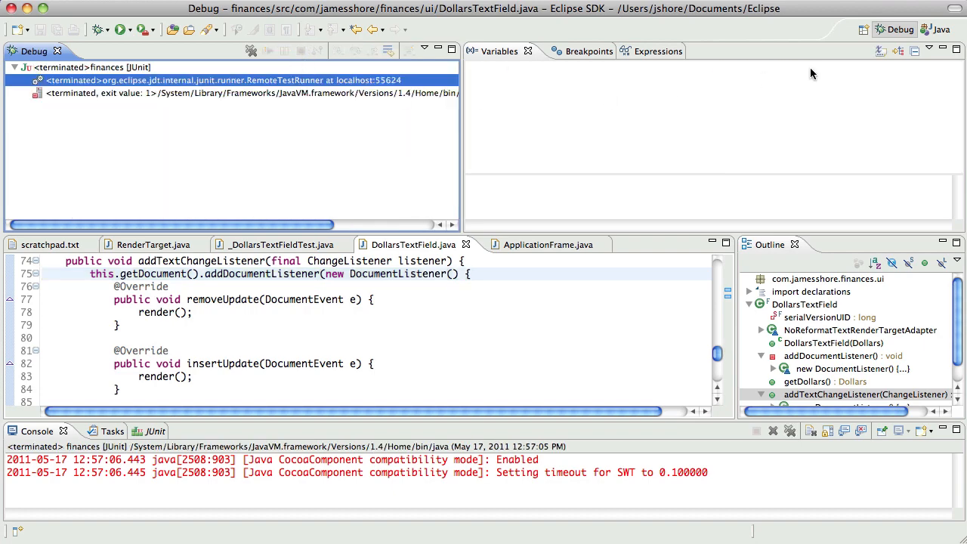
click(940, 30)
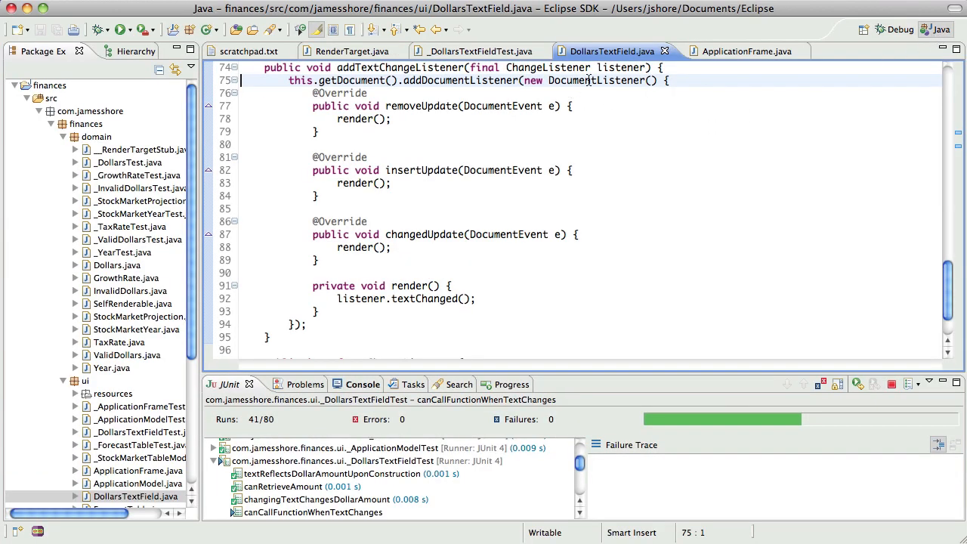
Step: Reword the assertion so textChanged() 'should not have been called yet' before any text is set
click(474, 51)
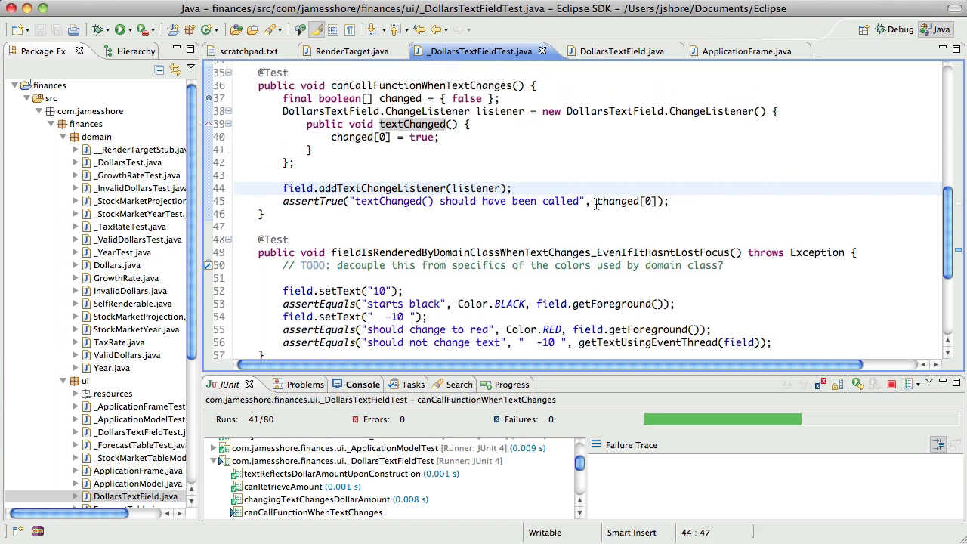
click(595, 201)
text(not )
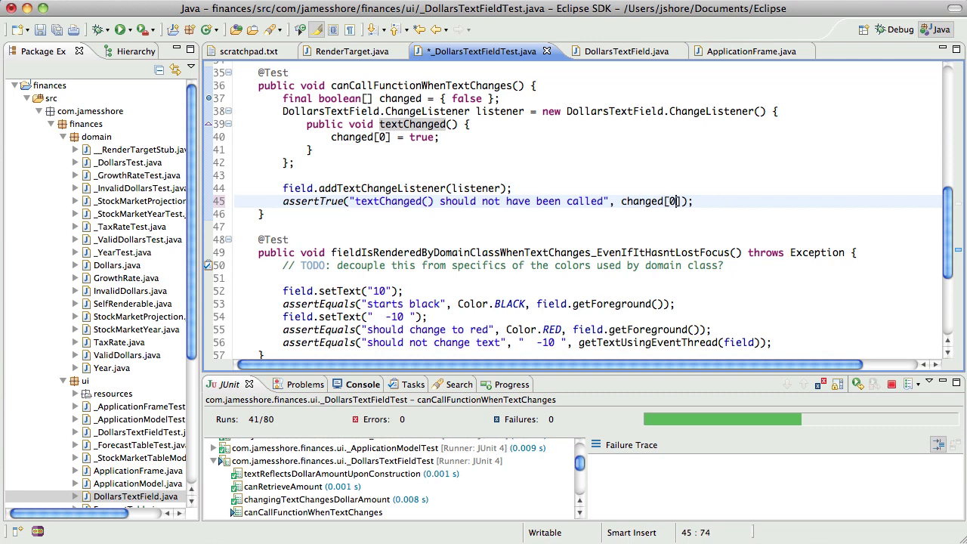
text(yet)
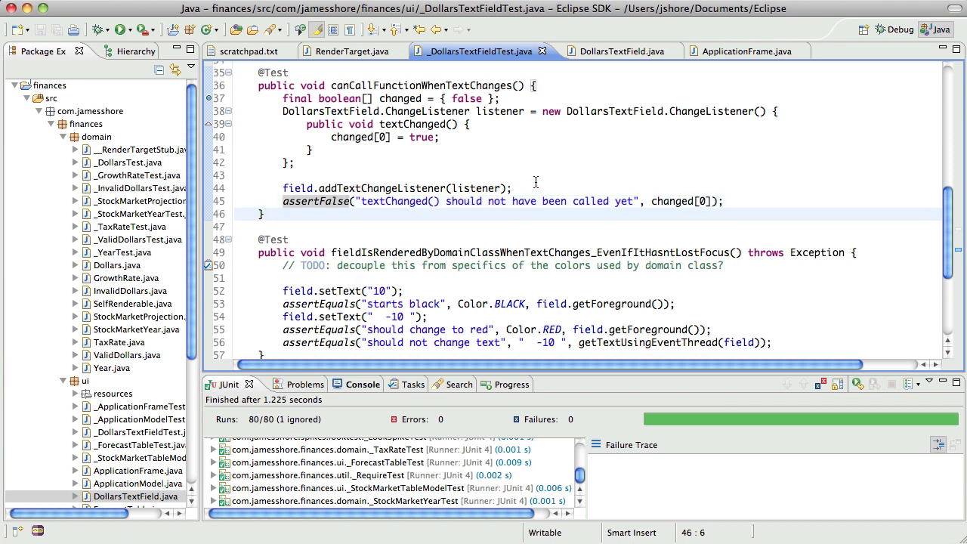
Step: Add field.setText("1000") followed by assertTrue(..., changed[0]) to the test
text(field)
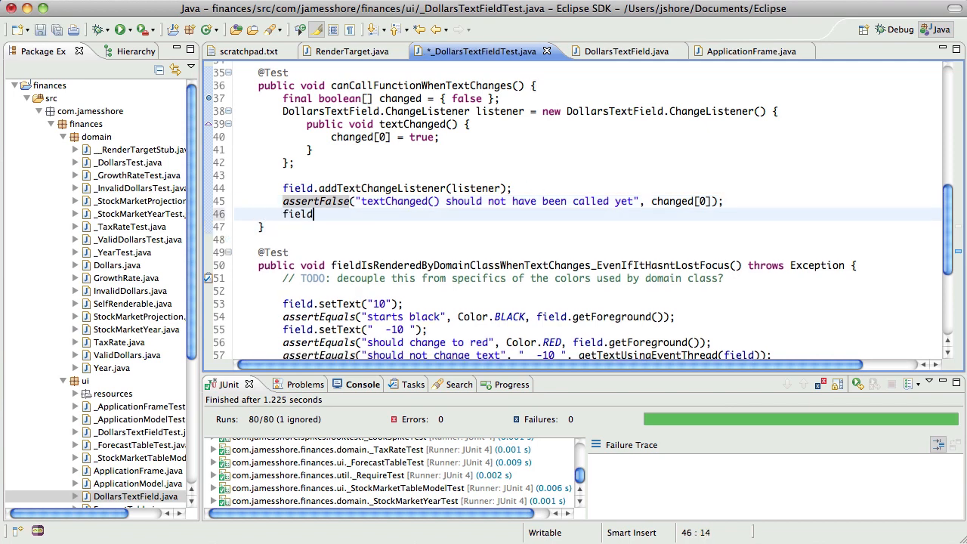
text(.setText(")
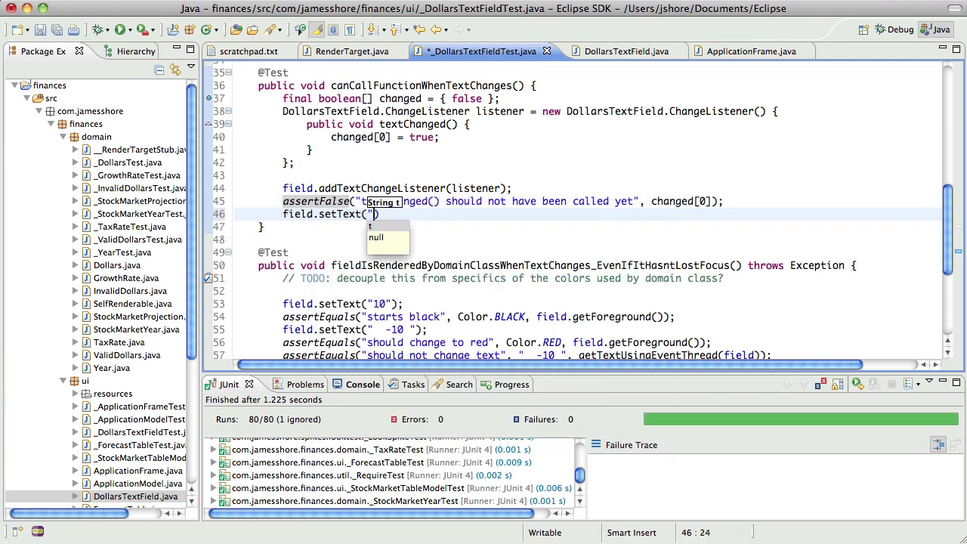
text(1000)
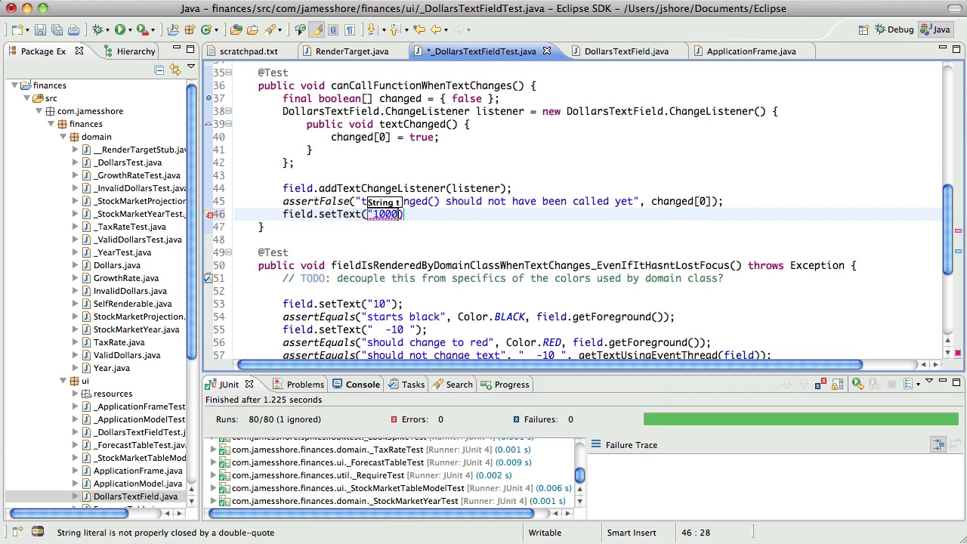
text(assertTrue("textChanged() should have been called")
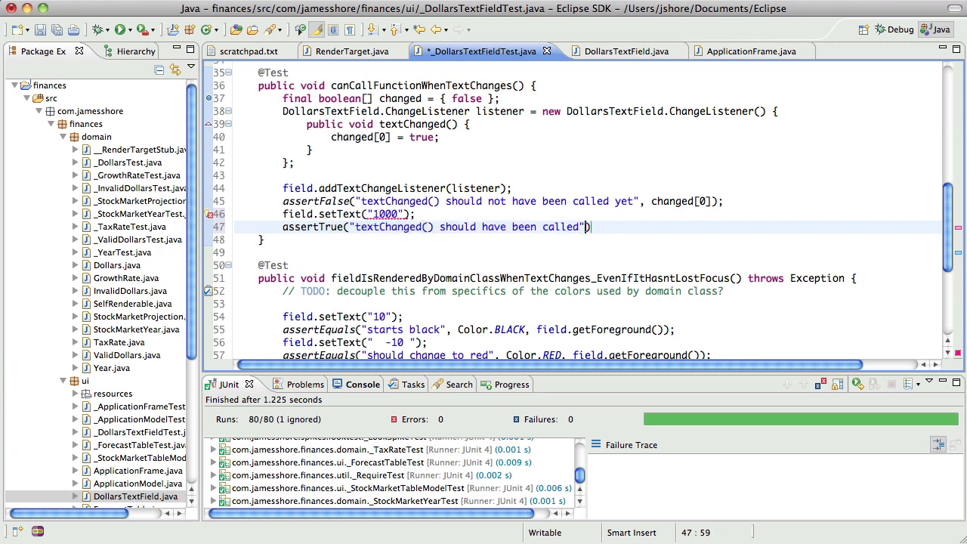
text(, changed[0])
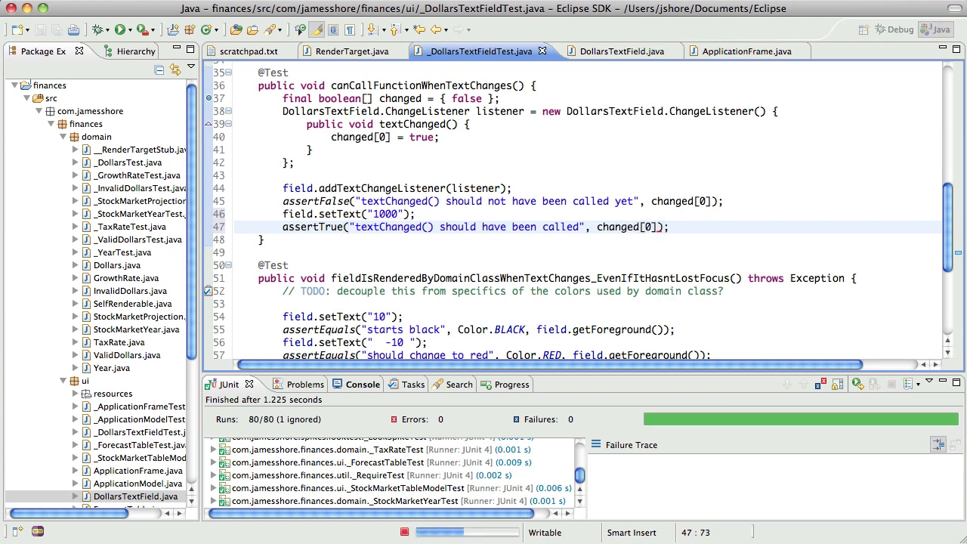
Step: Run JUnit and confirm all 80 tests pass
click(121, 30)
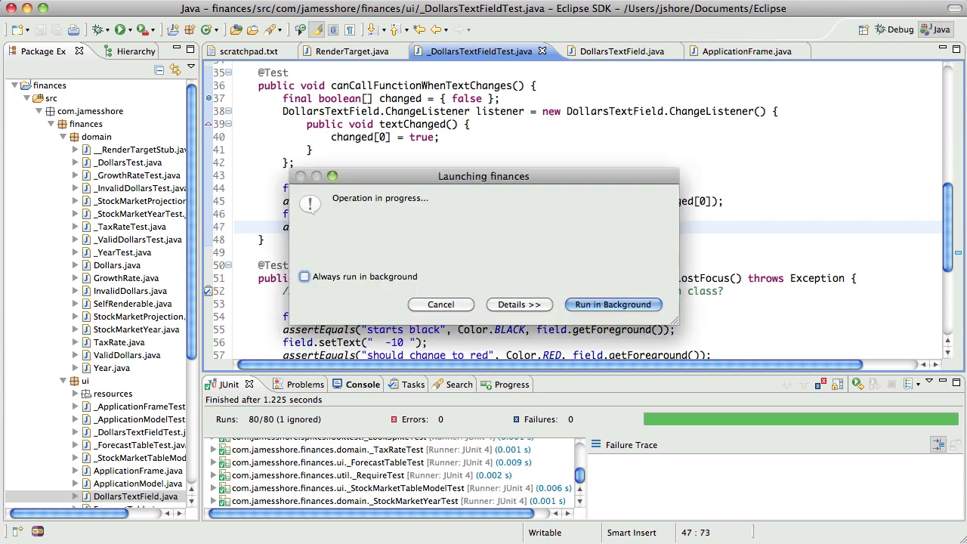
click(519, 304)
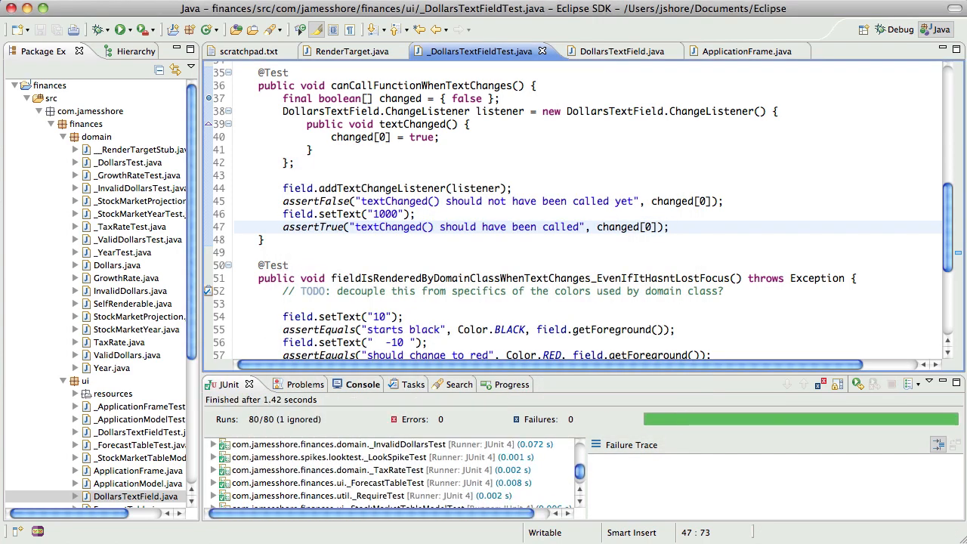
click(667, 227)
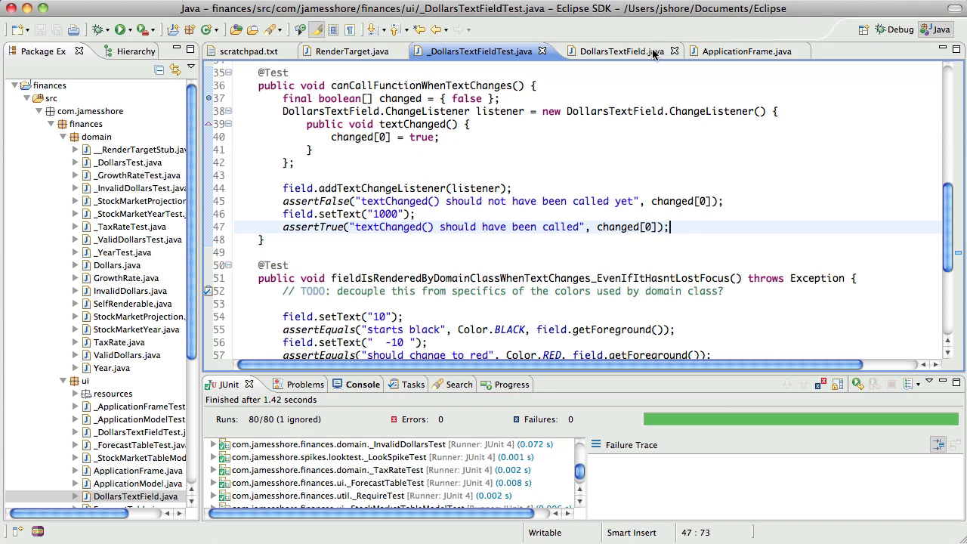
Step: Comment out listener.textChanged() in render() and run JUnit to see the new test fail
click(616, 51)
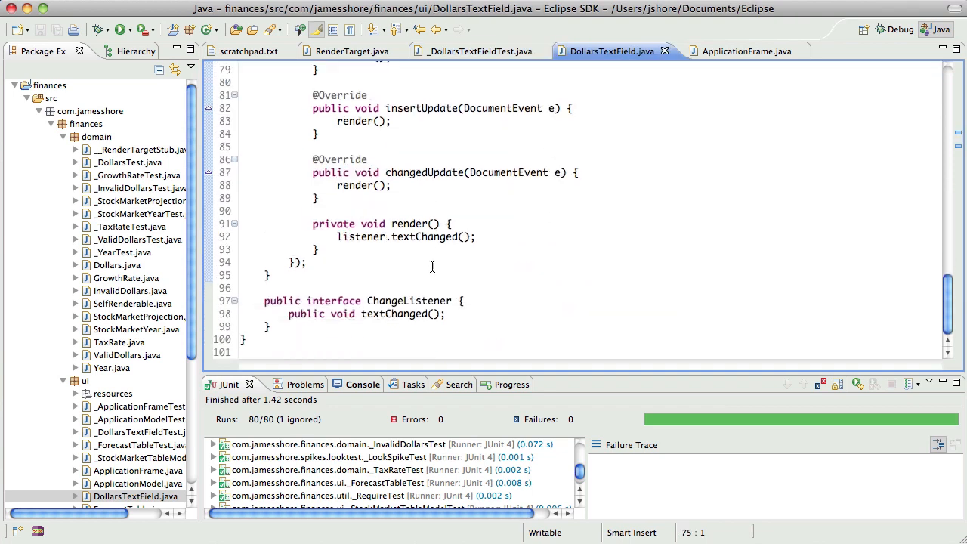
mouse_move(496, 239)
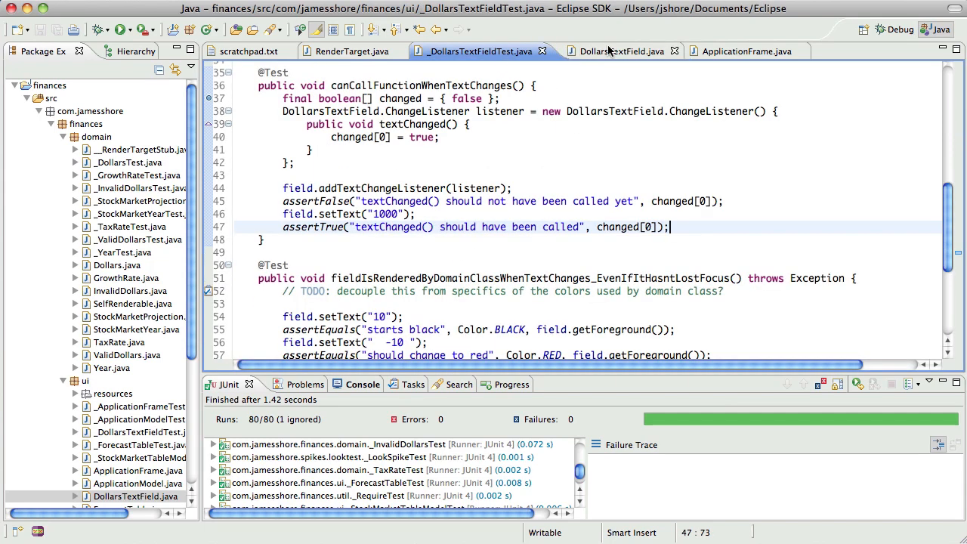
click(612, 52)
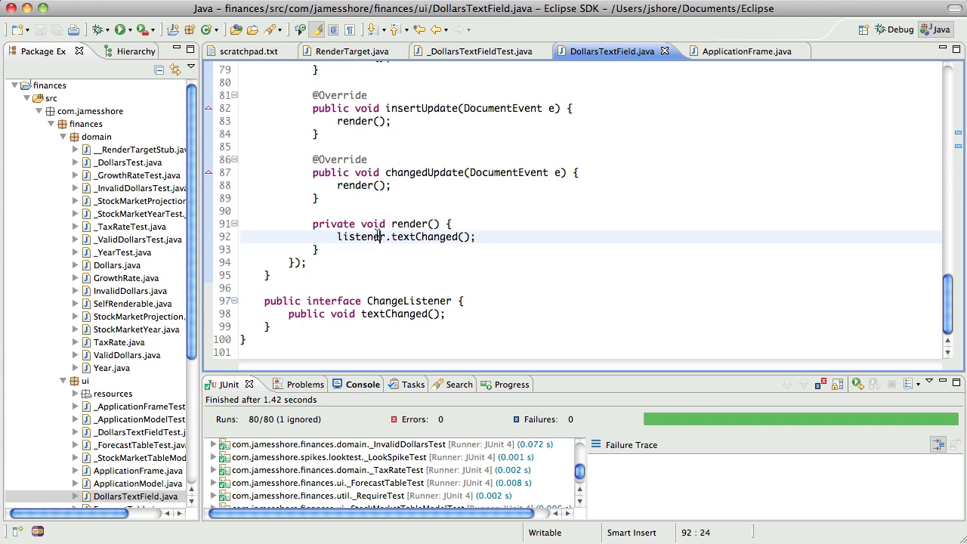
text(//)
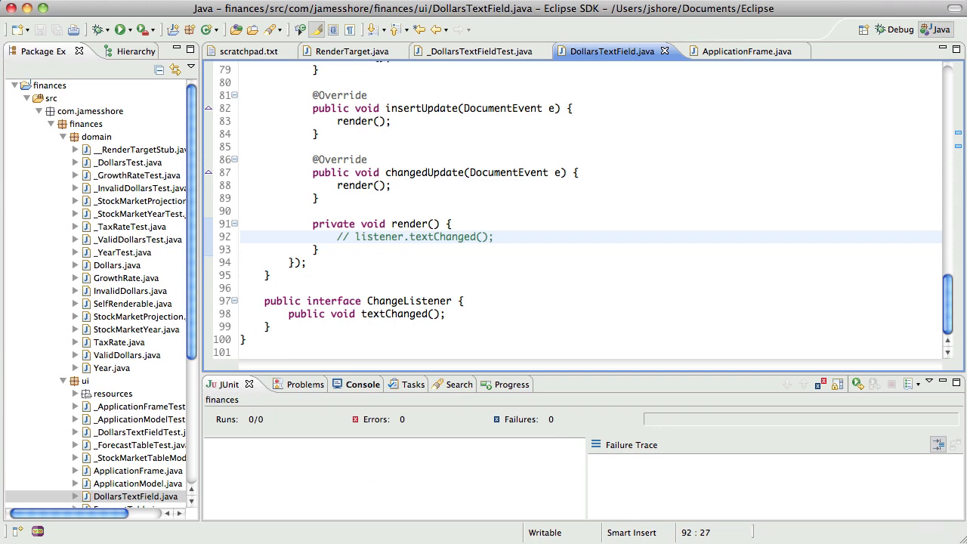
click(121, 31)
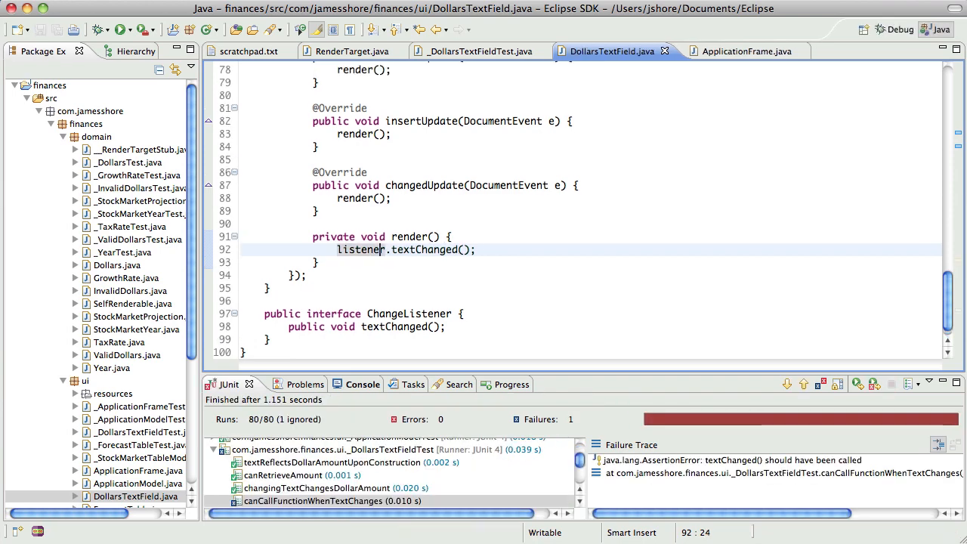
Step: Restore the call, rerun to 80 passing tests, and go back to DollarsTextFieldTest
click(121, 30)
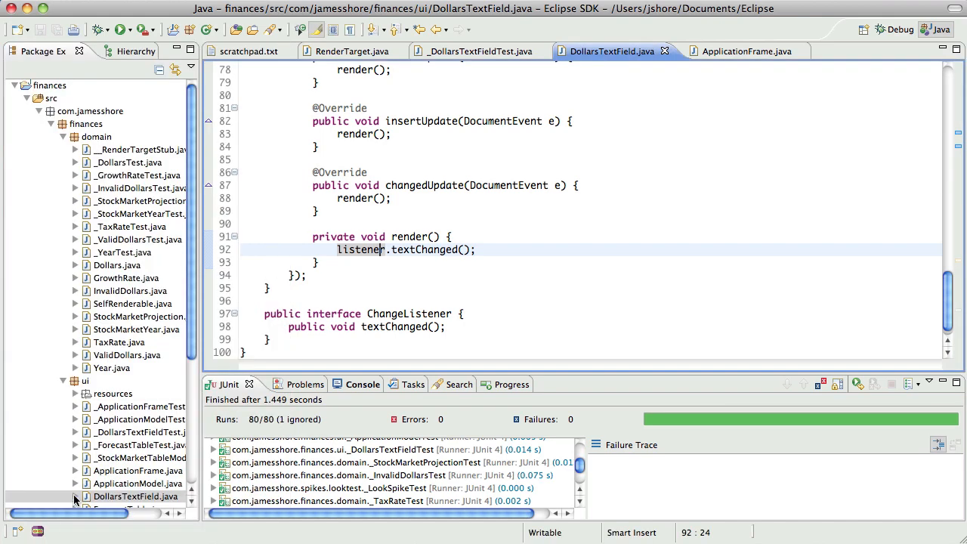
click(317, 263)
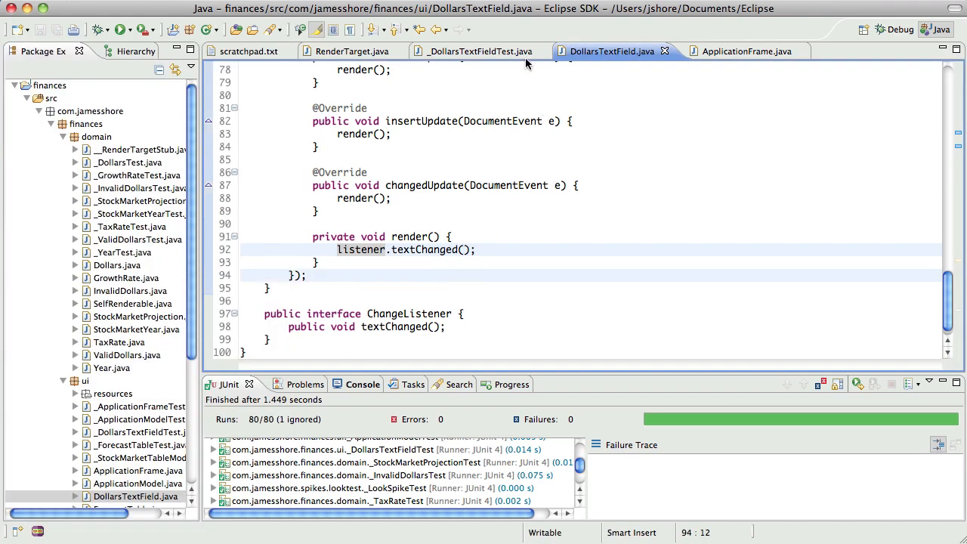
click(476, 52)
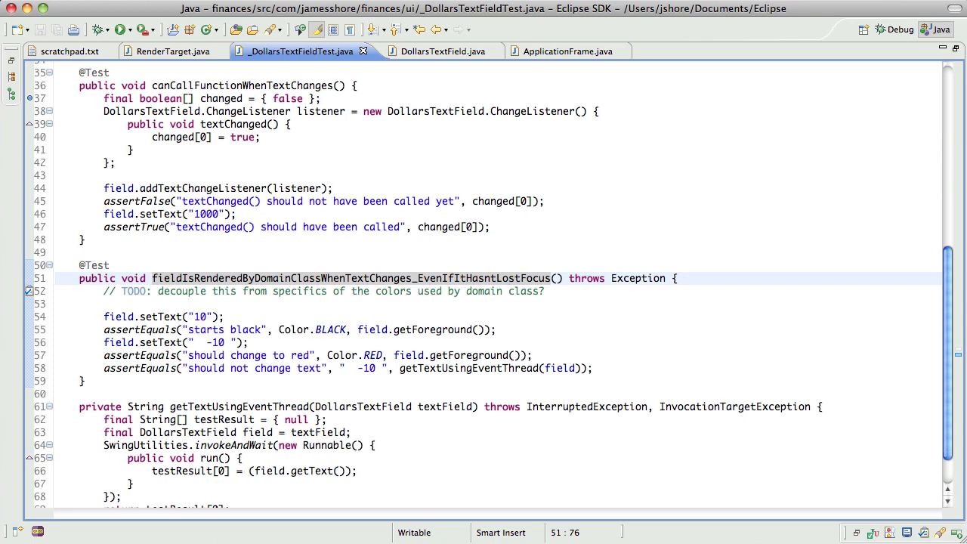
Step: Replace the constructor's addDocumentListener() call with addTextChangeListener(new ChangeListener(){...}) that renders the dollars
click(121, 31)
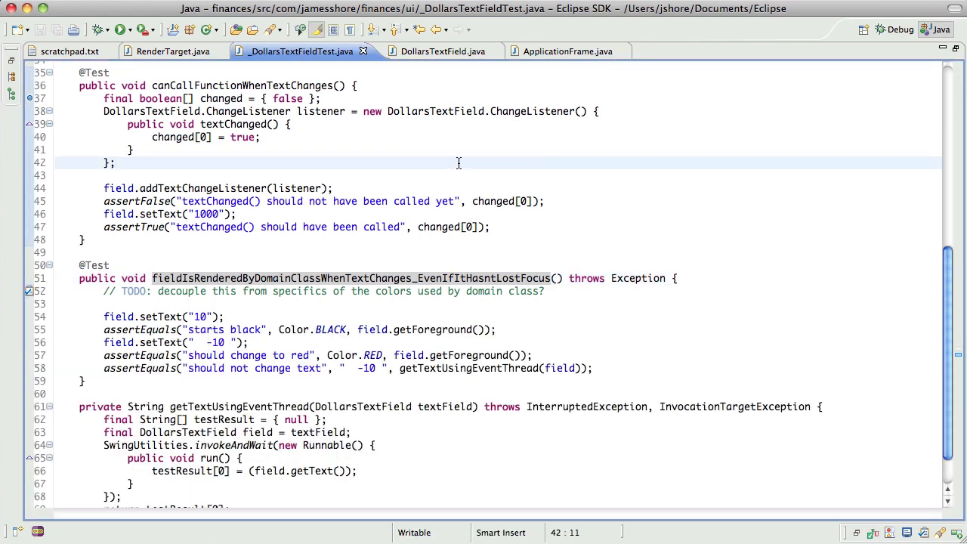
scroll(up, 3)
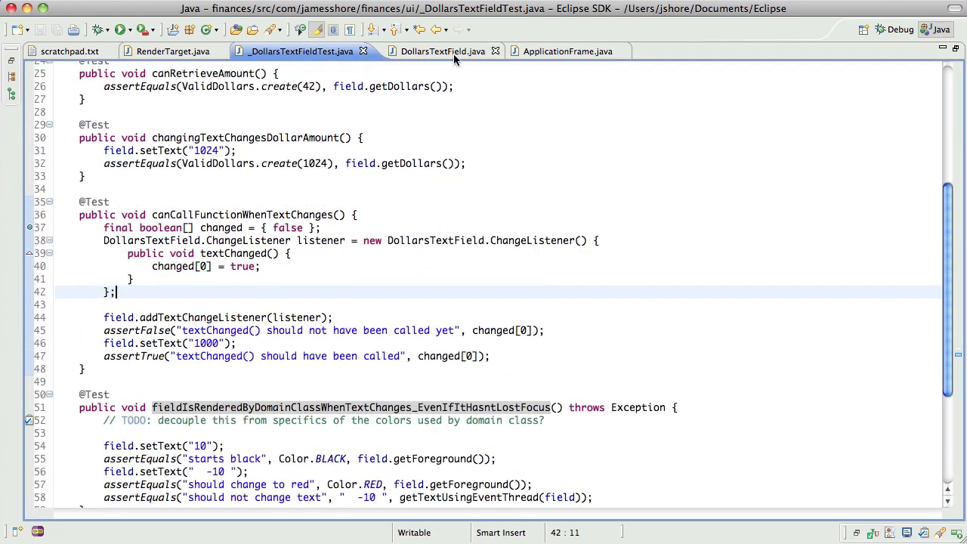
click(432, 52)
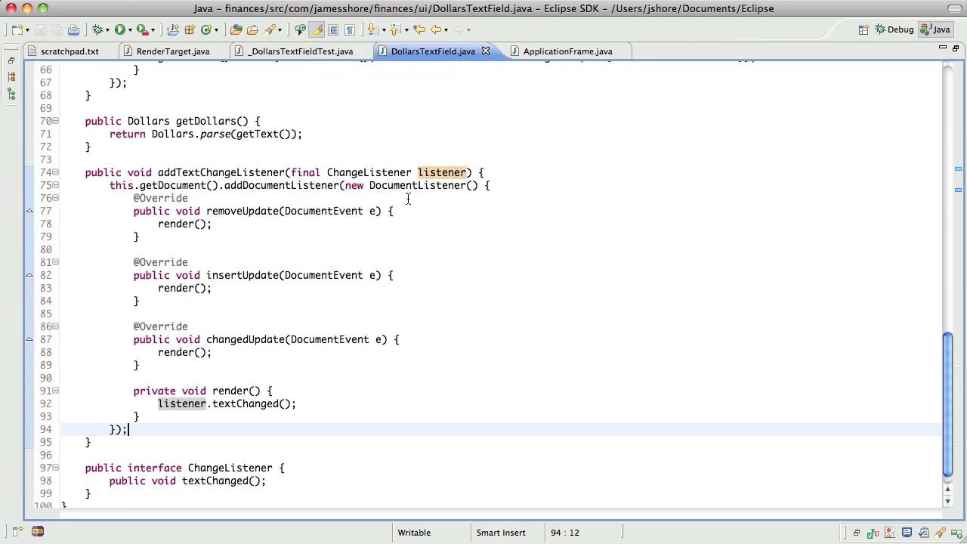
scroll(up, 3)
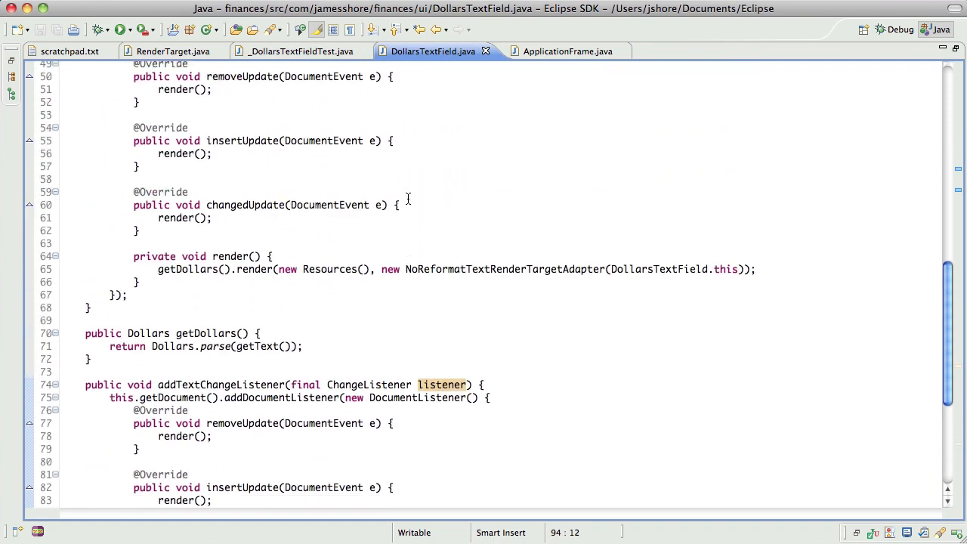
scroll(up, 3)
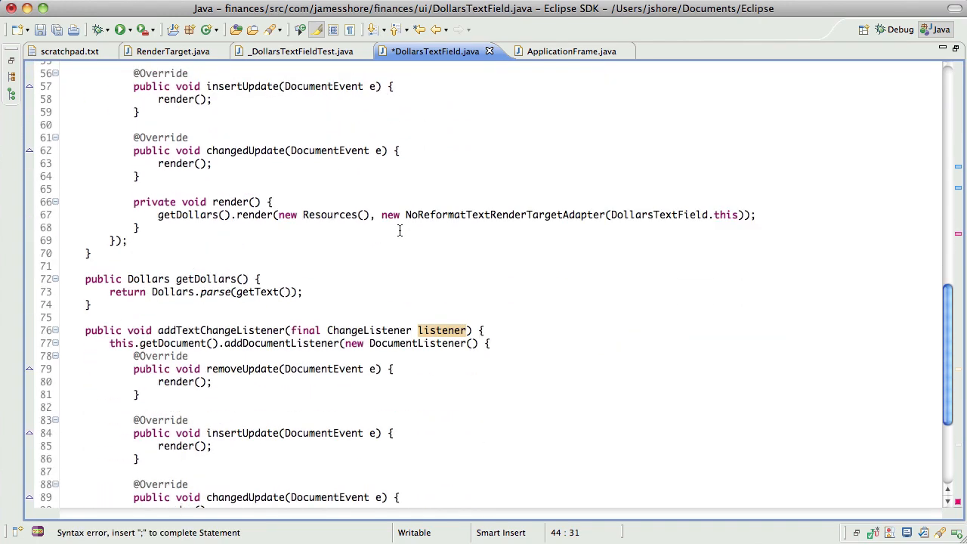
scroll(up, 3)
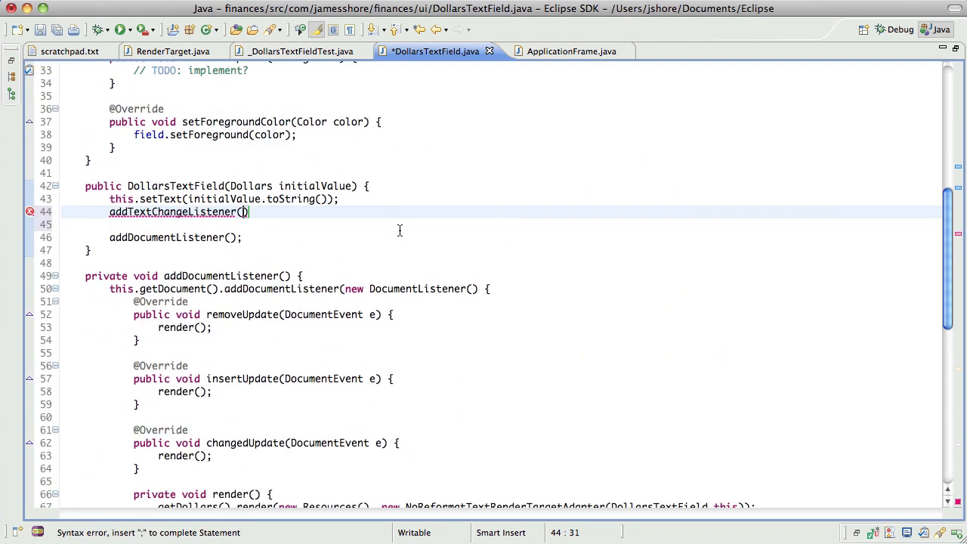
text(new)
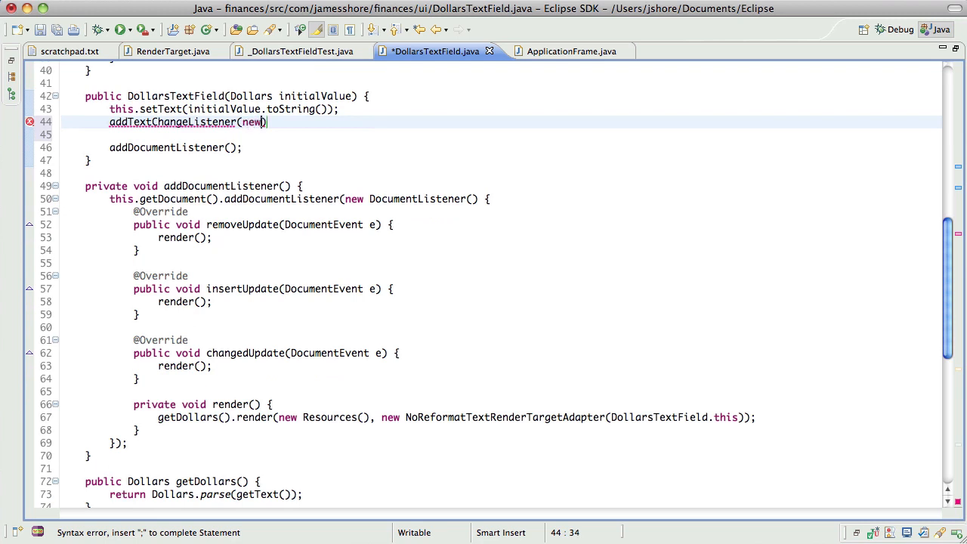
text(ChangeListener()
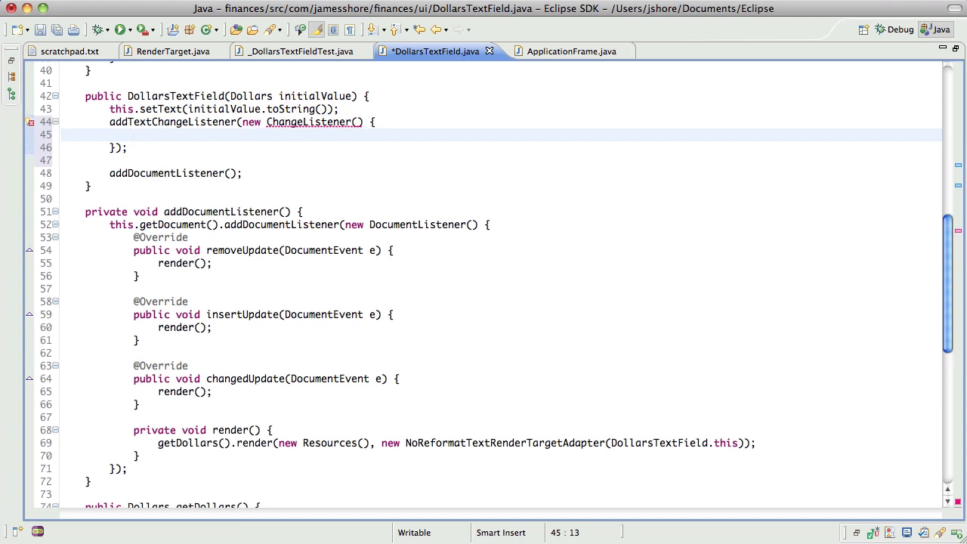
text(pu)
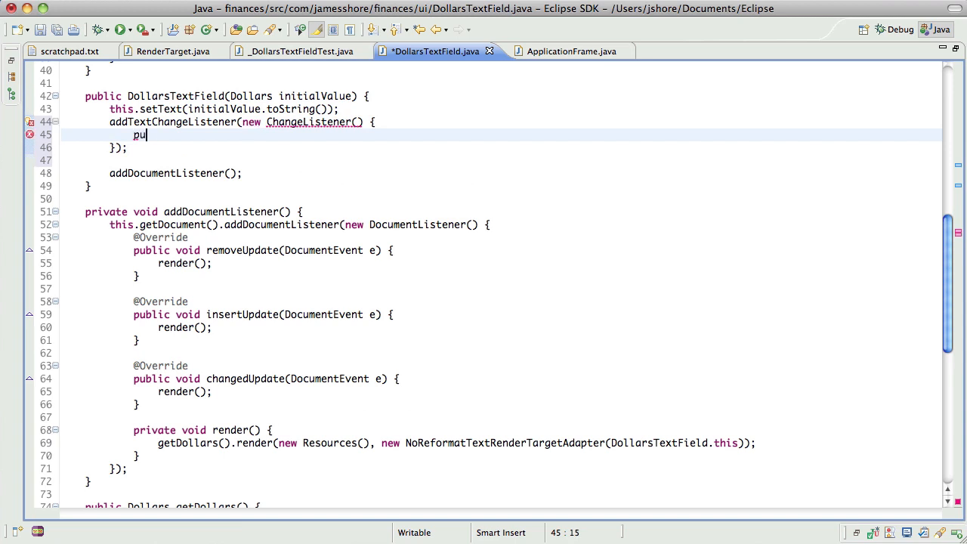
text(blic void)
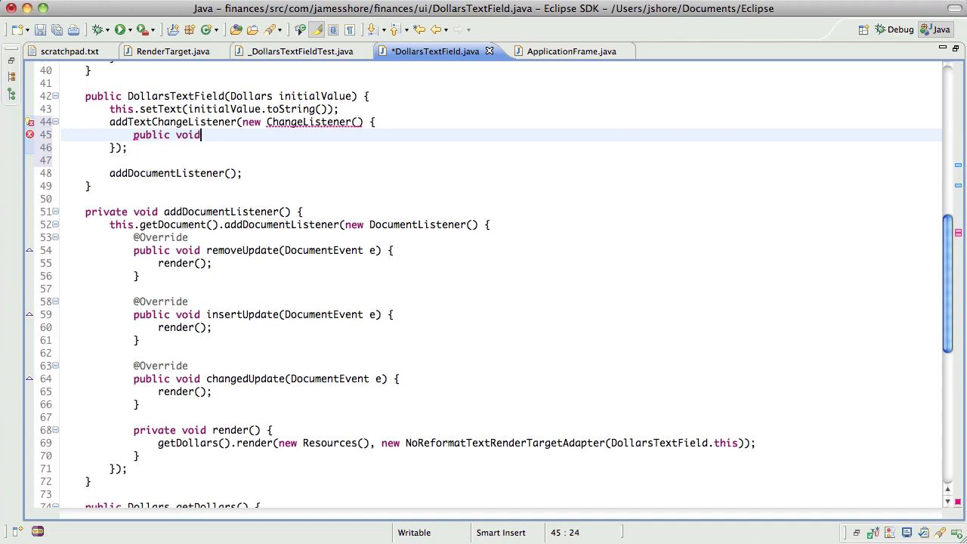
scroll(down, 3)
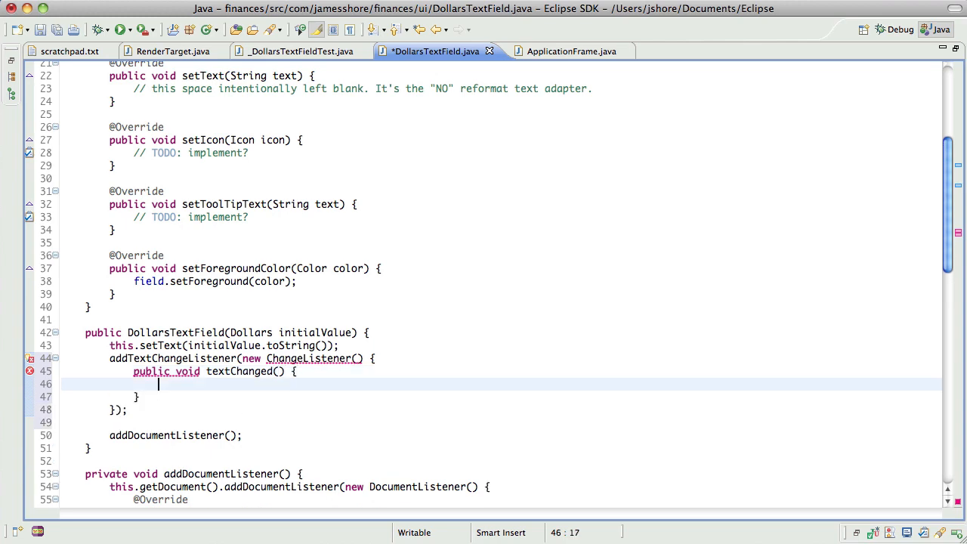
scroll(down, 3)
text(getD)
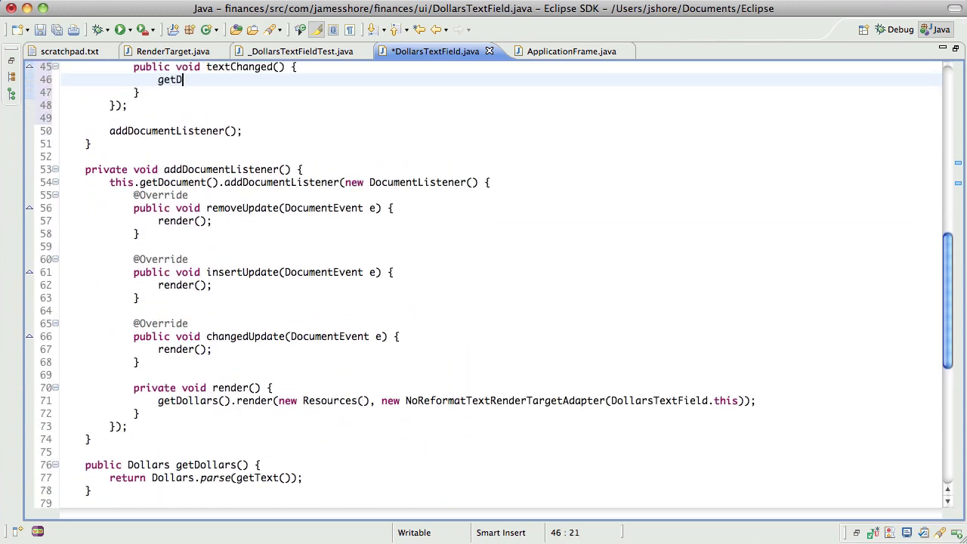
text(ollars)
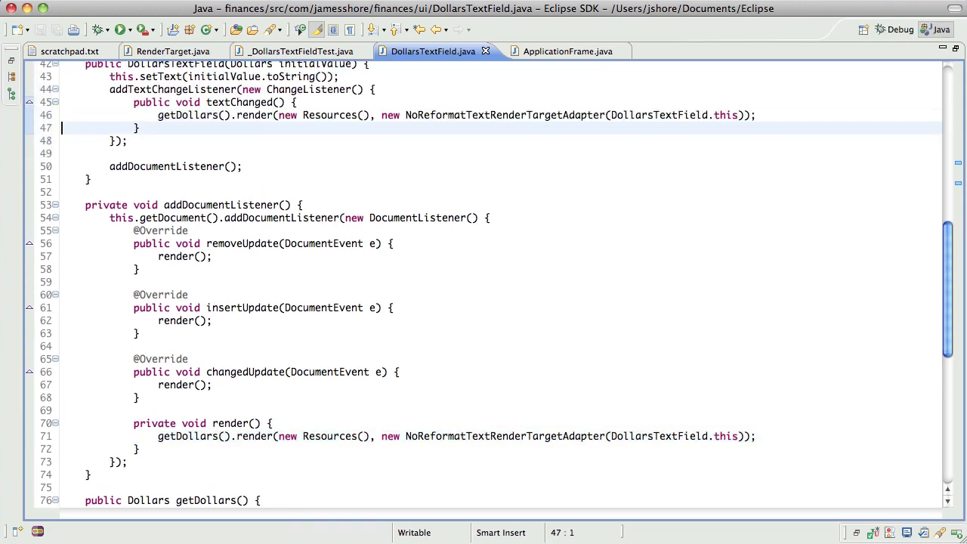
Step: Delete the leftover private addDocumentListener method and save DollarsTextField
click(121, 30)
text(listener.textChanged()
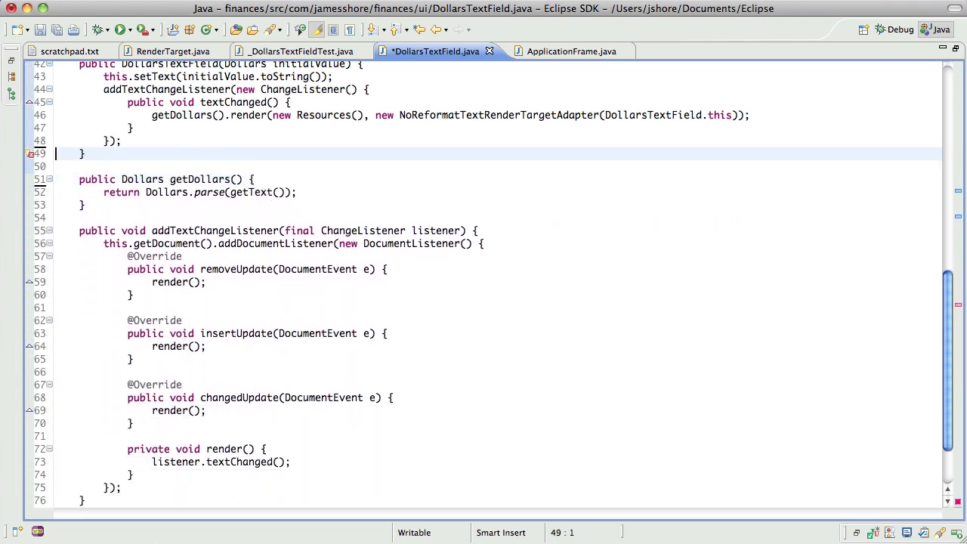
click(121, 30)
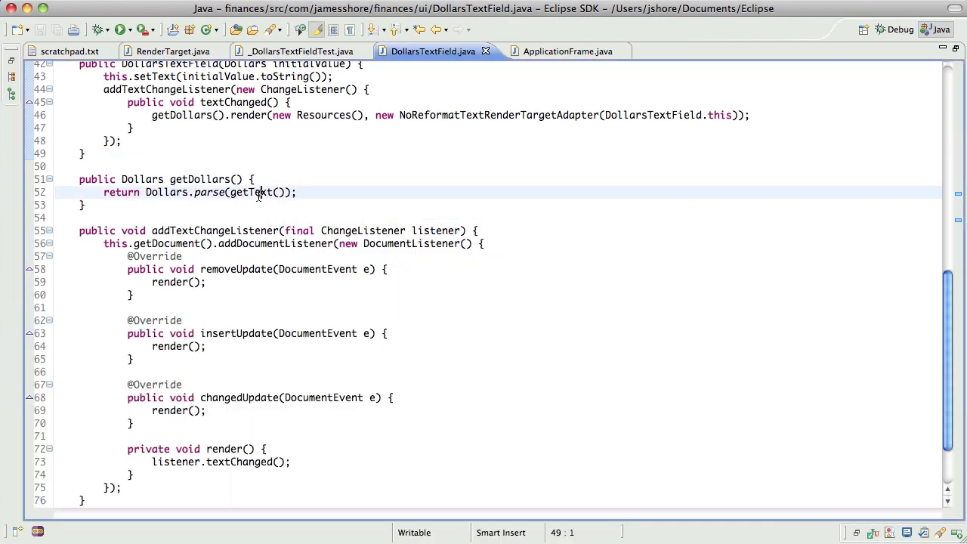
scroll(up, 3)
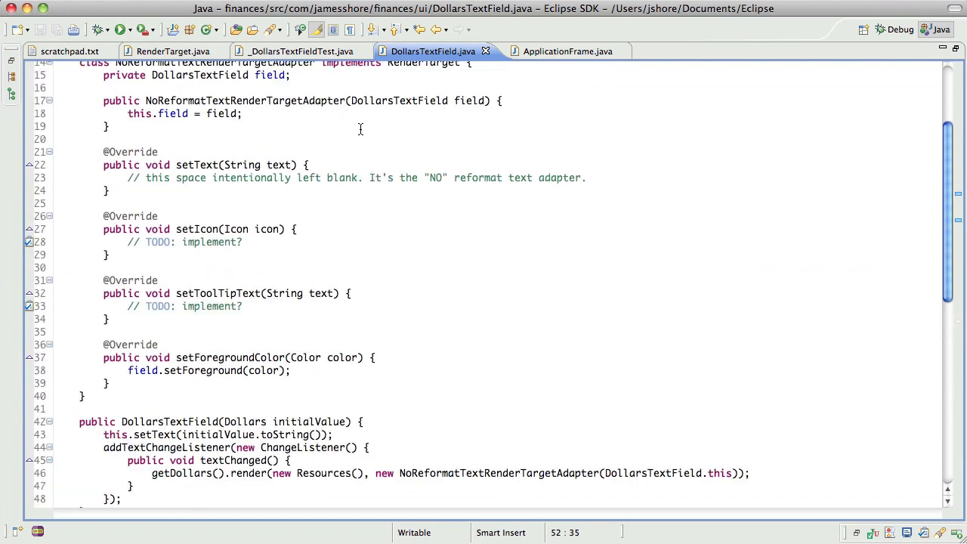
scroll(up, 3)
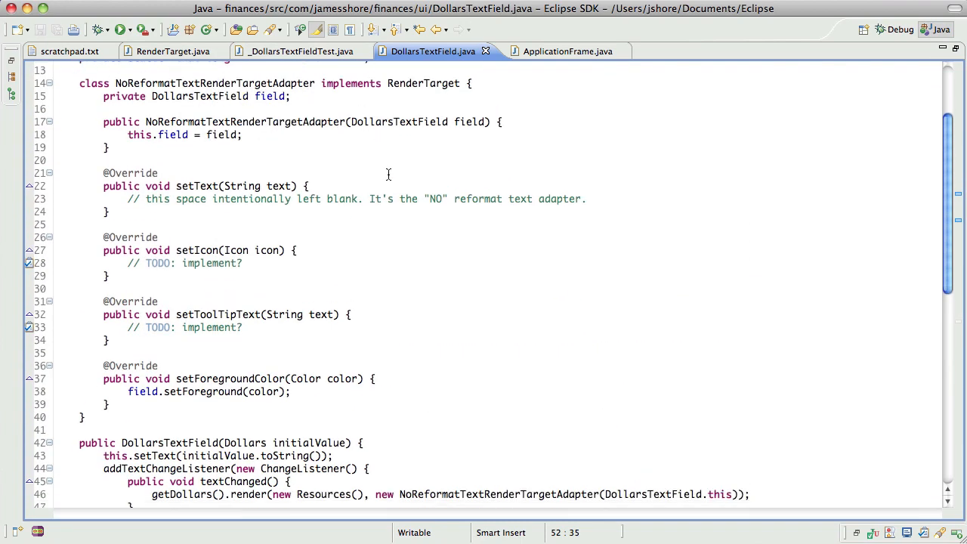
scroll(up, 3)
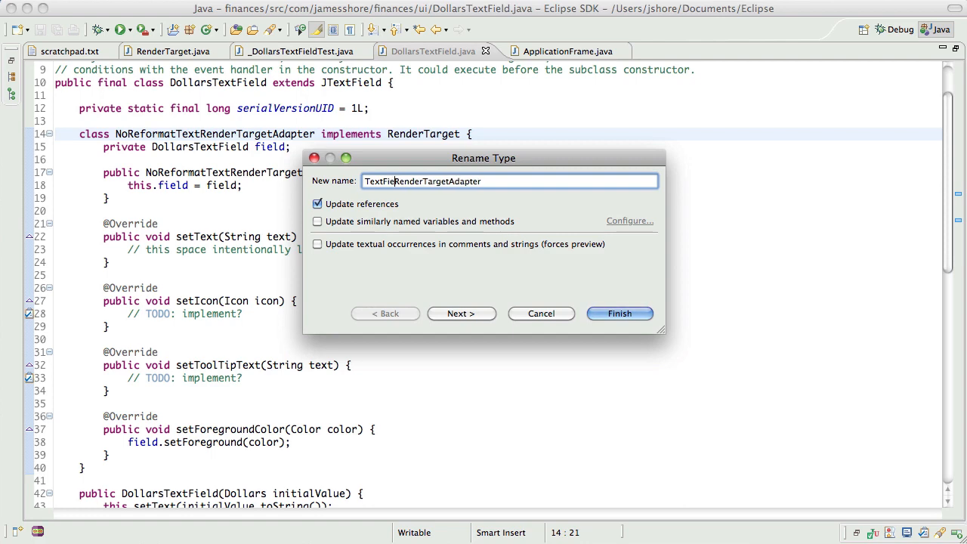
Step: Finish the Rename Type refactoring to DollarsTextFieldRenderTargetAdapter and review the updated usages
click(620, 313)
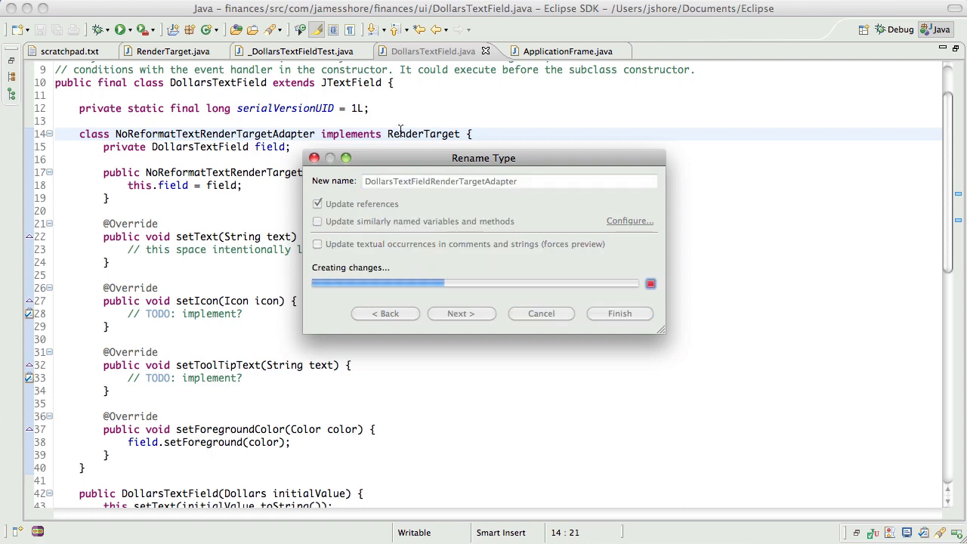
click(619, 313)
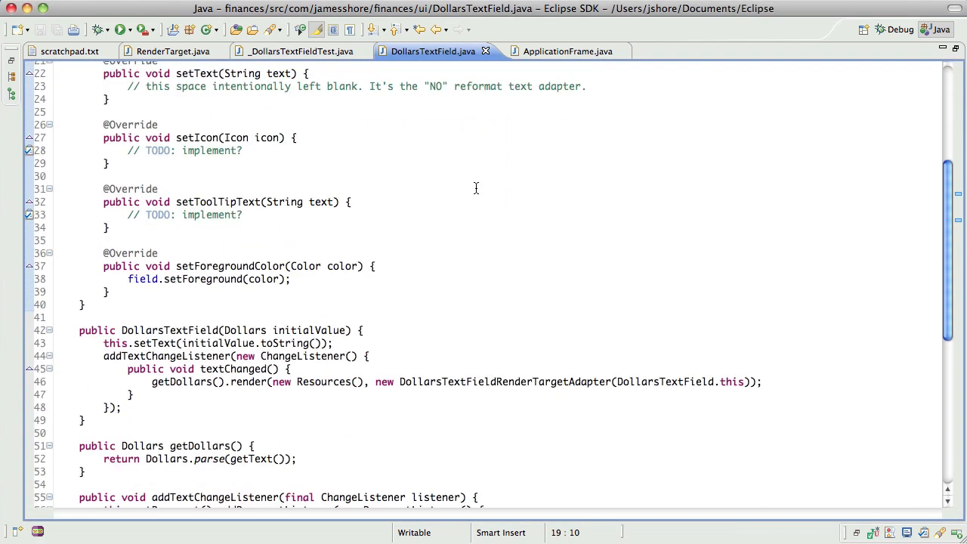
scroll(down, 3)
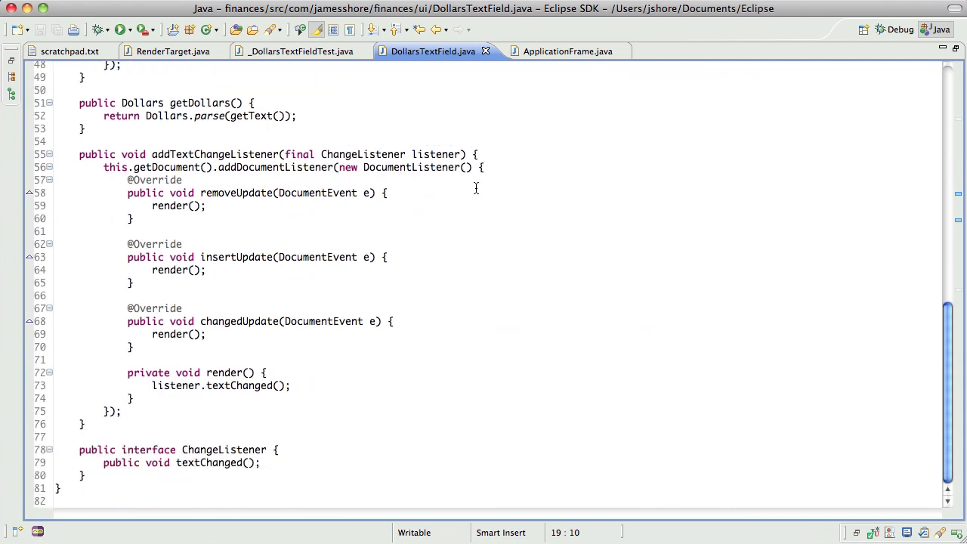
scroll(up, 3)
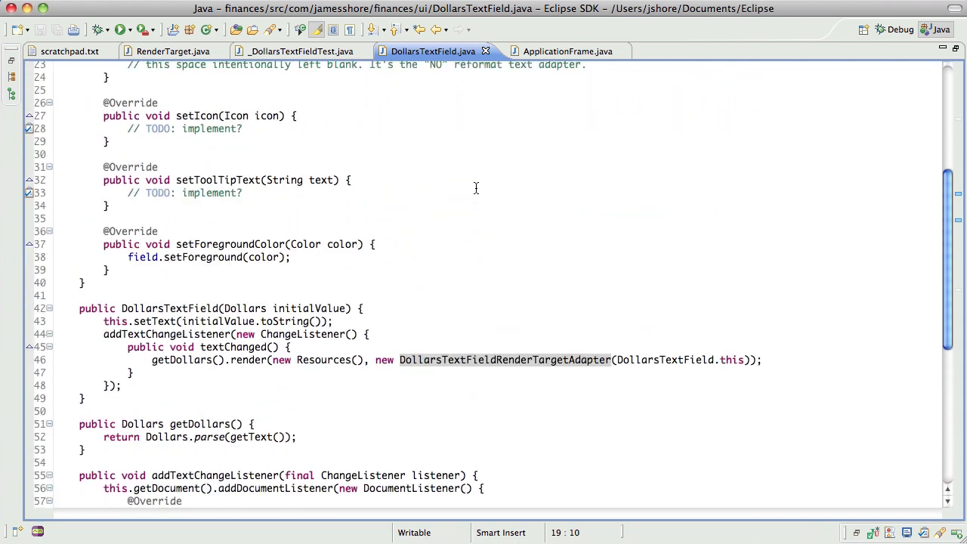
scroll(up, 3)
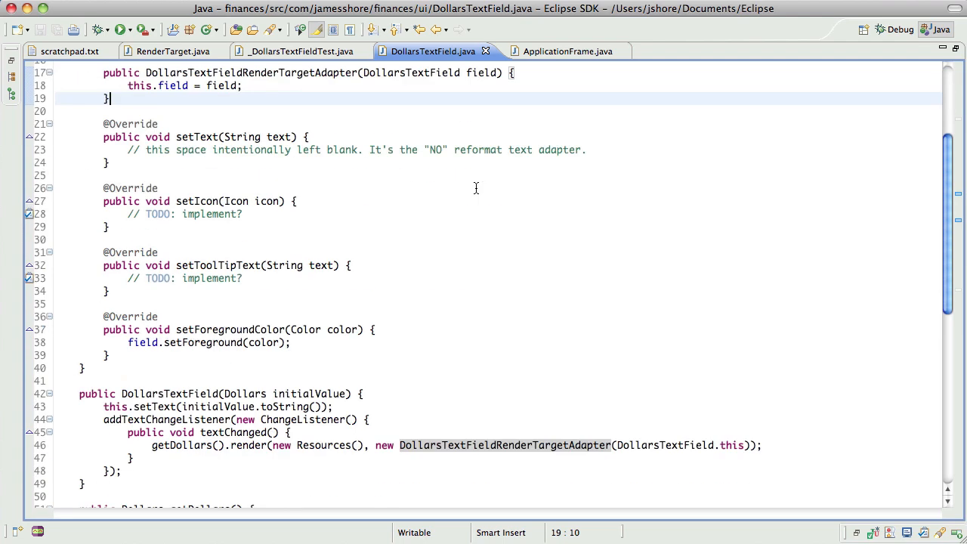
scroll(down, 3)
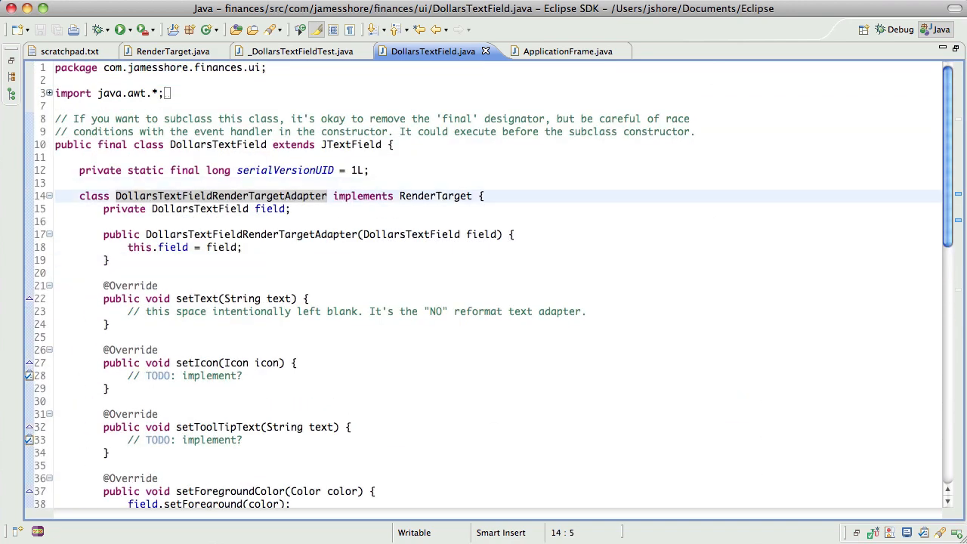
Step: Make DollarsTextFieldRenderTargetAdapter a private static class
text(private)
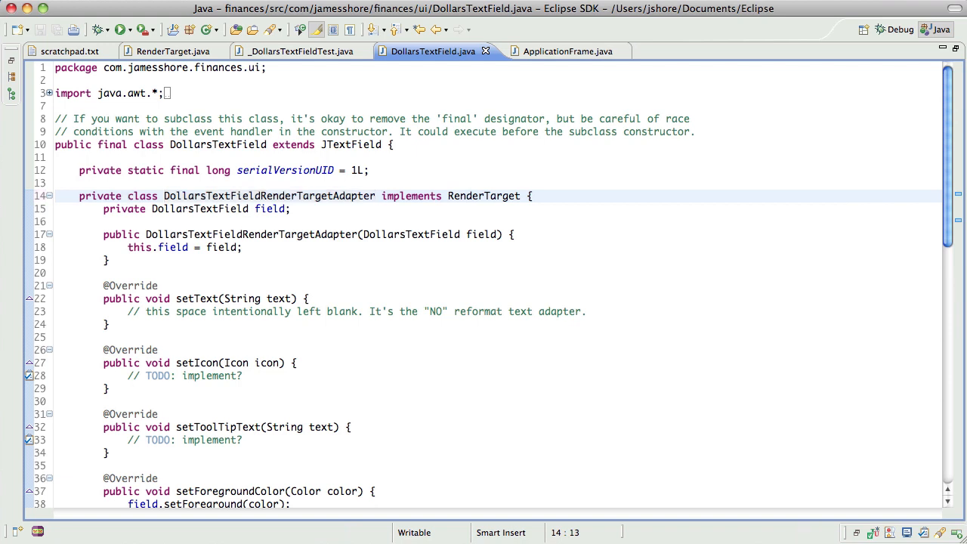
text(static)
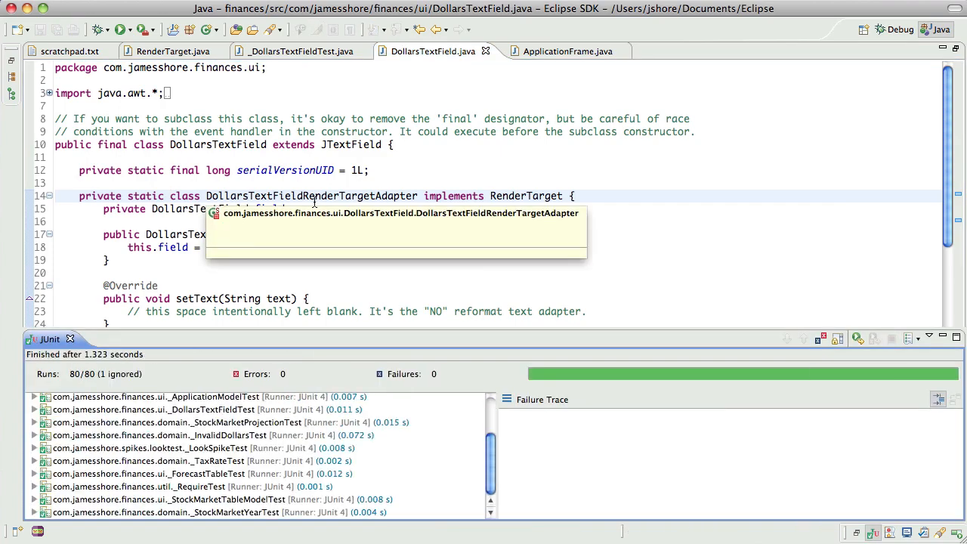
scroll(down, 3)
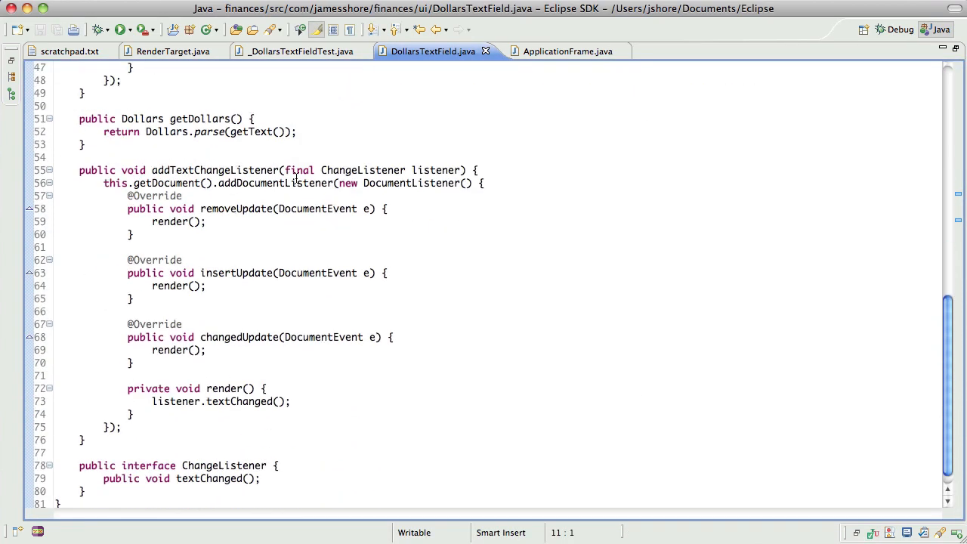
scroll(up, 3)
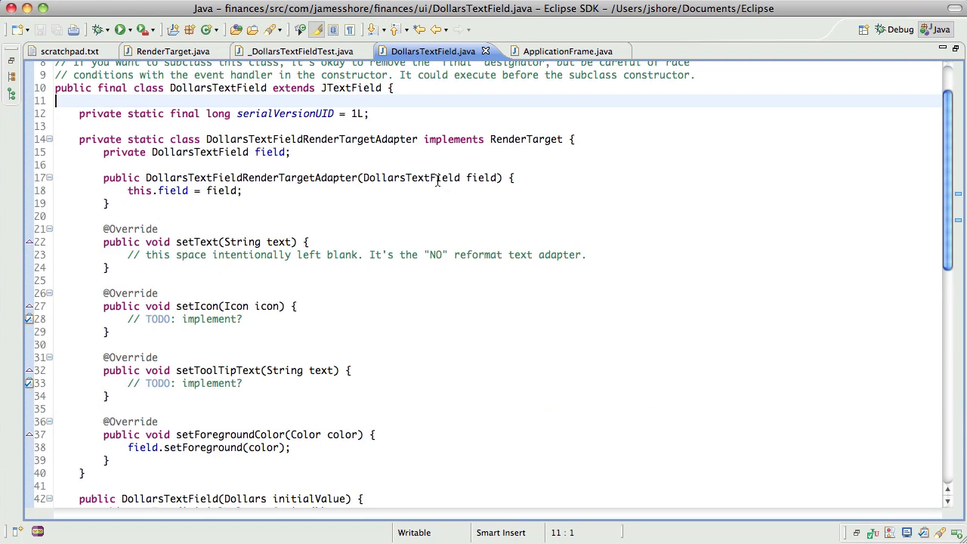
scroll(down, 3)
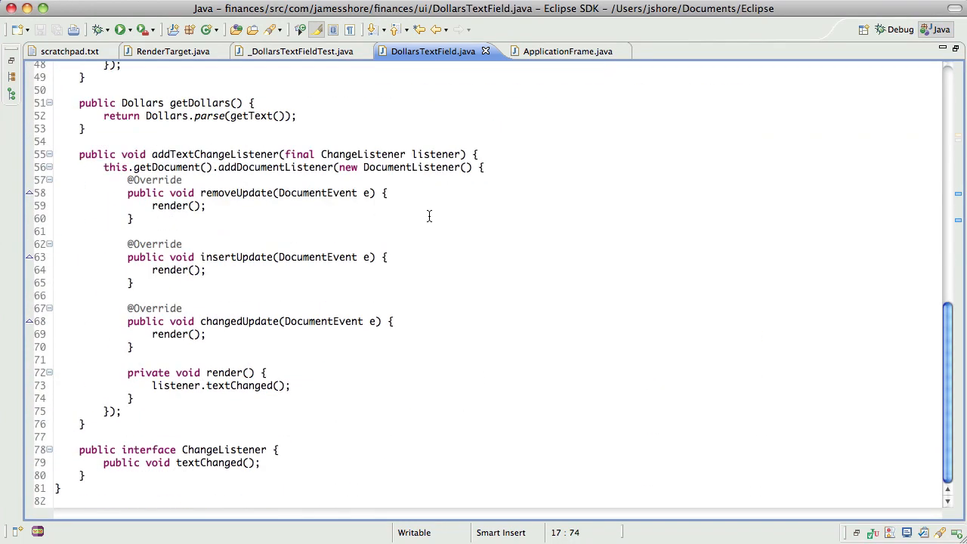
mouse_move(239, 441)
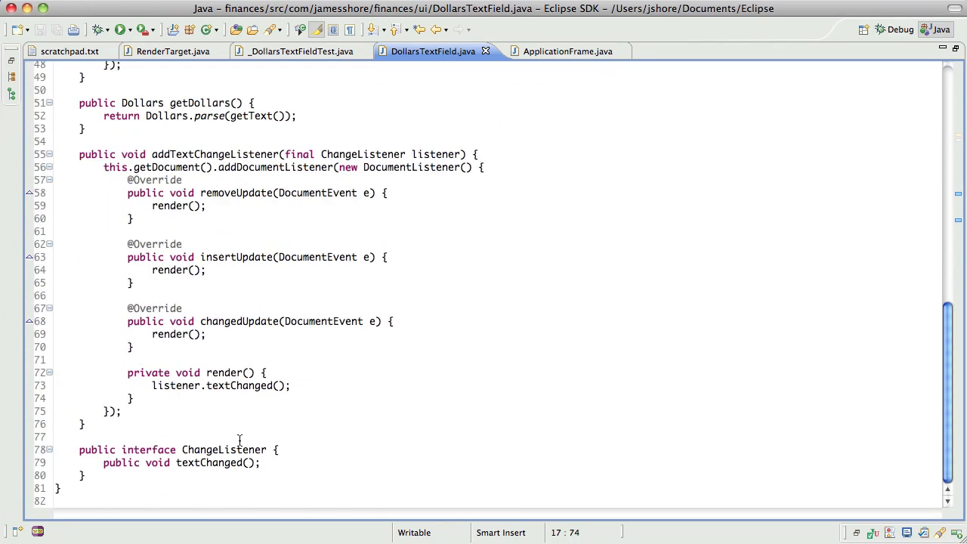
mouse_move(117, 444)
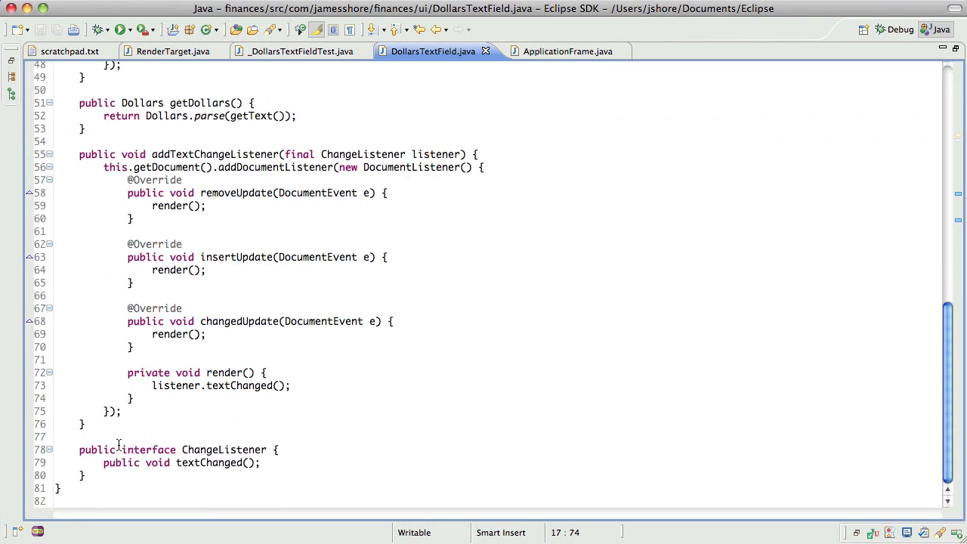
Step: Make the ChangeListener interface static and save DollarsTextField.java
text(static)
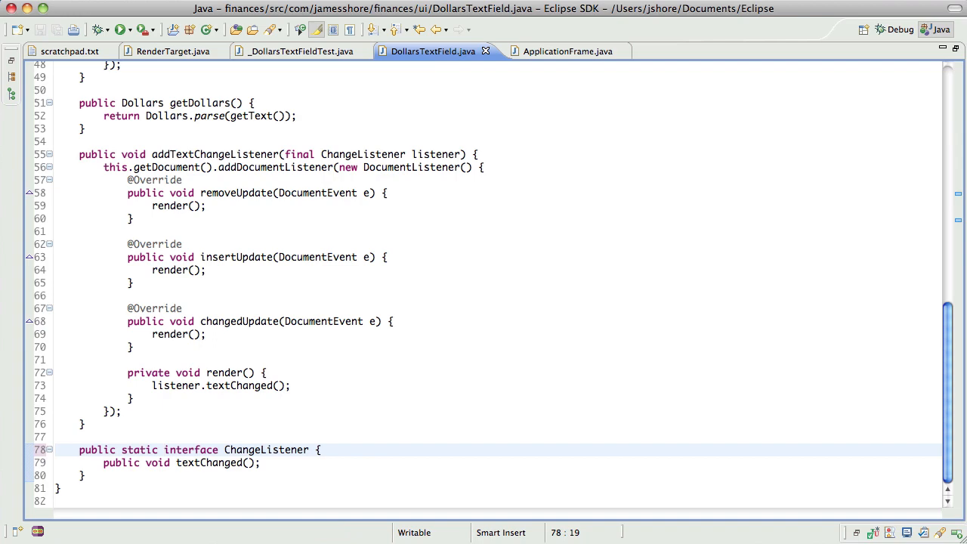
click(120, 31)
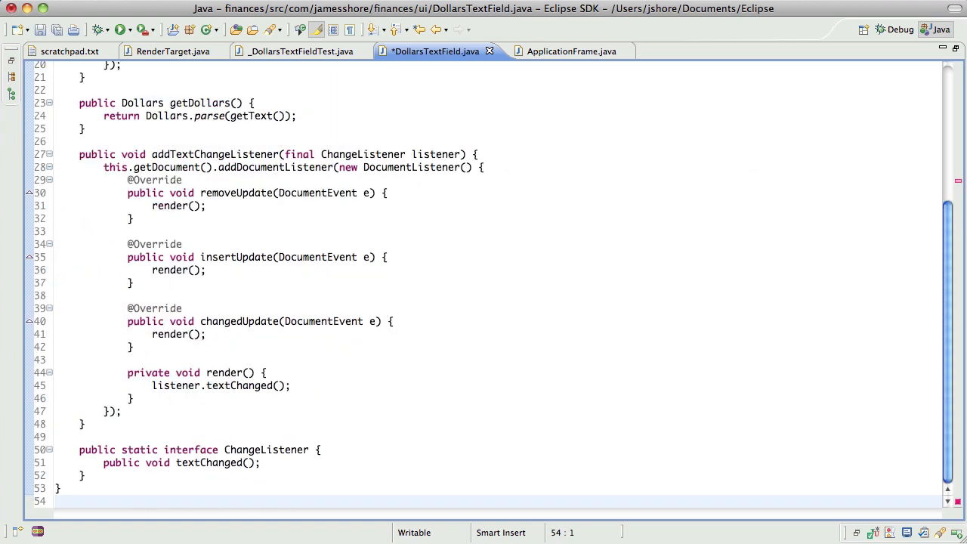
scroll(down, 3)
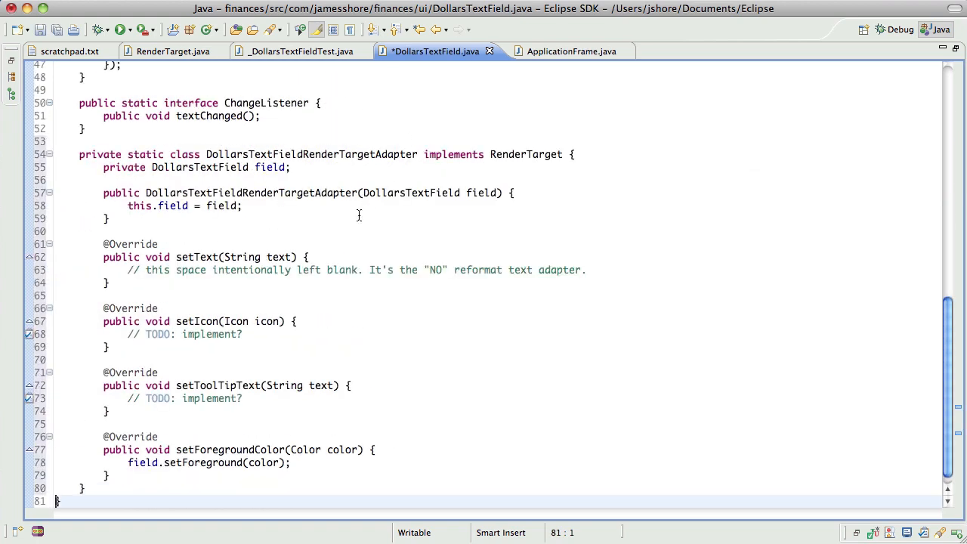
scroll(up, 3)
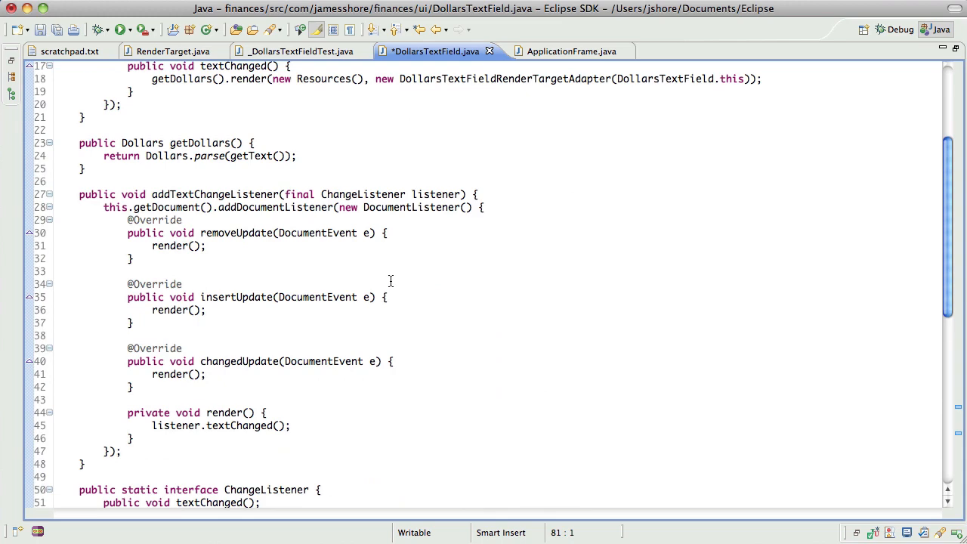
scroll(up, 3)
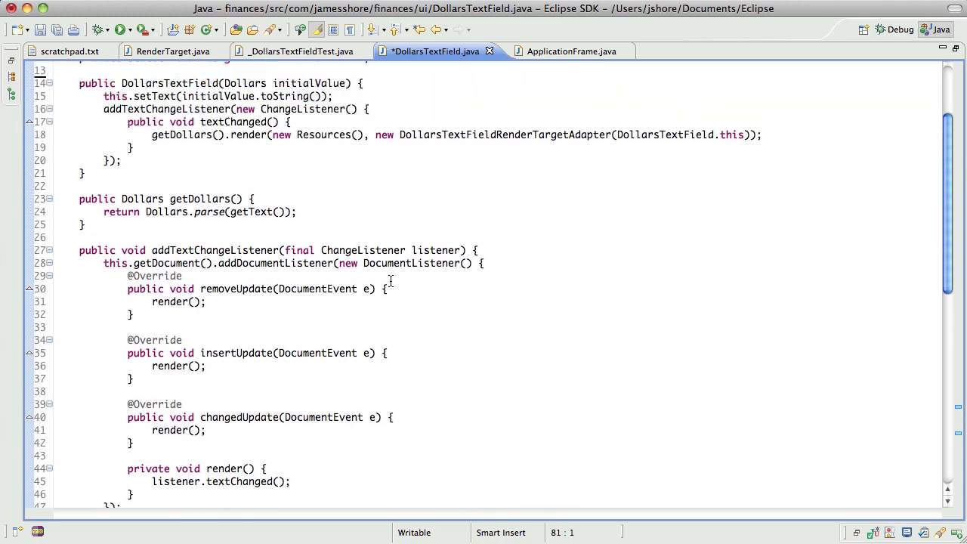
scroll(up, 3)
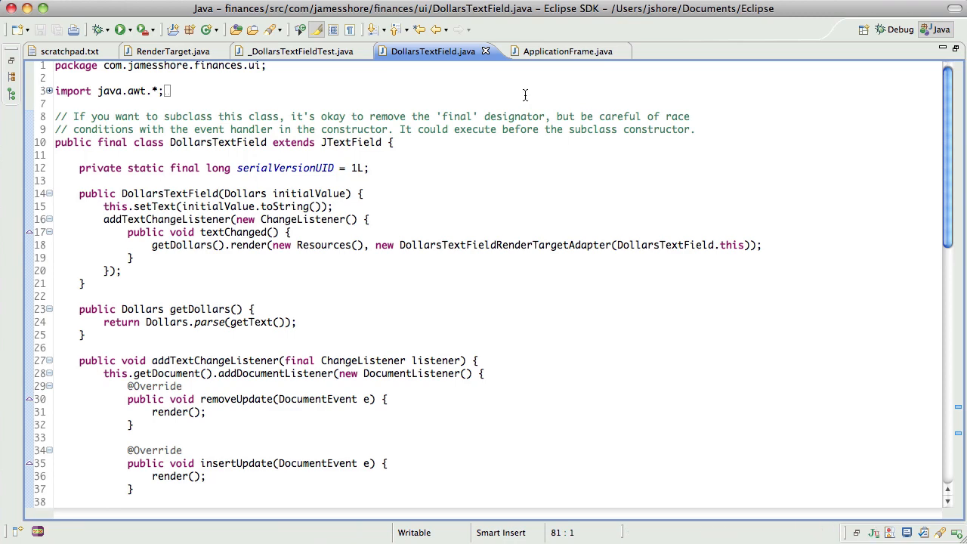
Step: Run the tests, then in ApplicationFrame start a field.addTextChangeListener call below the starting balance field
click(121, 31)
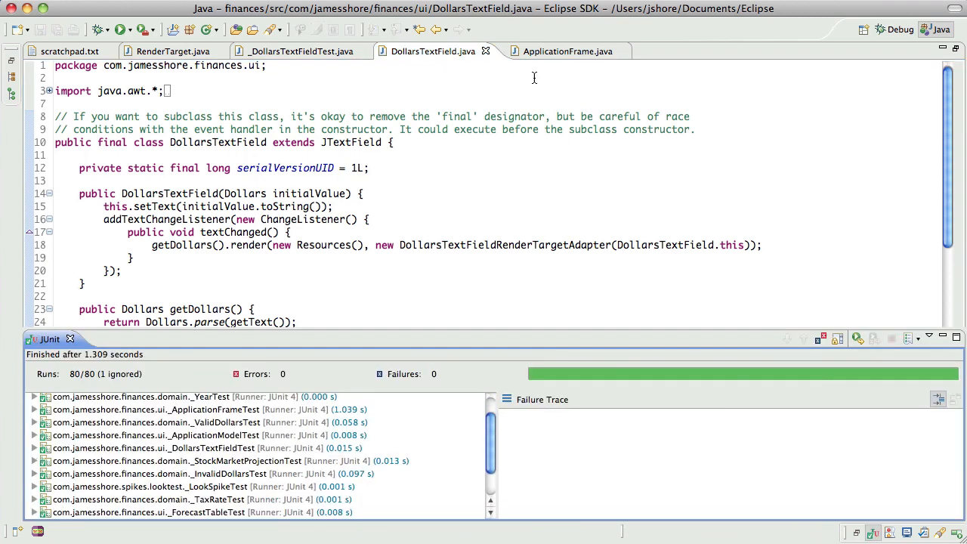
click(557, 52)
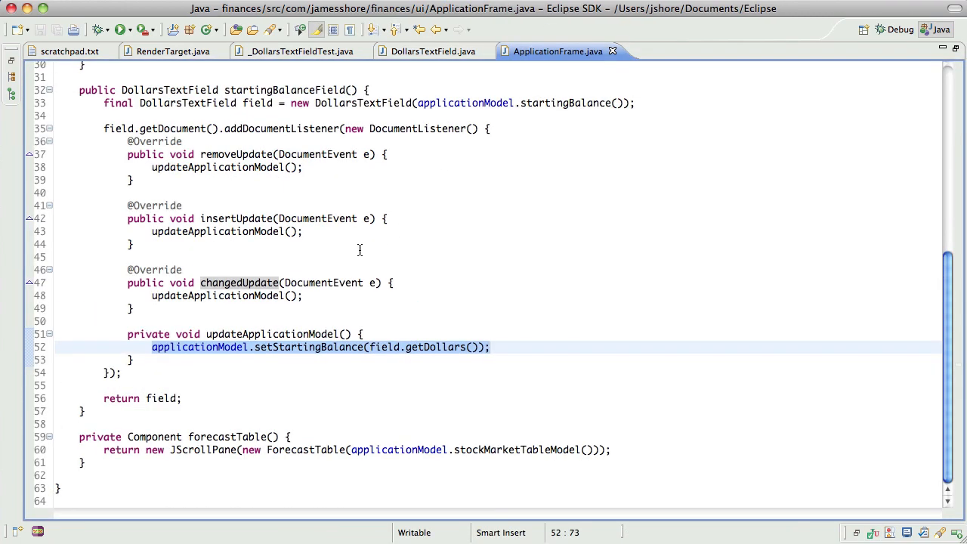
click(181, 269)
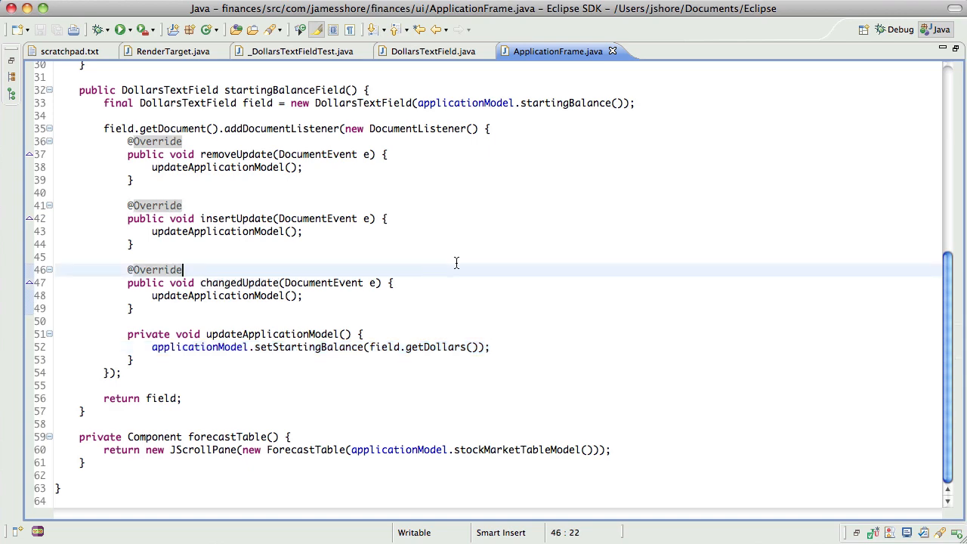
scroll(up, 3)
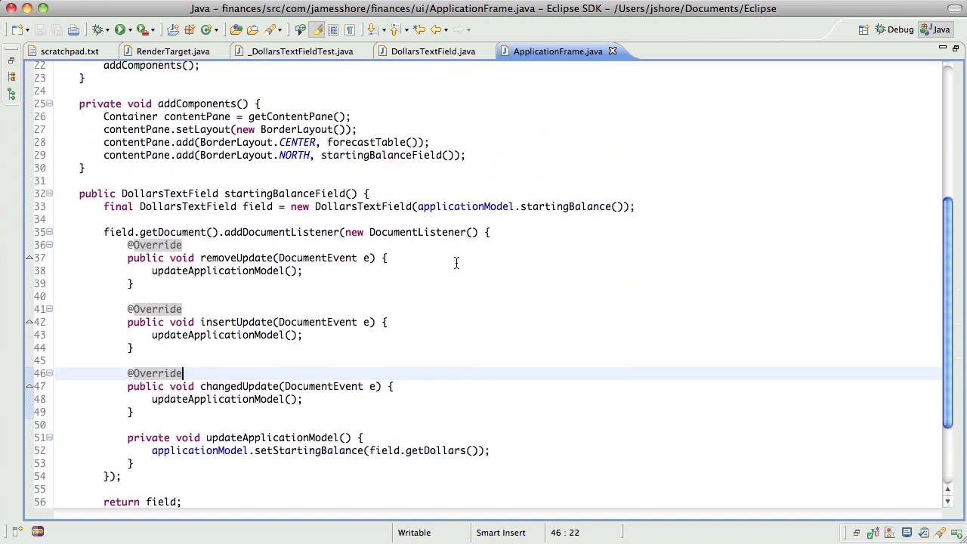
scroll(up, 3)
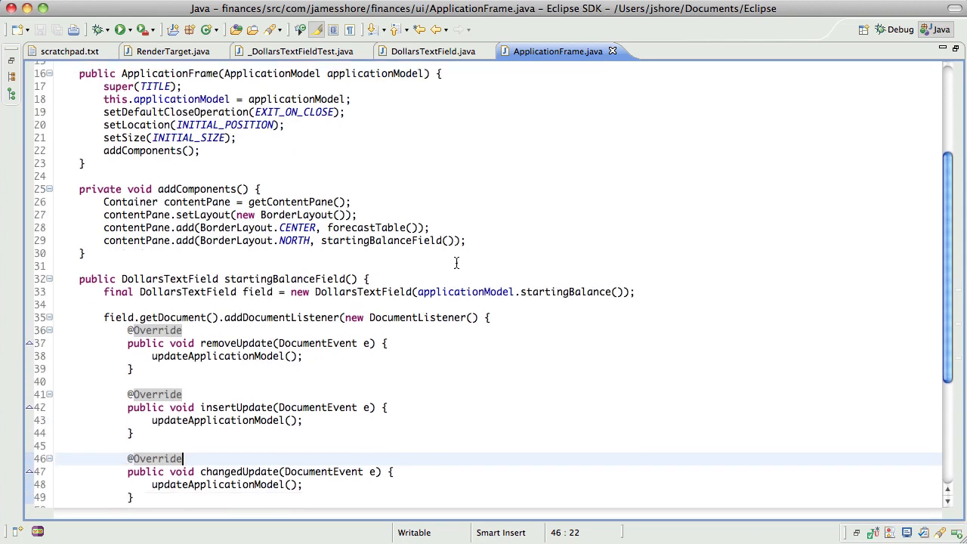
scroll(down, 3)
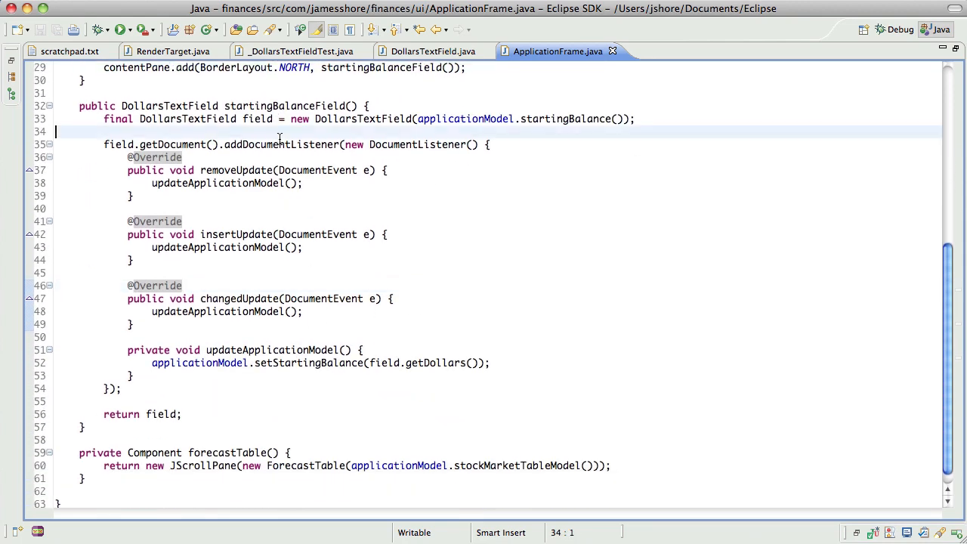
key(Return)
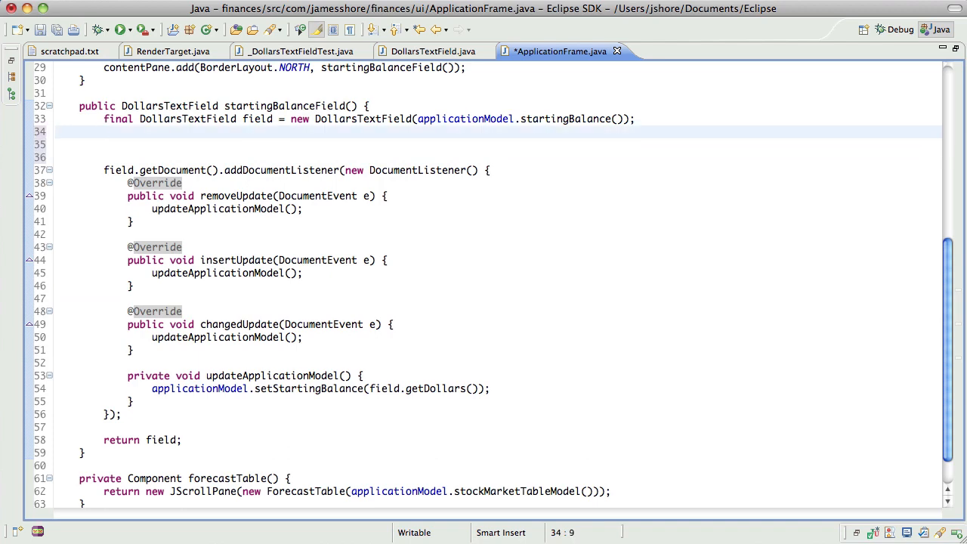
text(field)
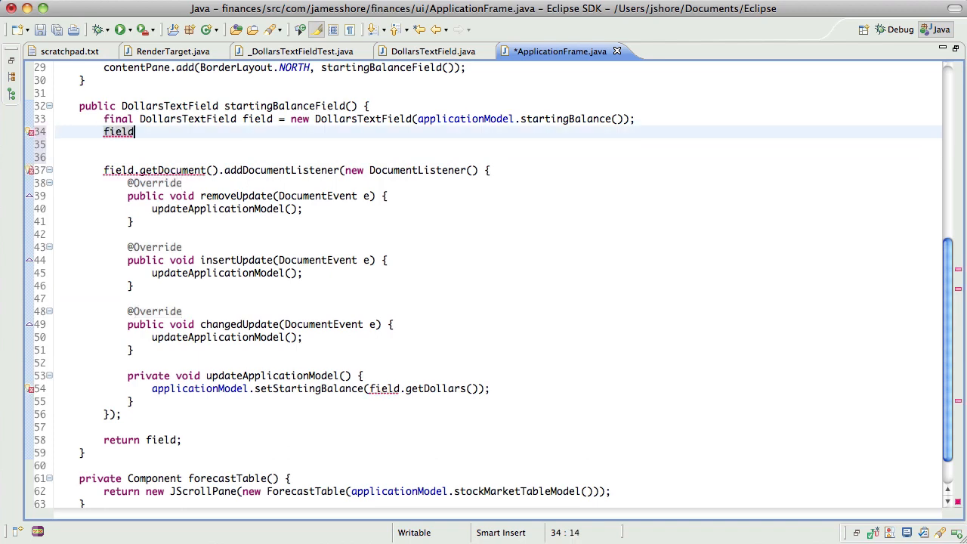
text(.)
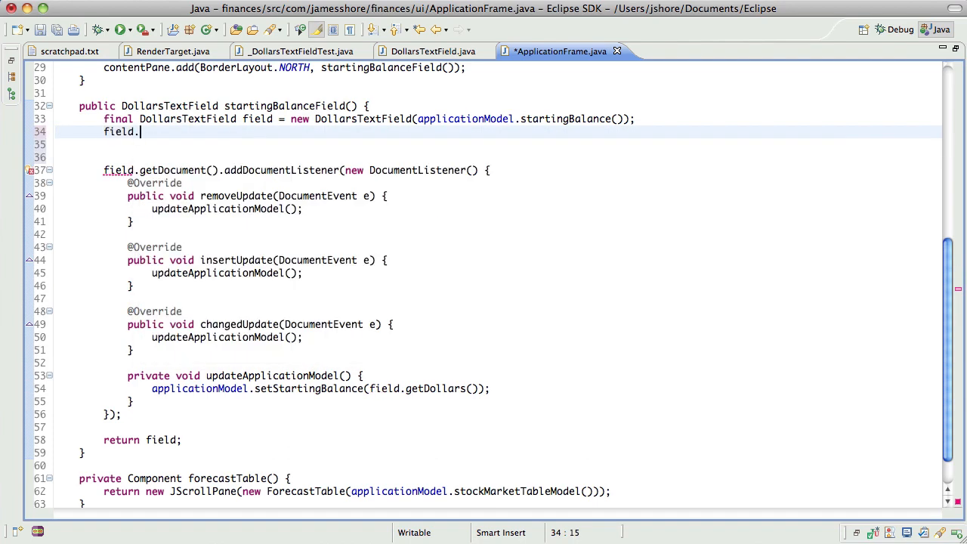
text(addText)
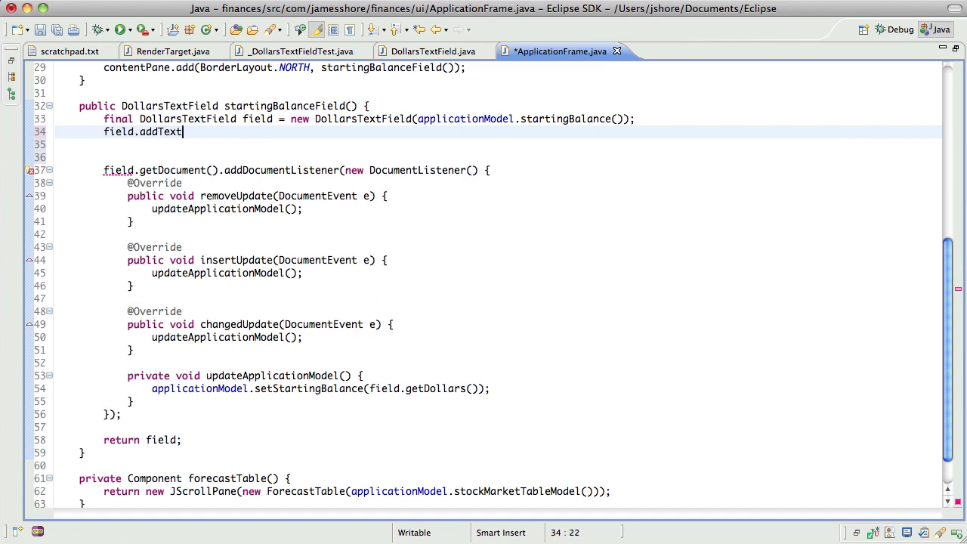
text(ChangeListener)
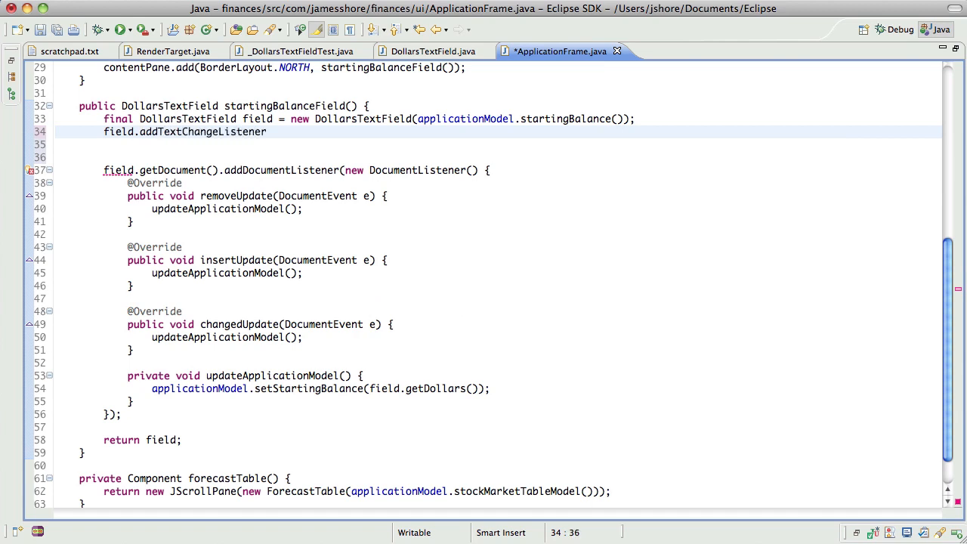
Step: Paste the listener body from DollarsTextField, calling applicationModel.setStartingBalance(field.getDollars()), replace the DocumentListener and rerun tests
click(432, 51)
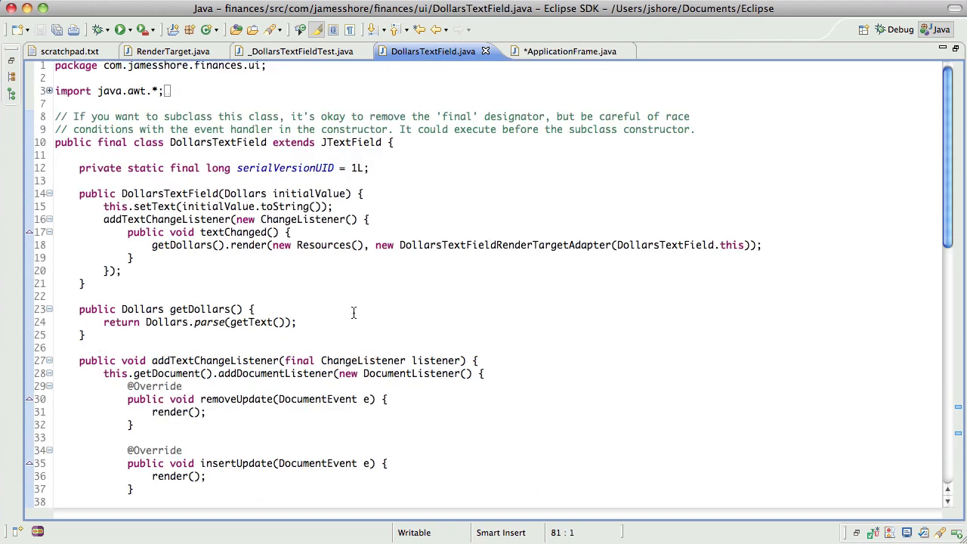
scroll(down, 3)
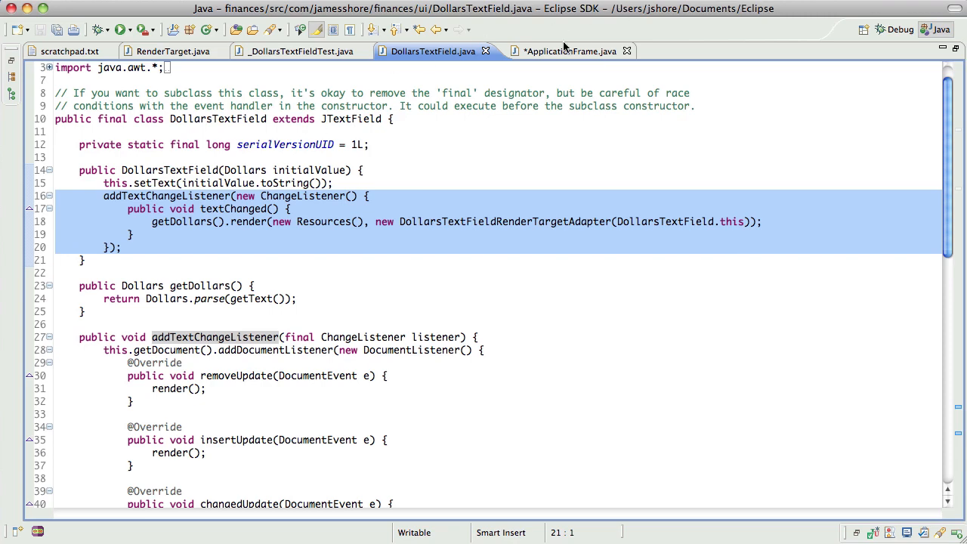
click(562, 51)
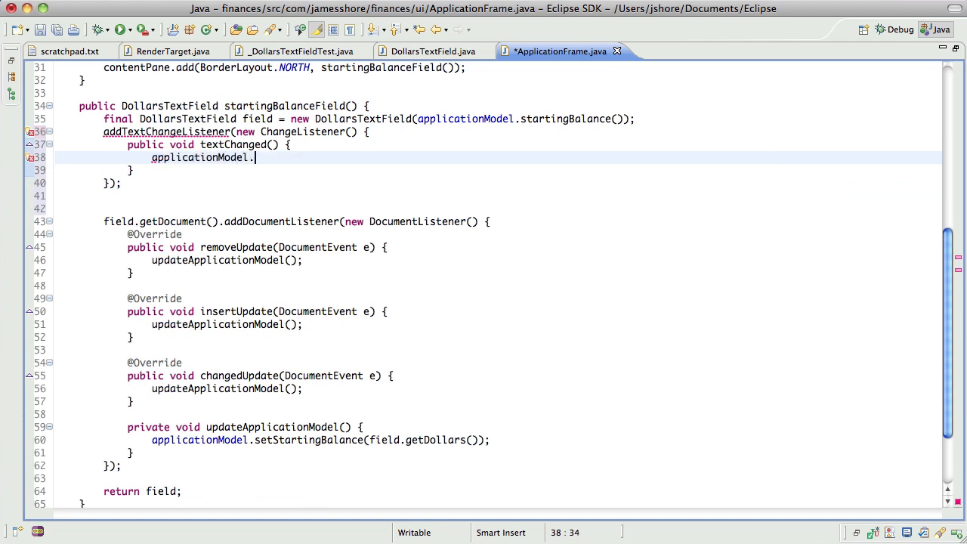
text(setStartingBalance)
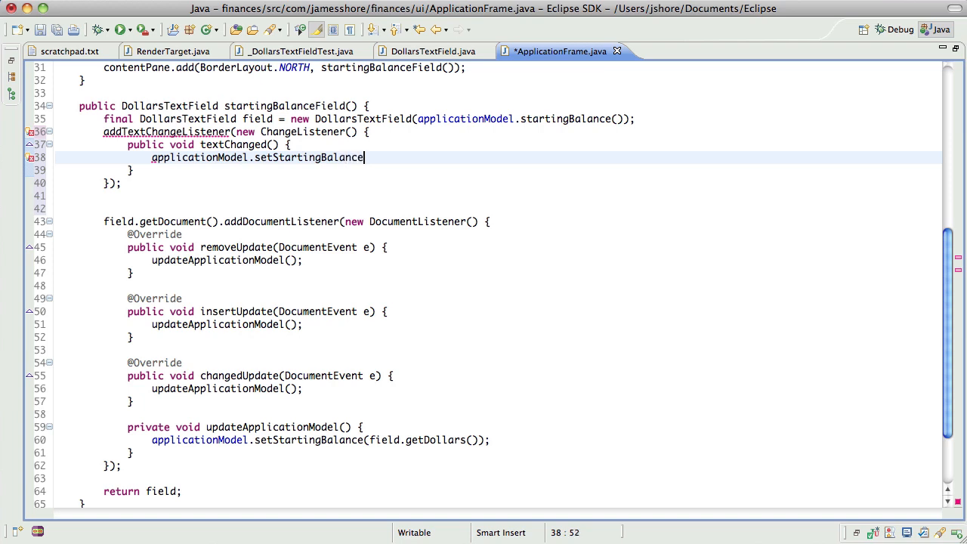
text((field.getDollars))
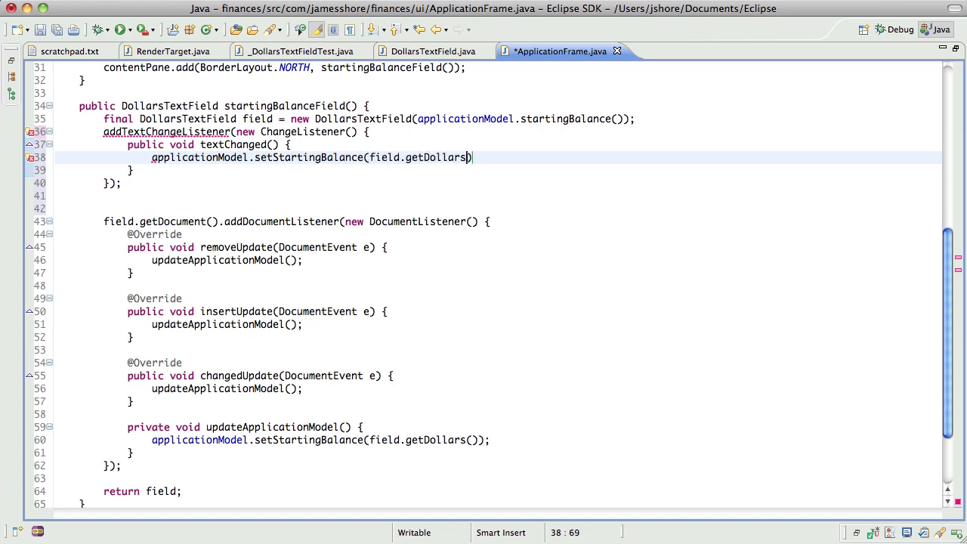
text(());)
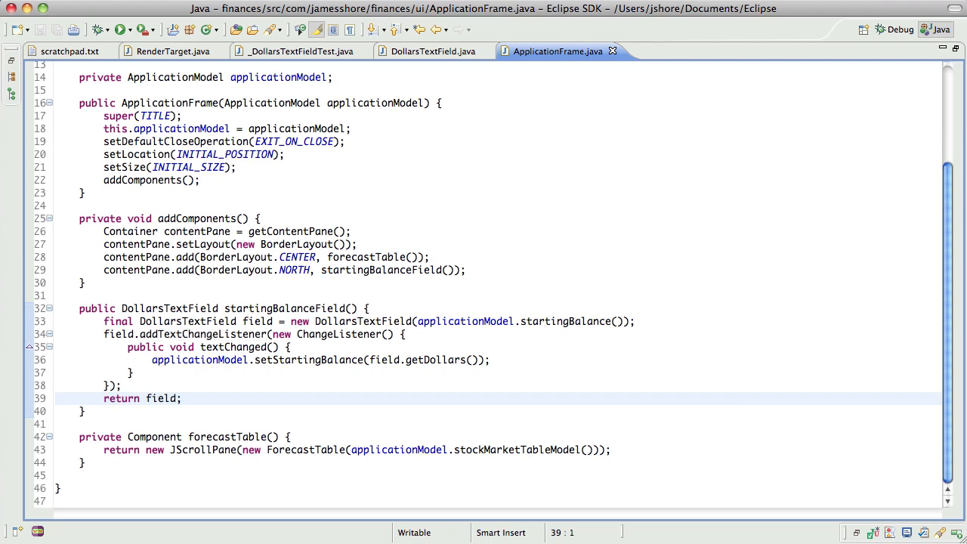
click(121, 30)
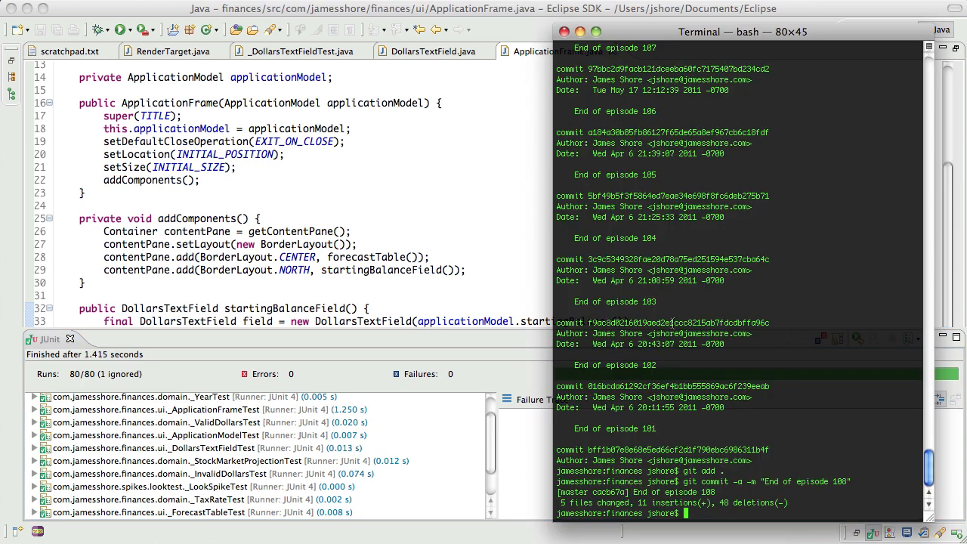
Step: Enter ./run.sh at the prompt after the 'End of episode 108' commit
text(./run.sh)
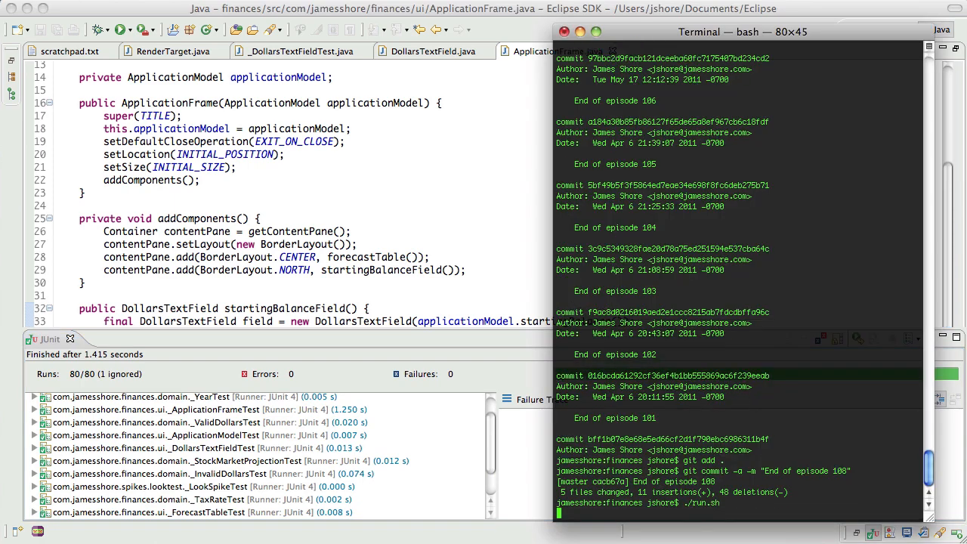